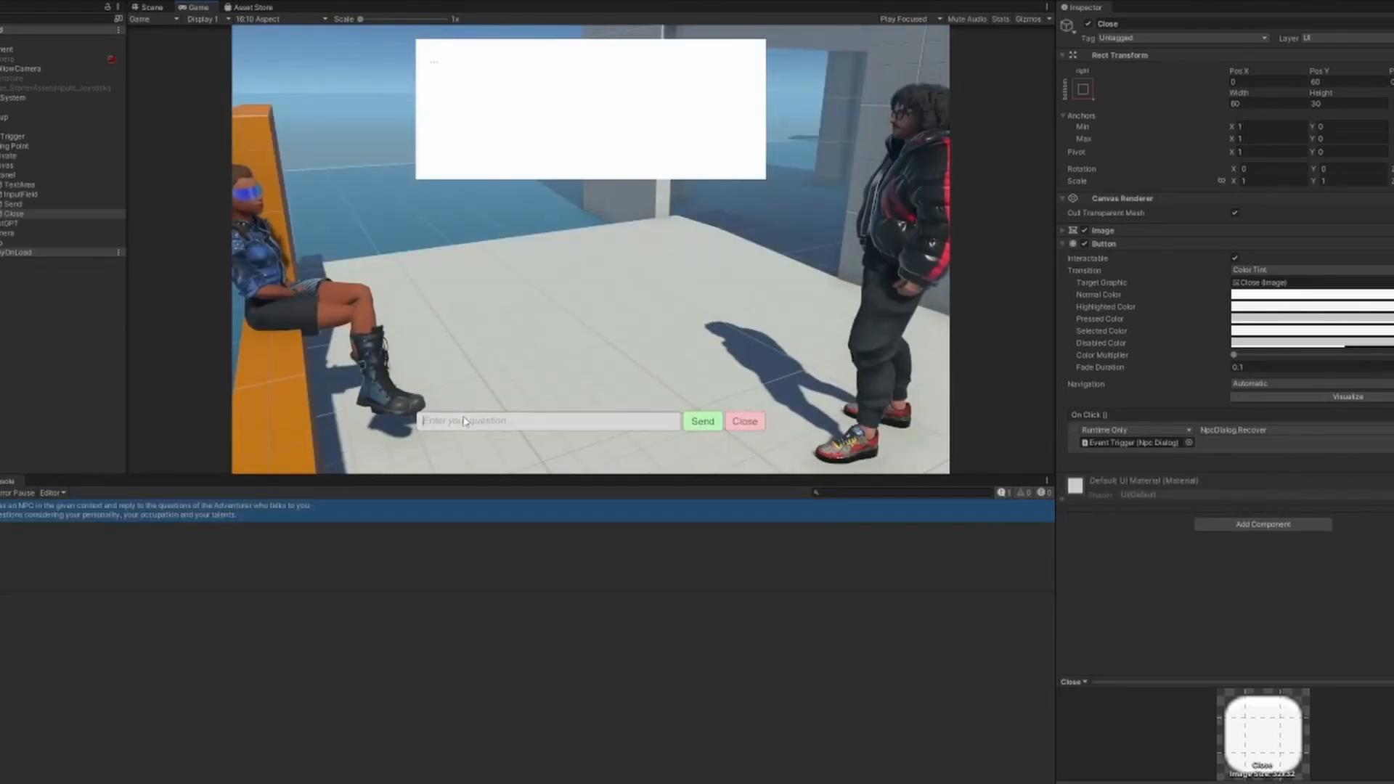
# Send 'Hi!' to the NPC and get its generated reply
pyautogui.write('Hi!')
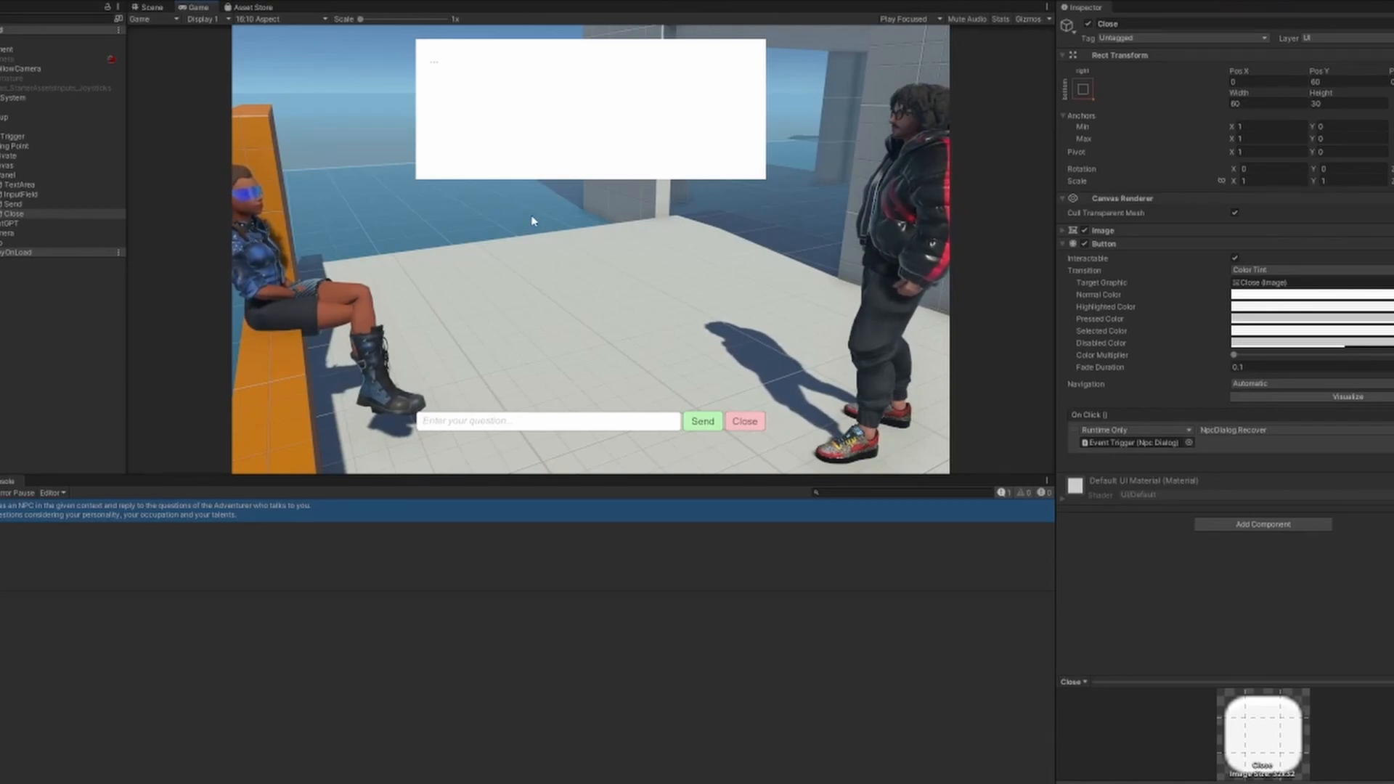
pyautogui.click(702, 421)
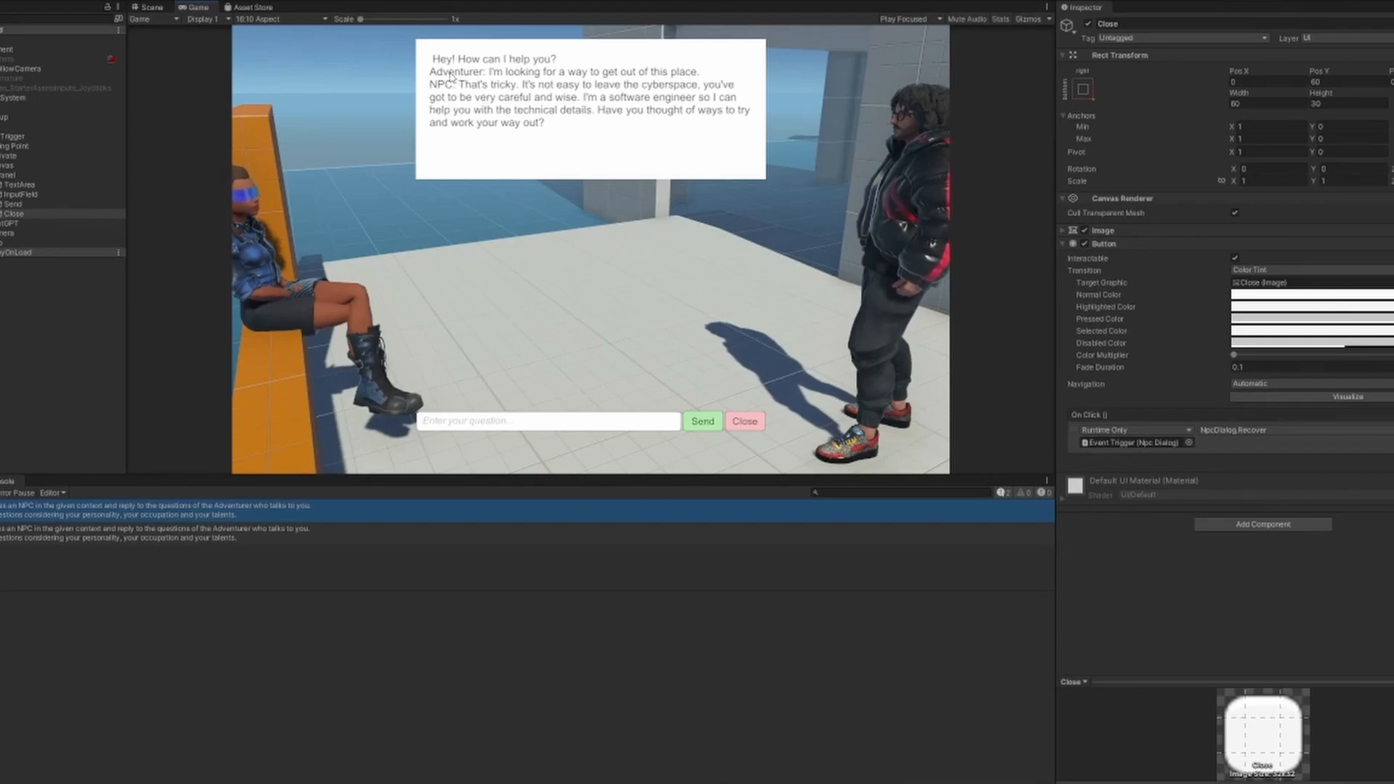
pyautogui.moveTo(514, 133)
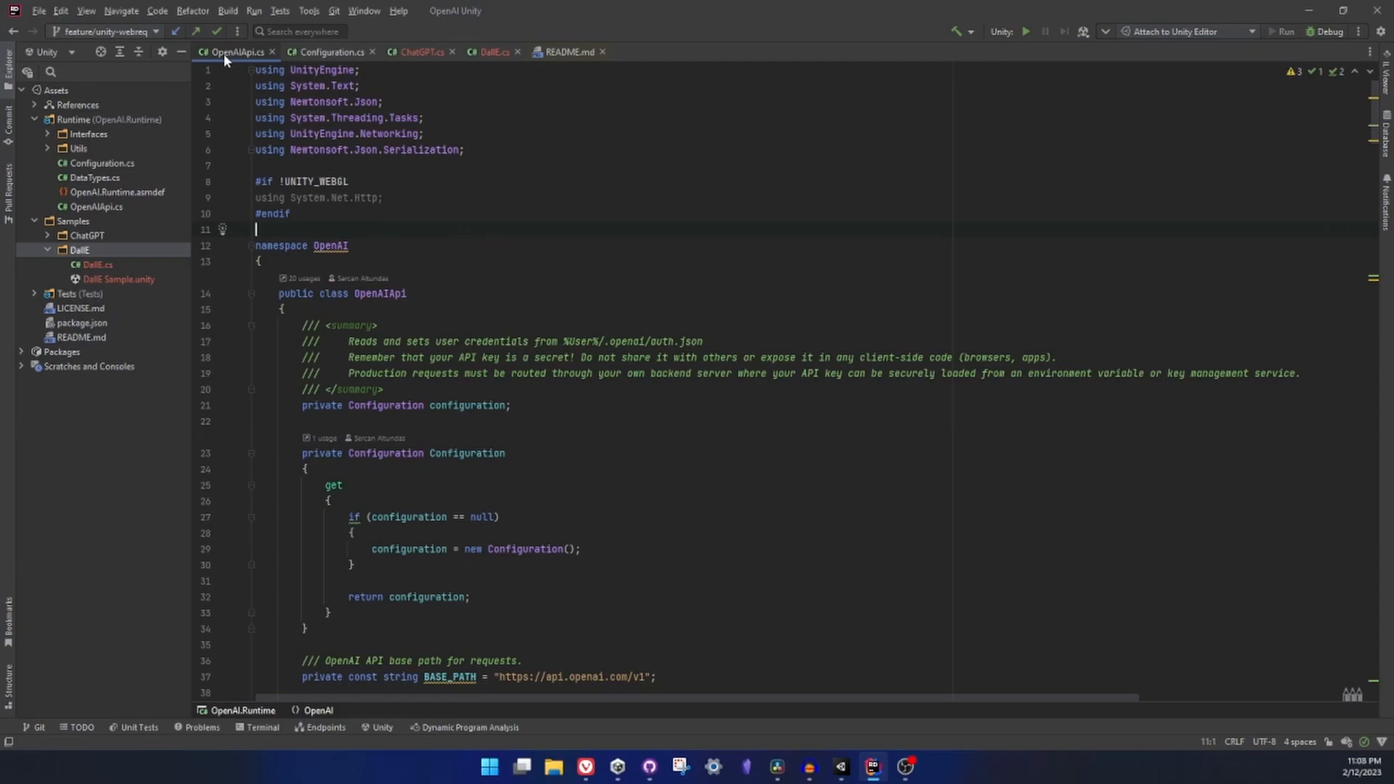
# Delete the hard-coded key from new OpenAIApi(...) in ChatGPT.cs, returning to OpenAIApi.cs
pyautogui.scroll(-3)
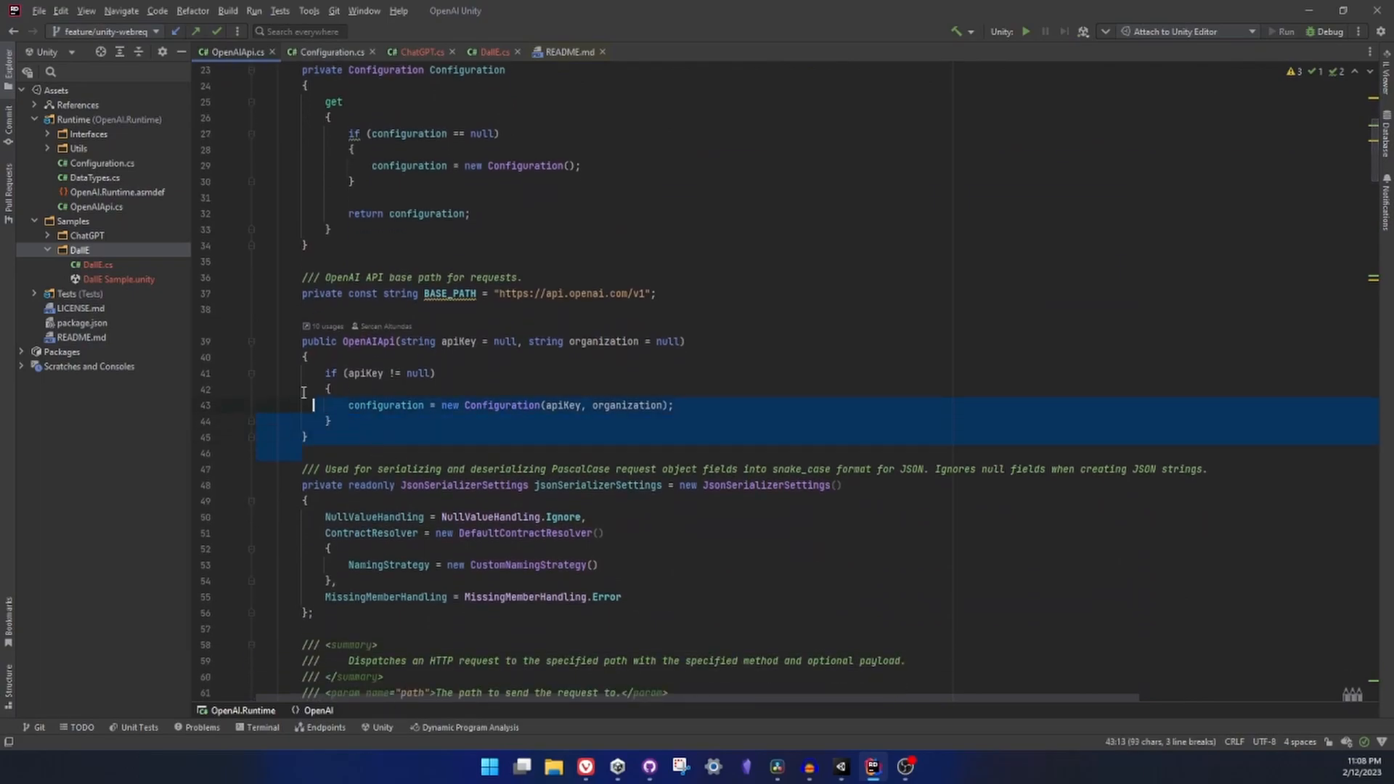
pyautogui.moveTo(364, 342)
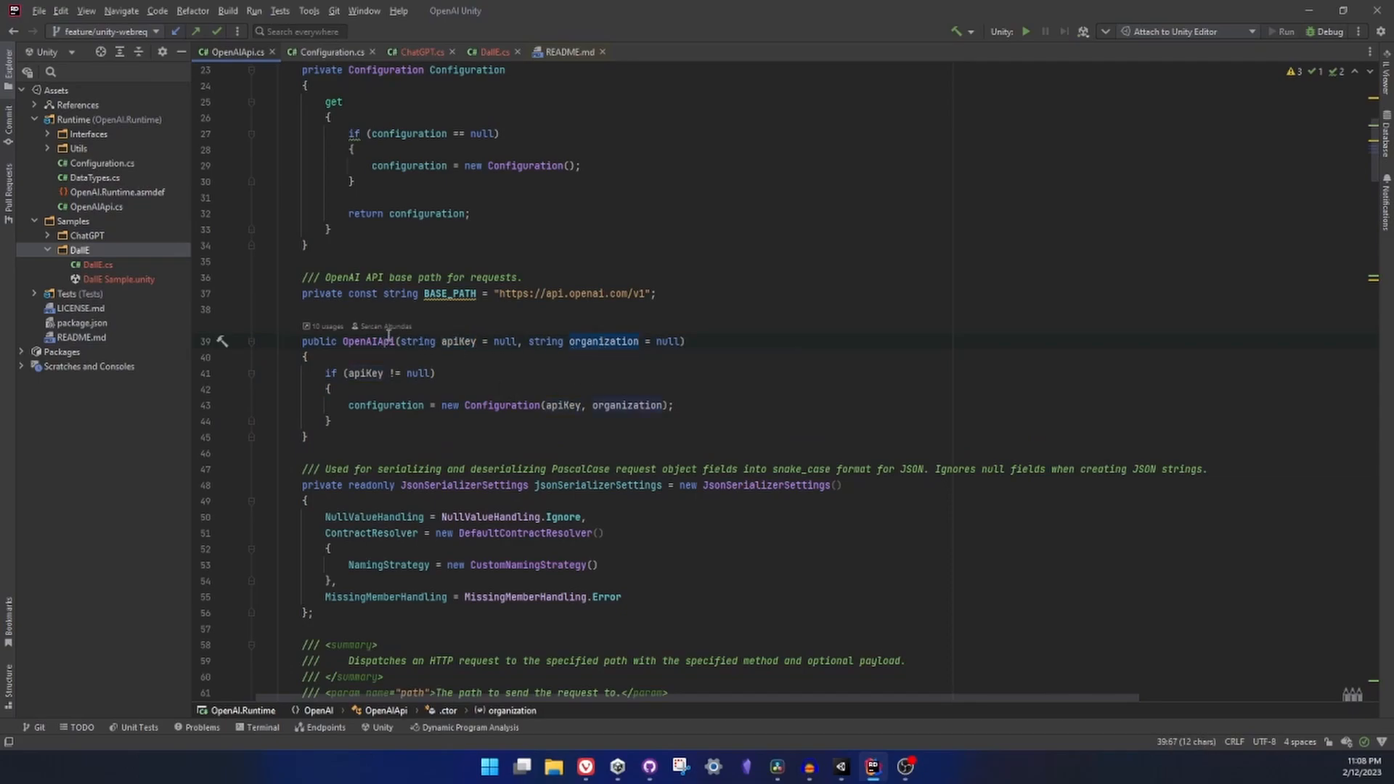
pyautogui.click(416, 52)
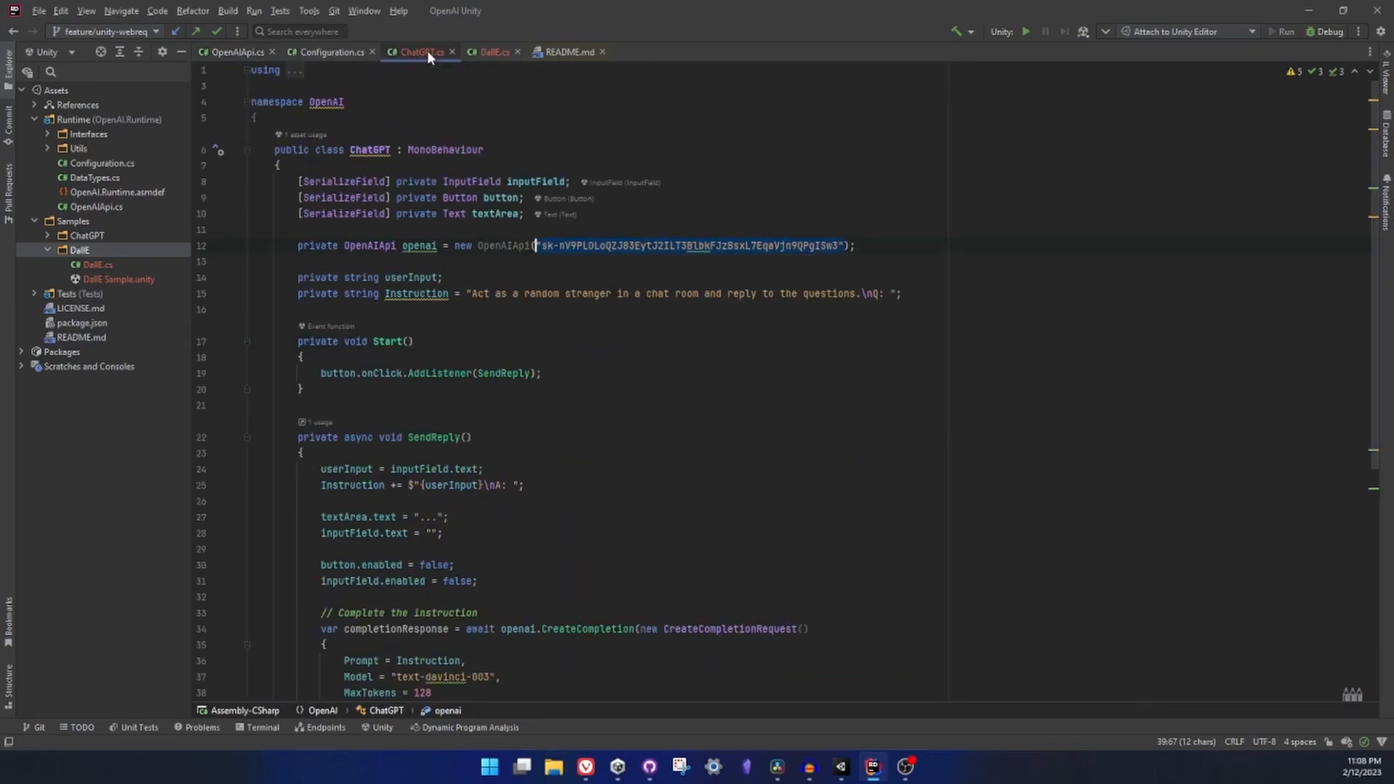
pyautogui.click(252, 260)
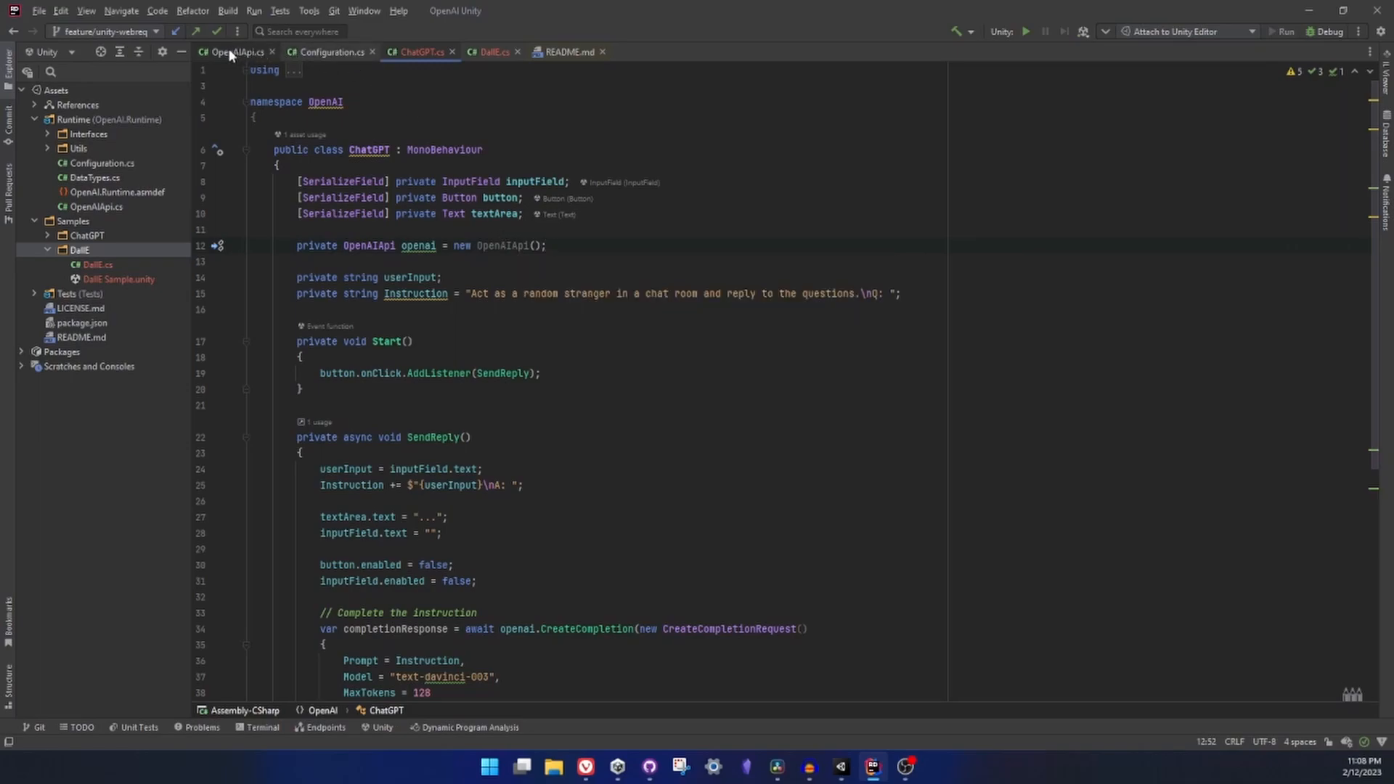
pyautogui.click(233, 52)
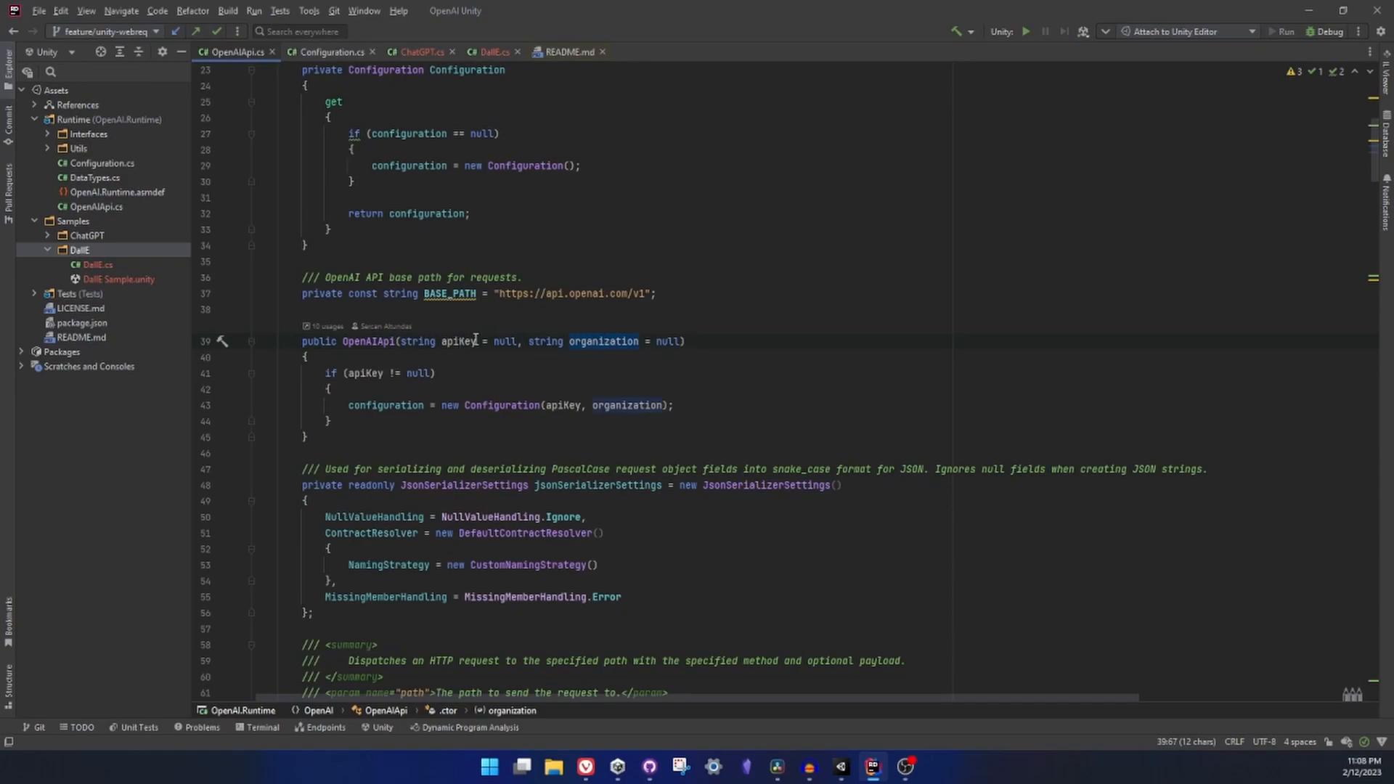
pyautogui.moveTo(604, 340)
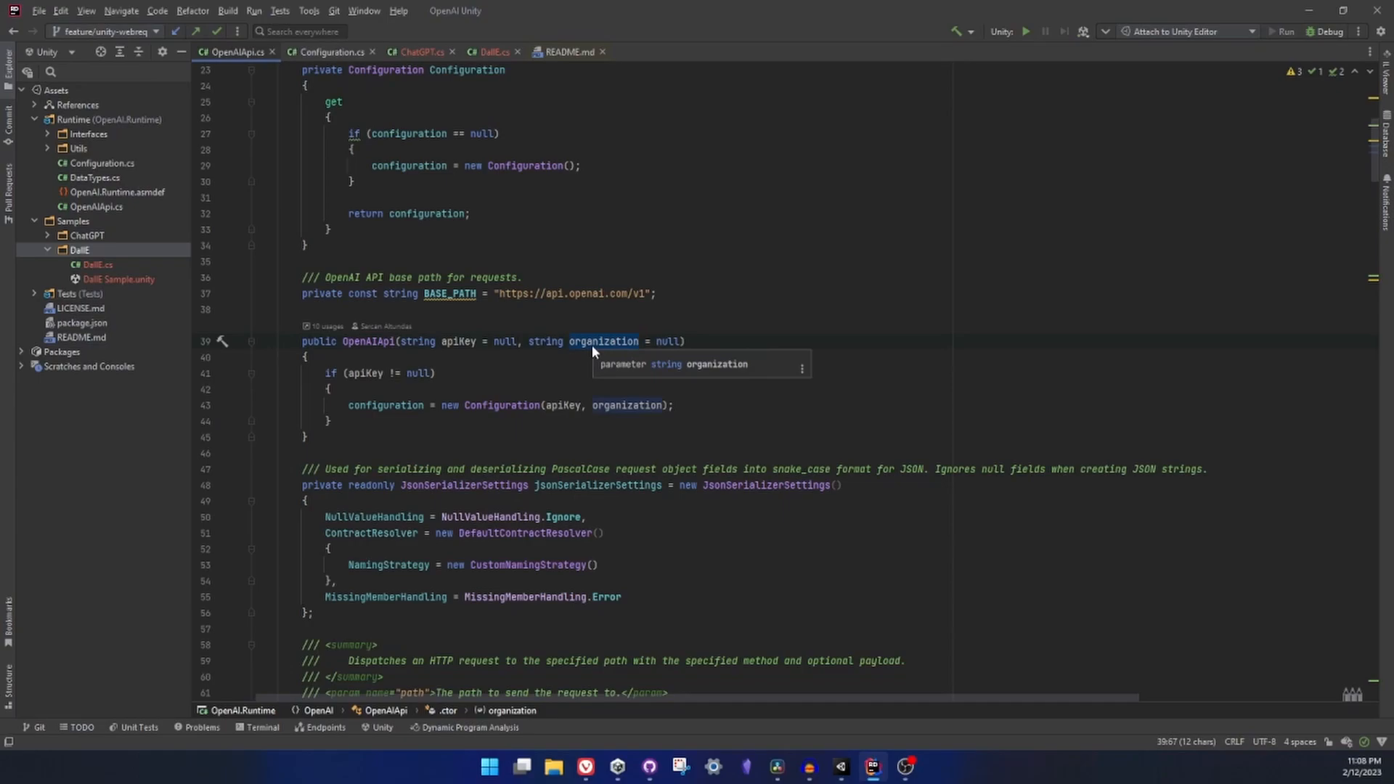
pyautogui.moveTo(464, 341)
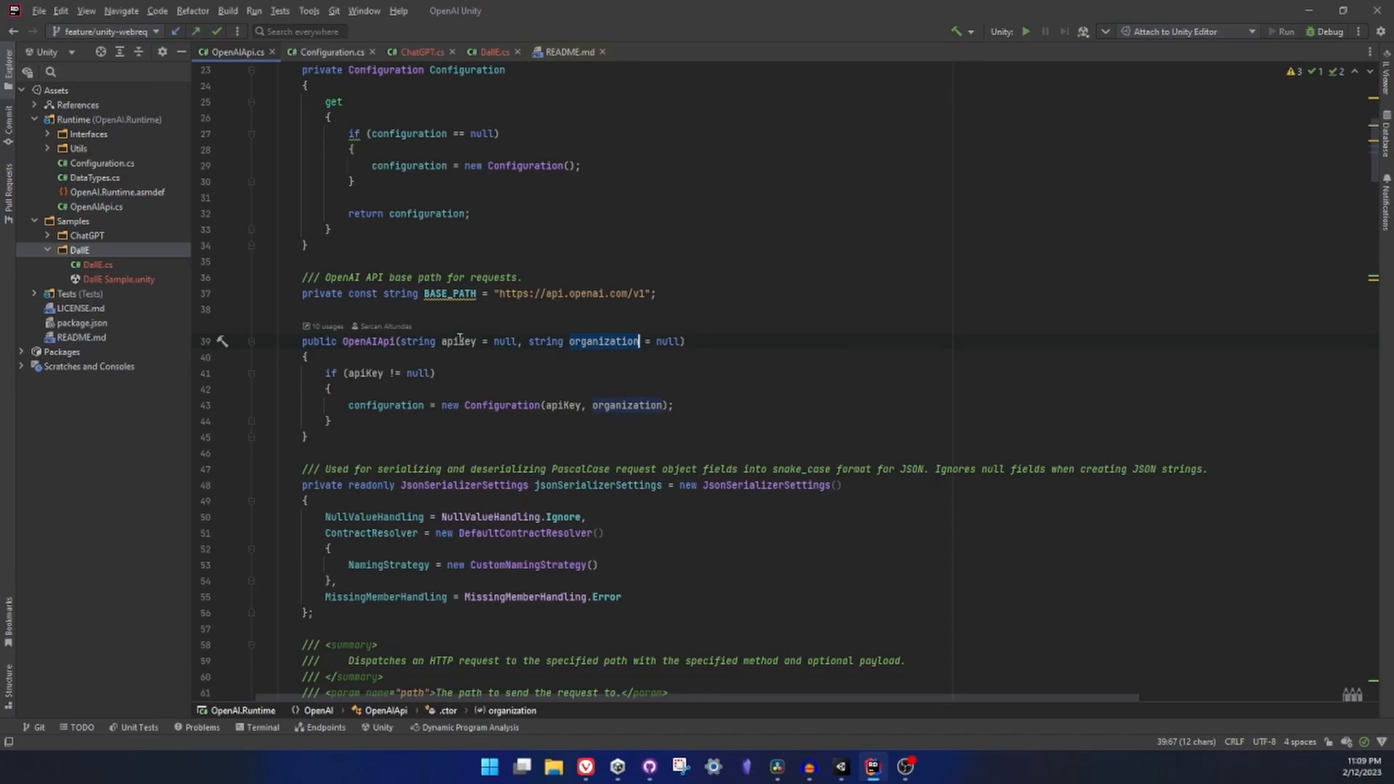
pyautogui.moveTo(491, 405)
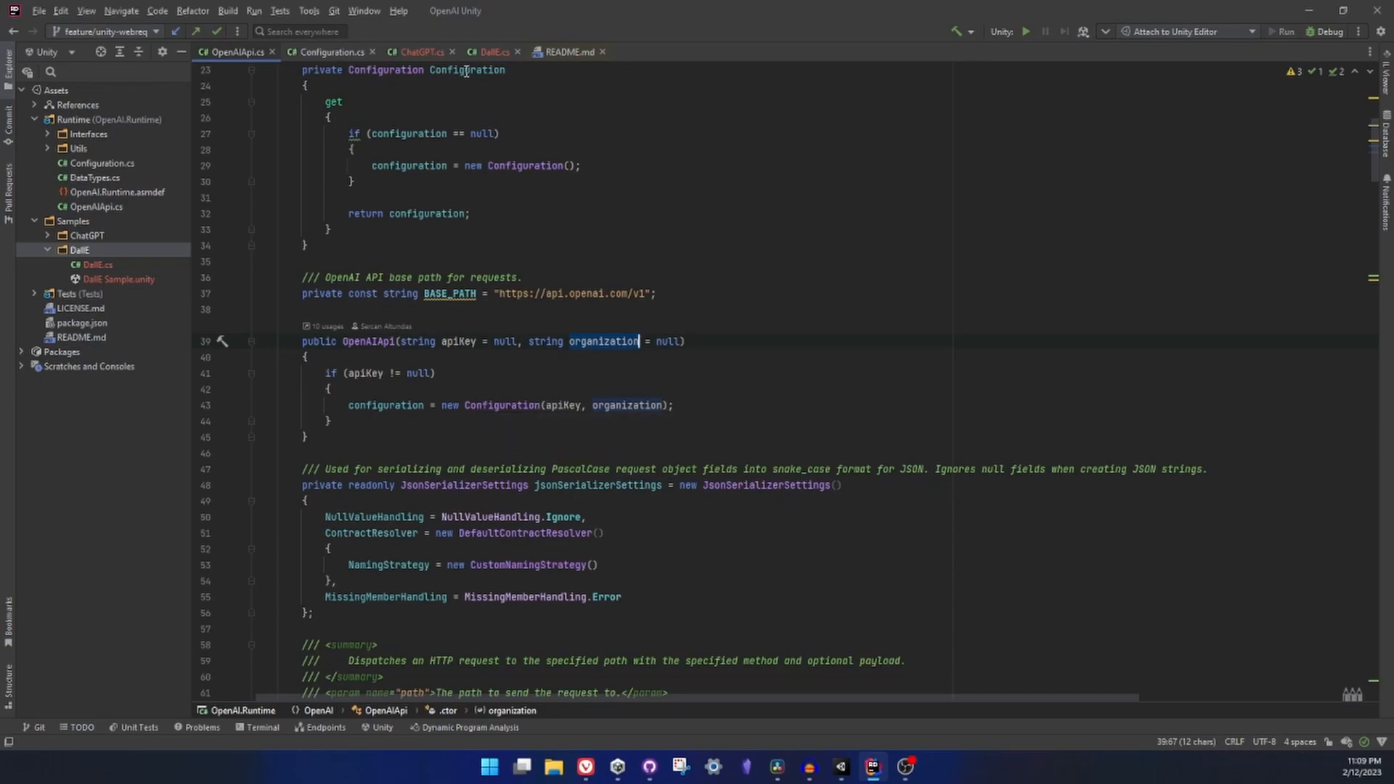
pyautogui.click(420, 51)
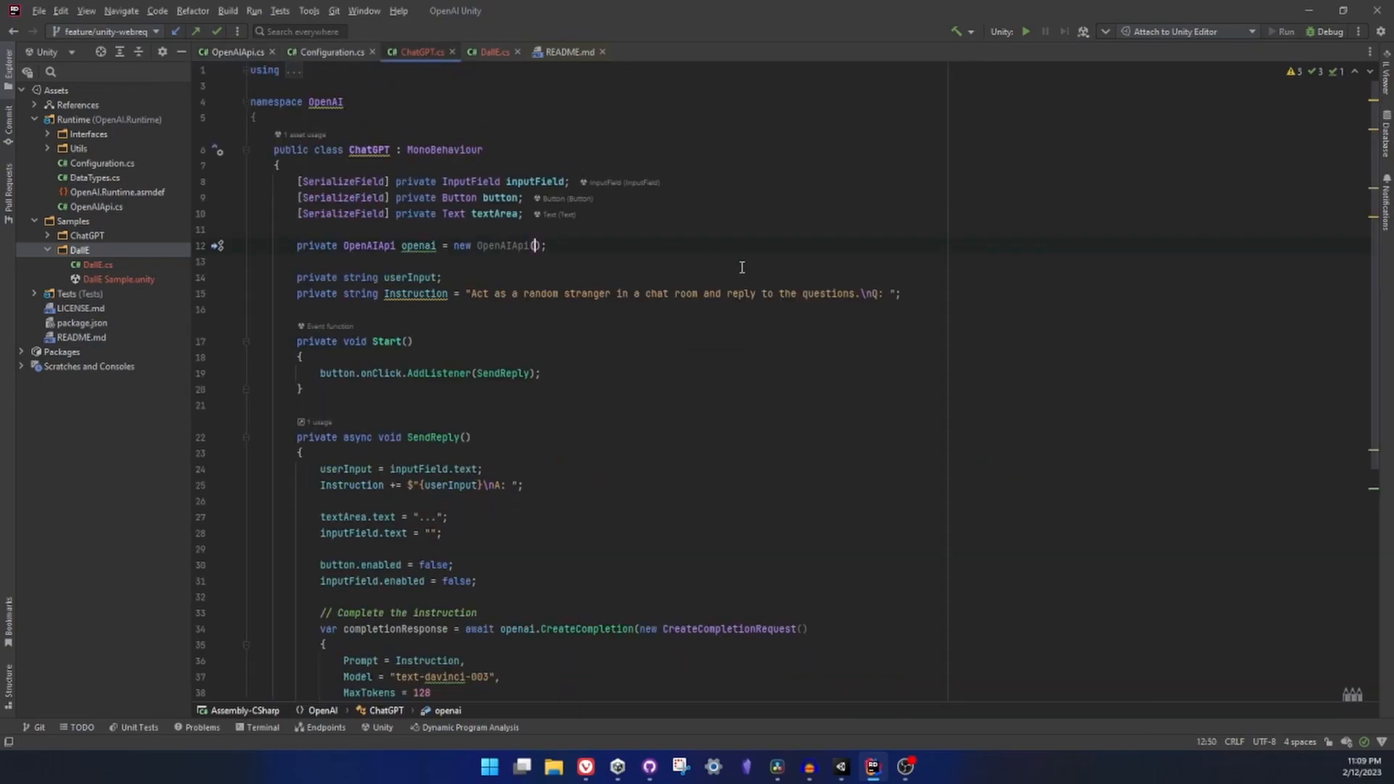
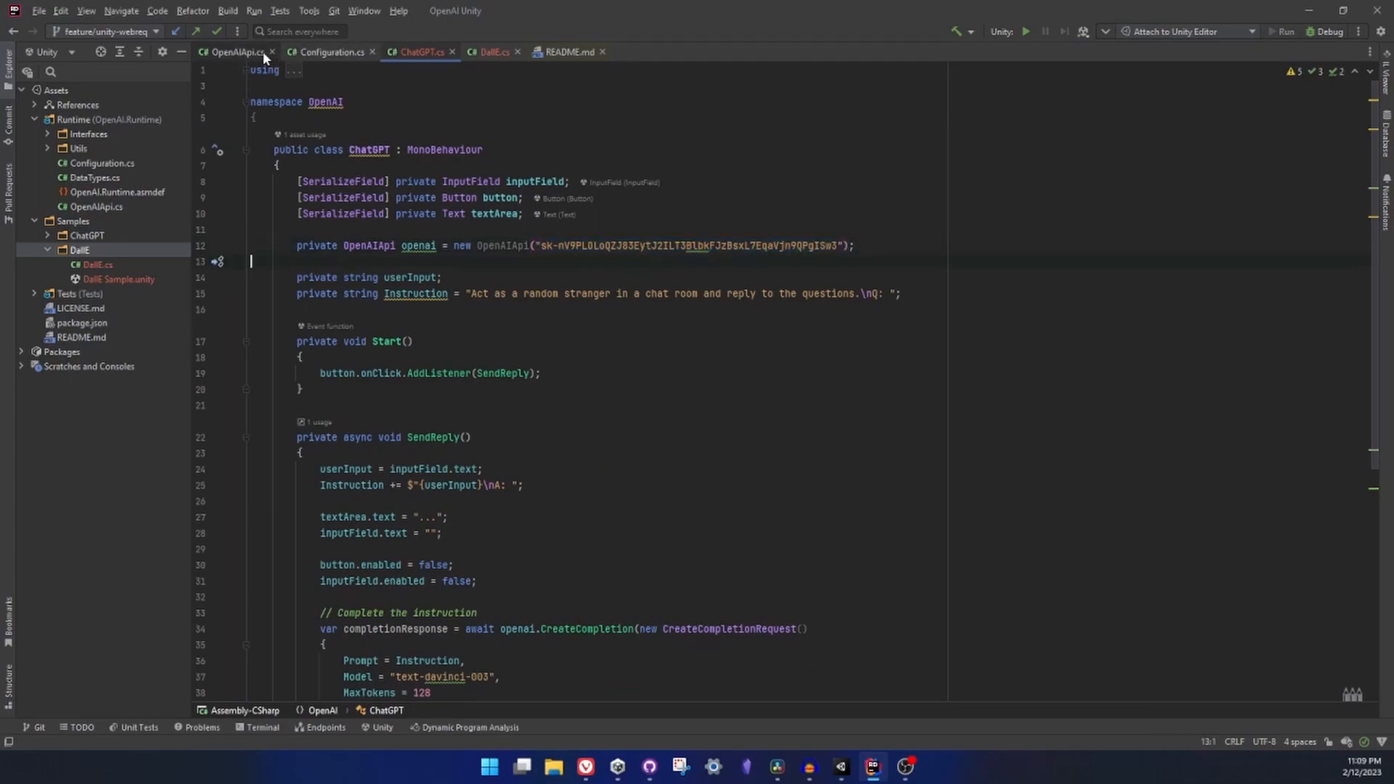
pyautogui.click(330, 51)
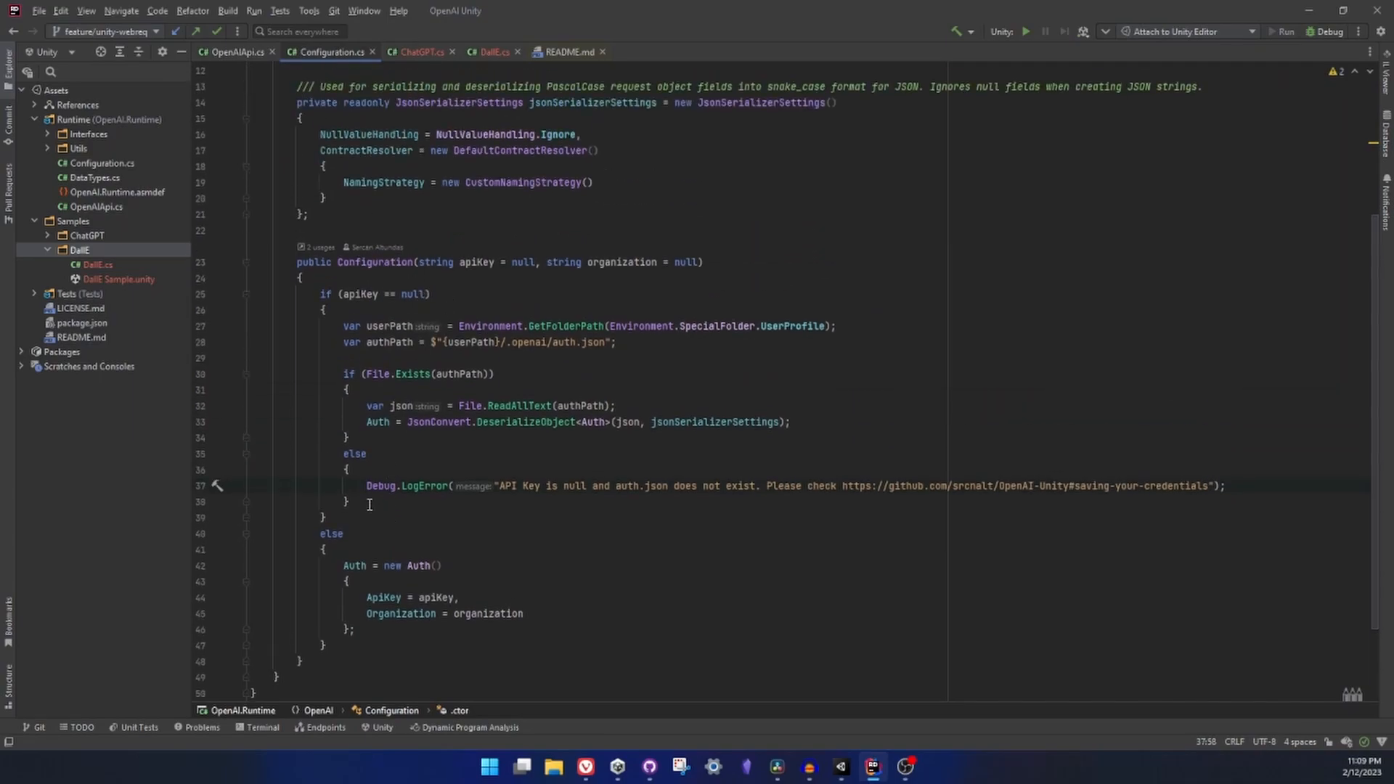
pyautogui.moveTo(342, 342); pyautogui.dragTo(349, 502)
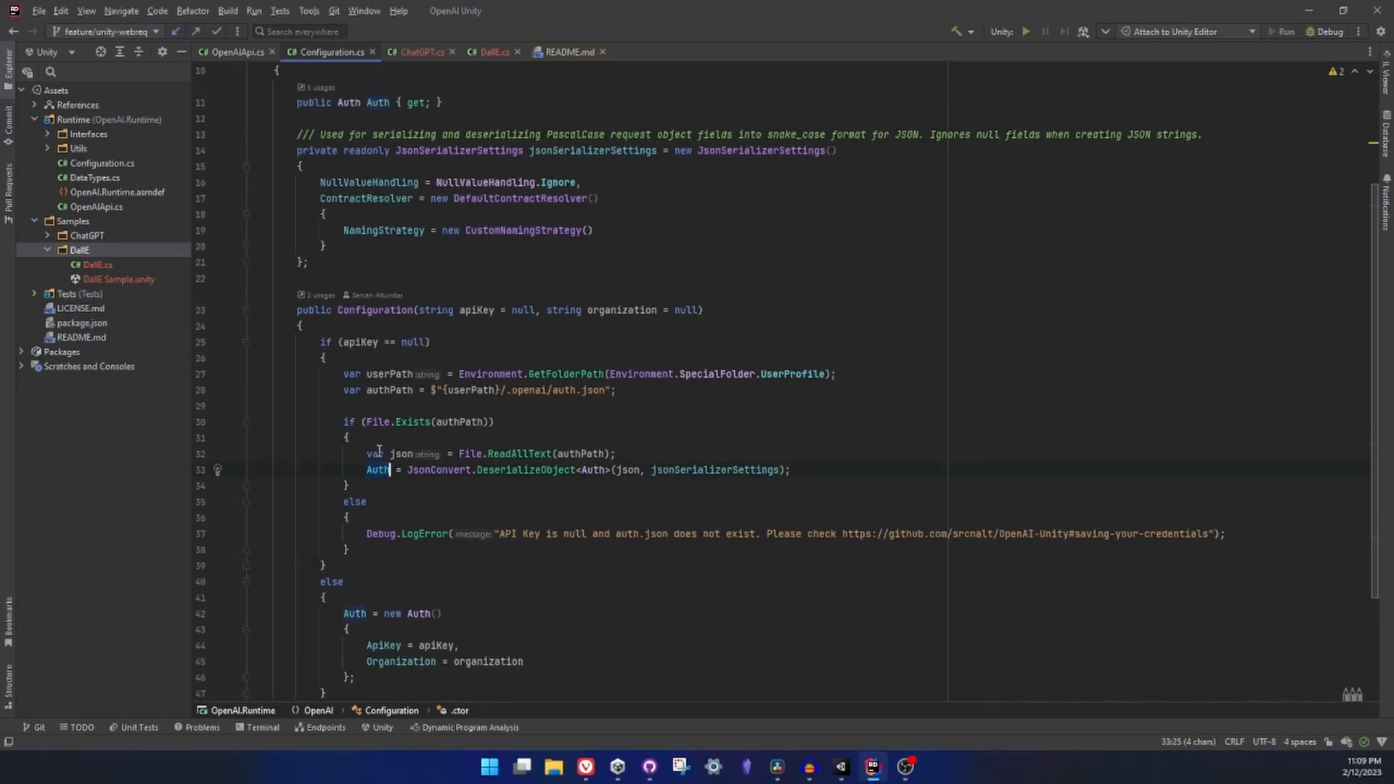
pyautogui.scroll(-3)
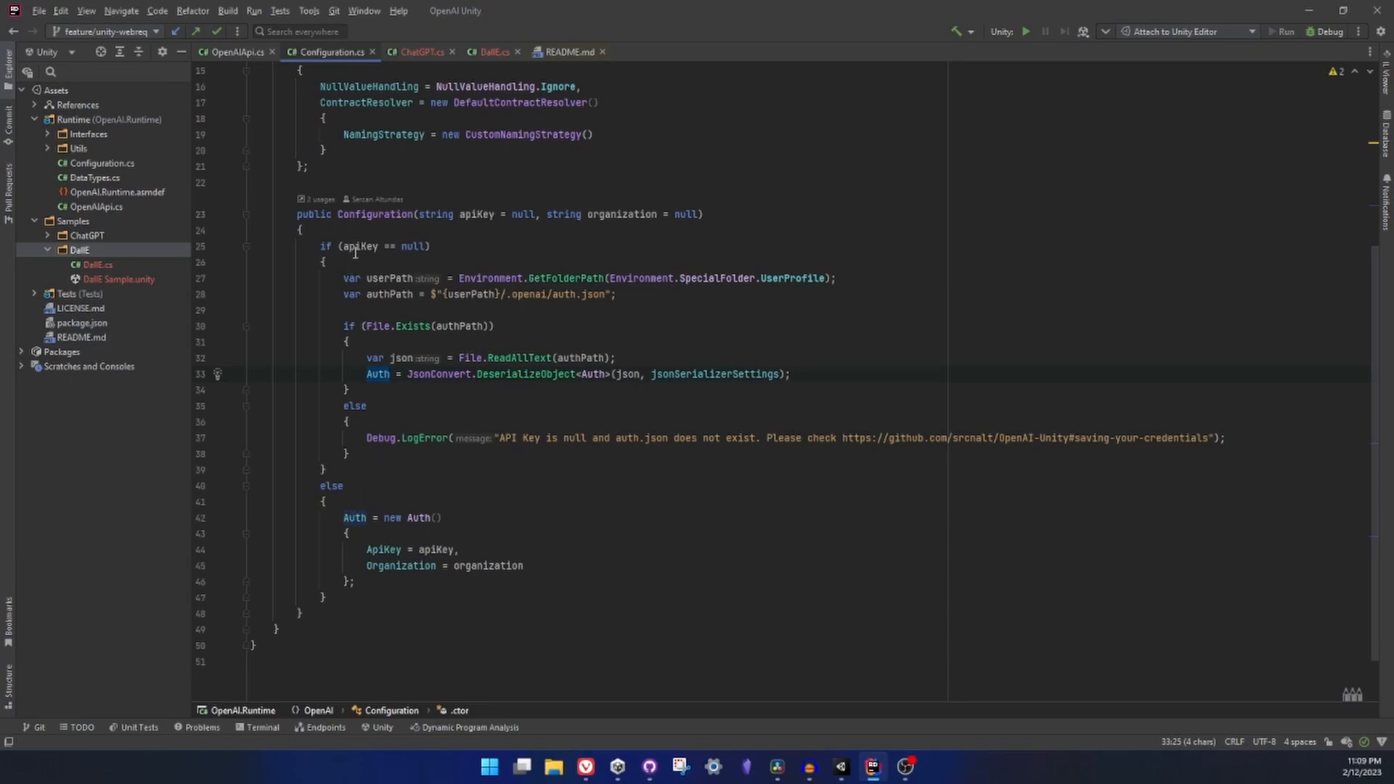
pyautogui.moveTo(357, 246)
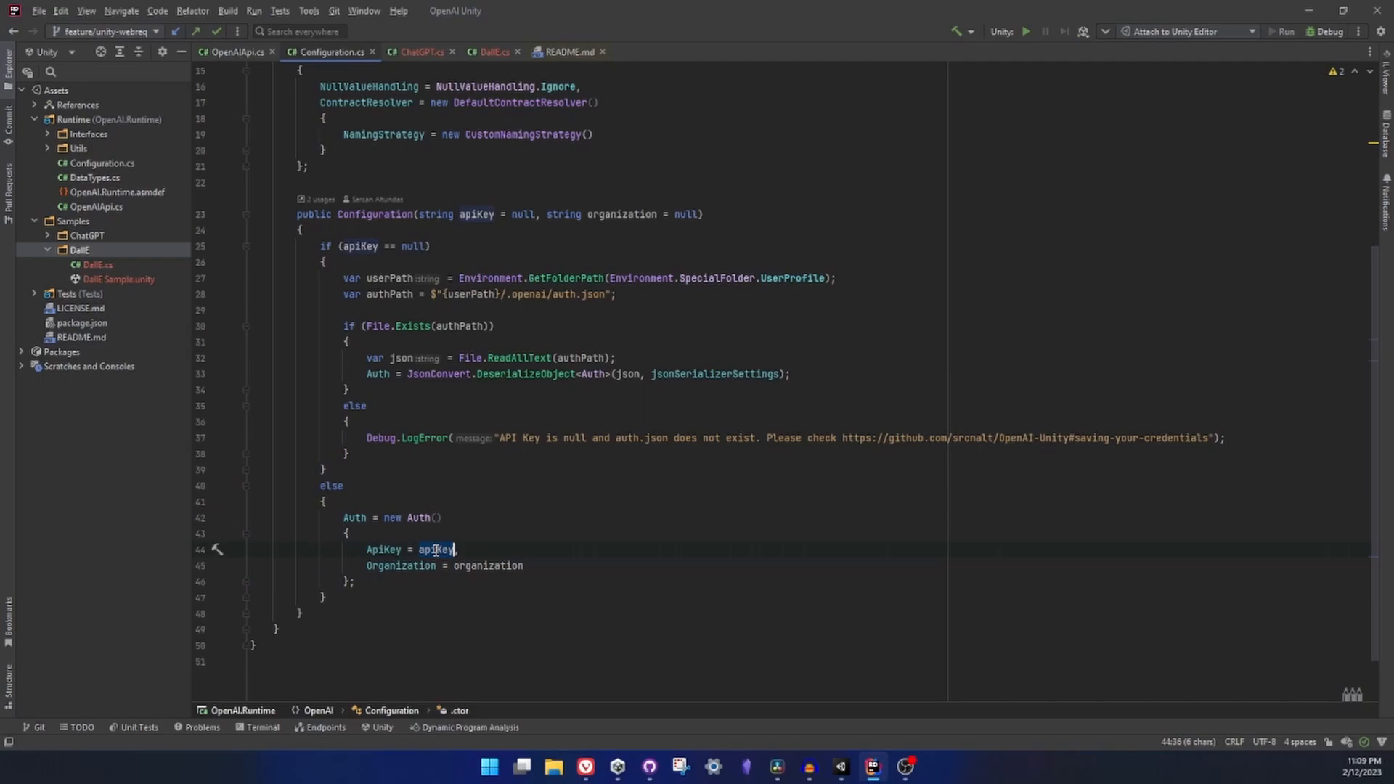
pyautogui.doubleClick(487, 566)
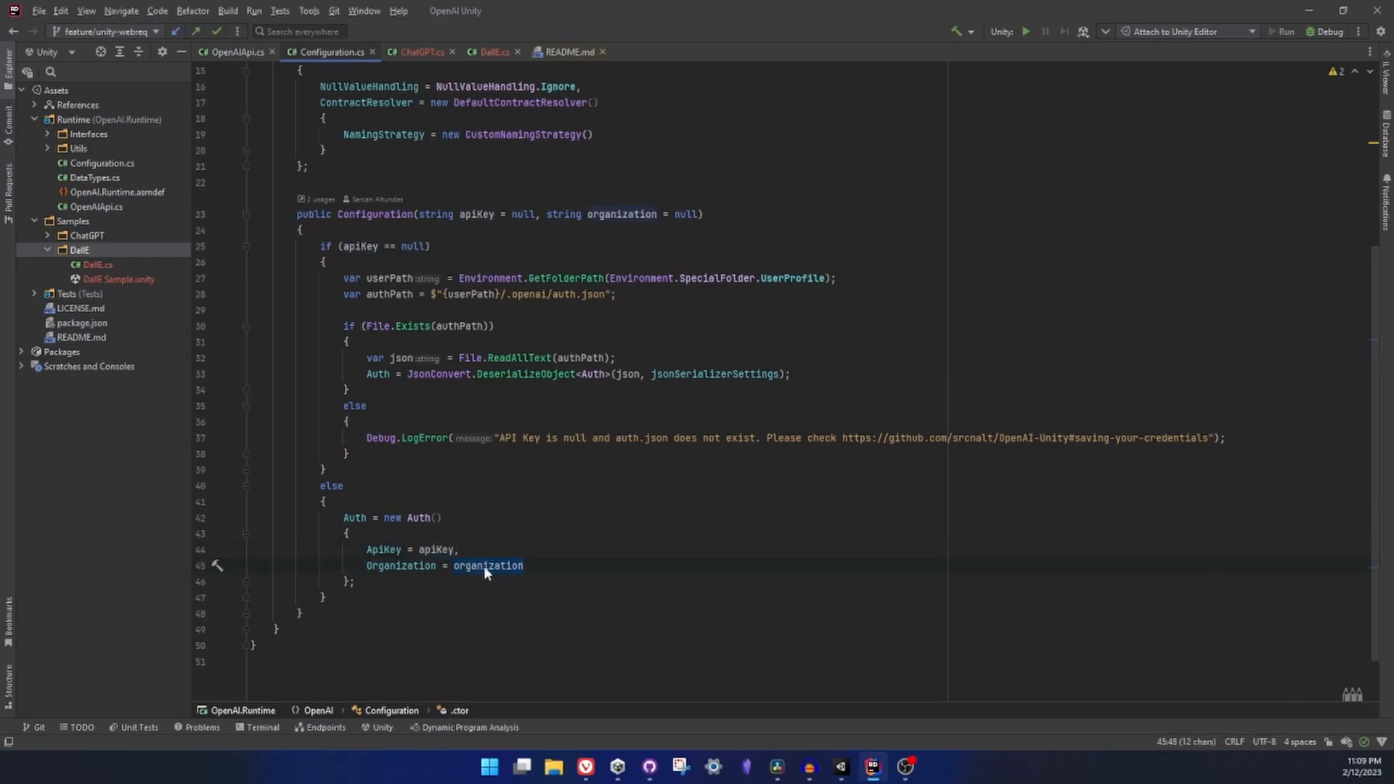
pyautogui.moveTo(487, 444)
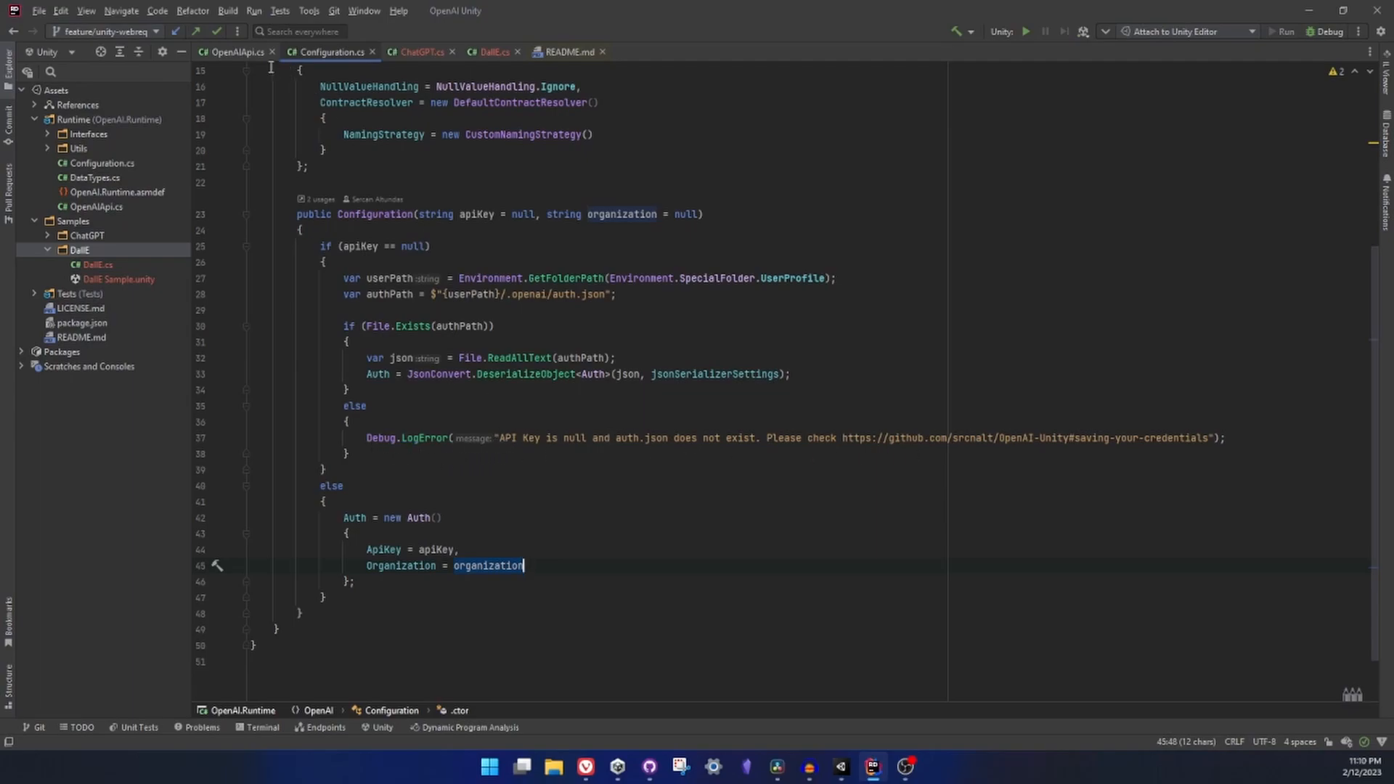
# Compare the hard-coded API keys in DallE.cs and ChatGPT.cs
pyautogui.click(491, 51)
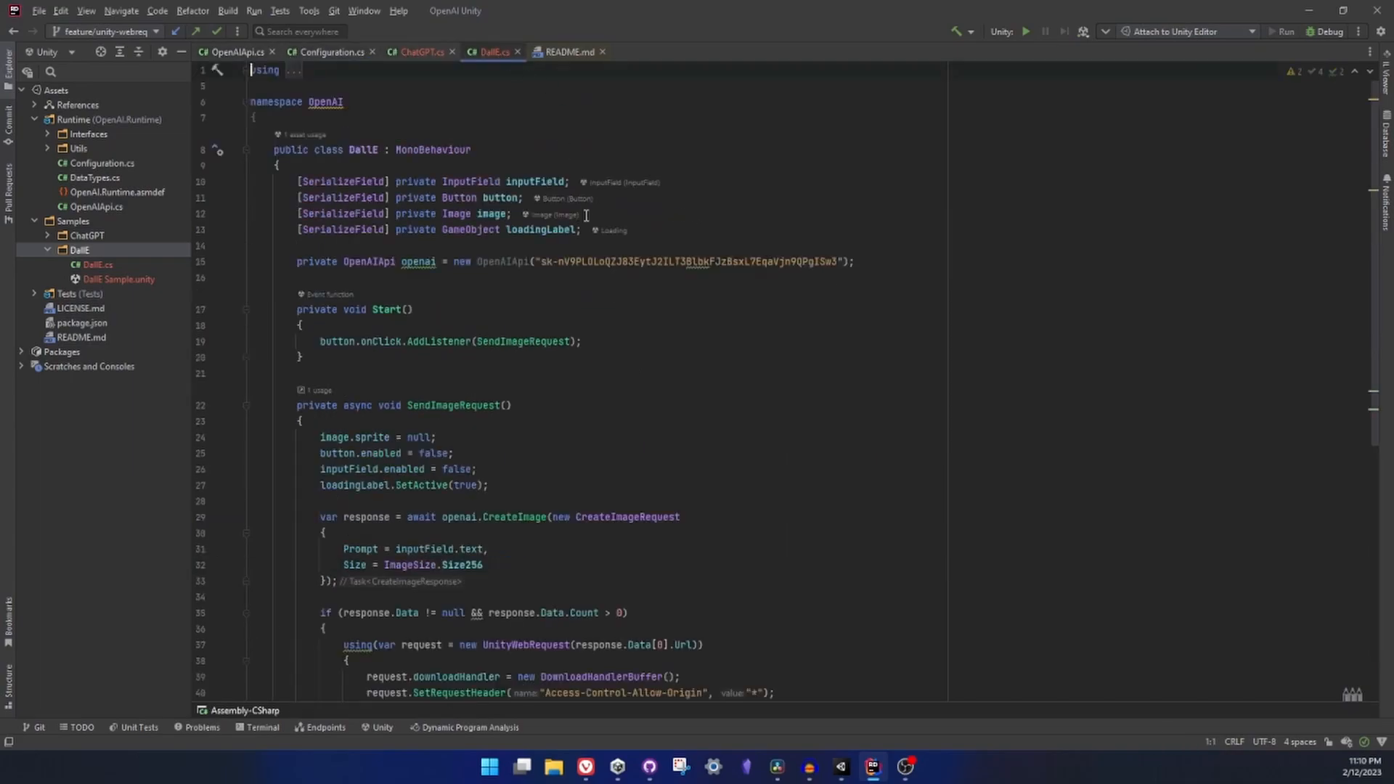
pyautogui.click(419, 52)
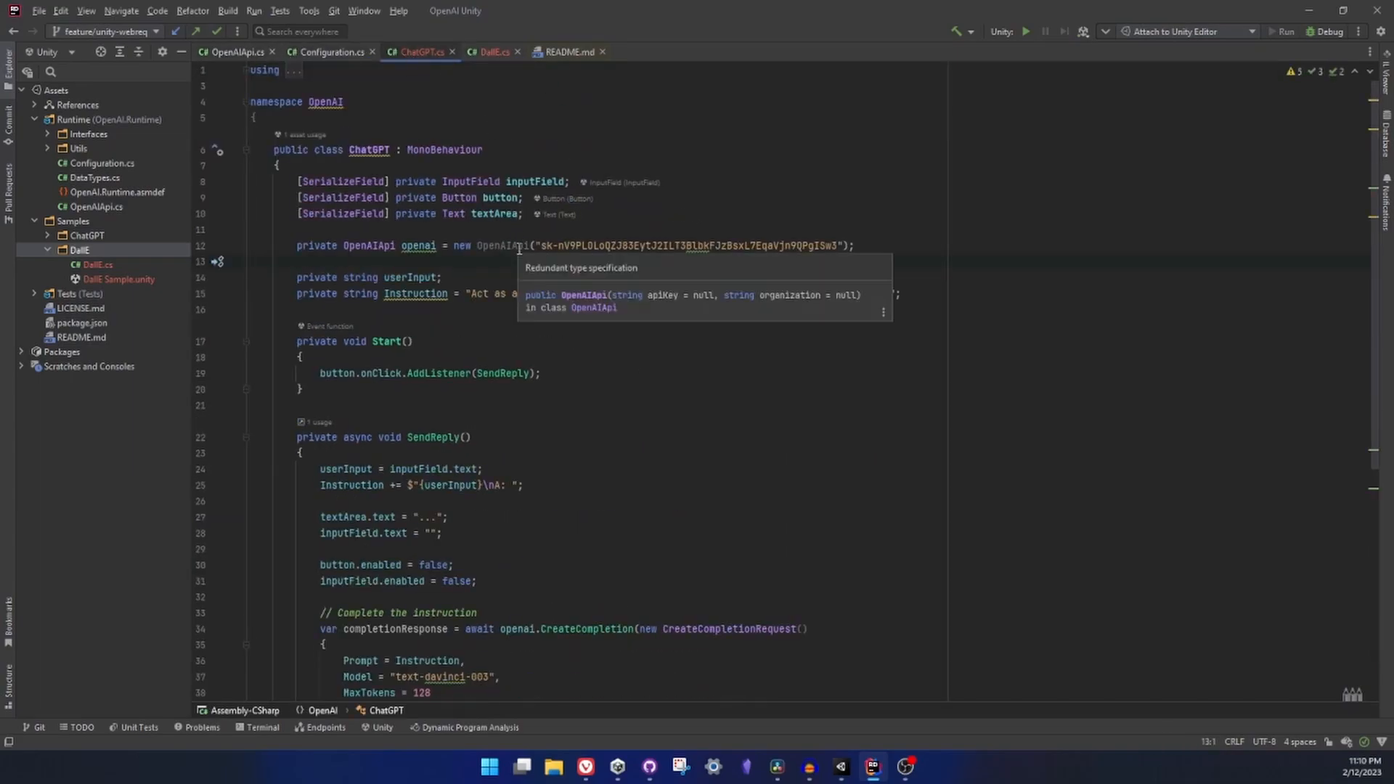
pyautogui.moveTo(527, 259)
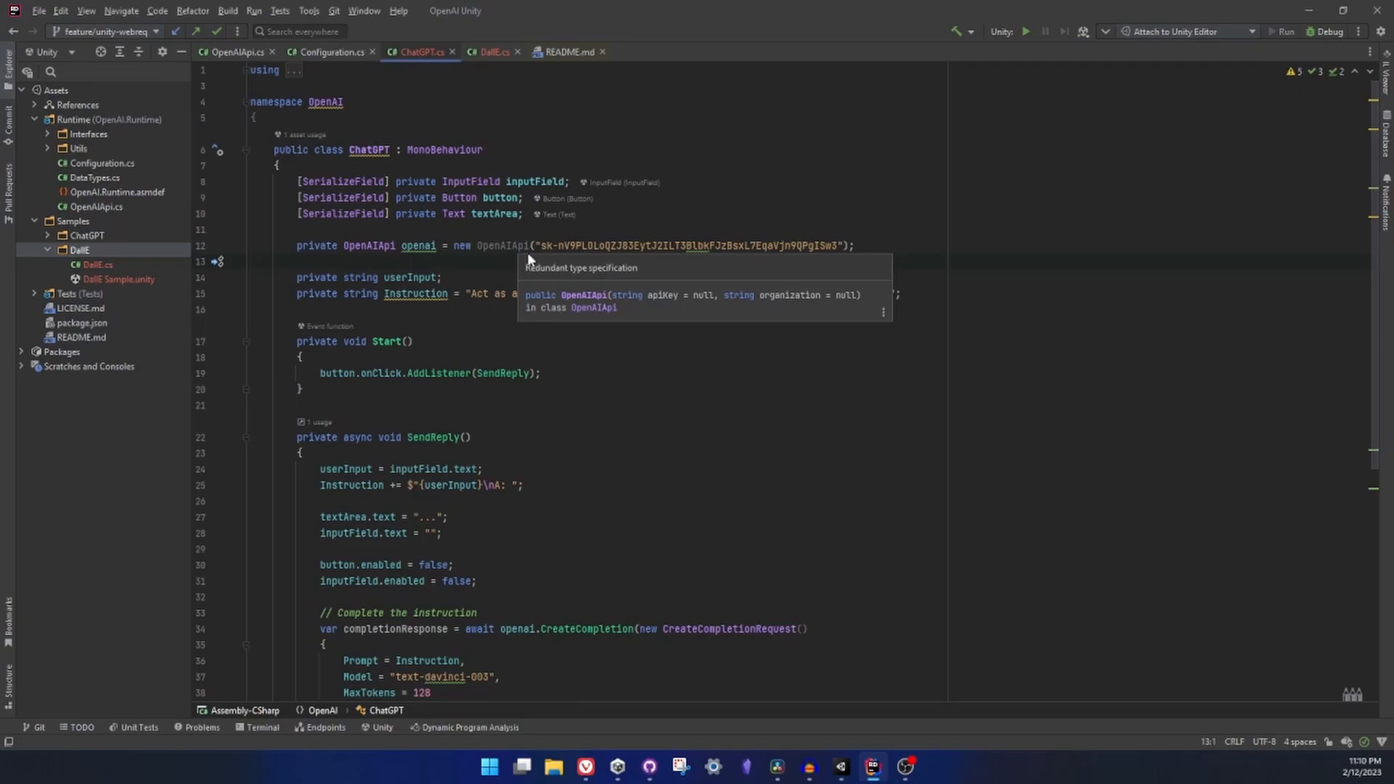
pyautogui.moveTo(621, 242)
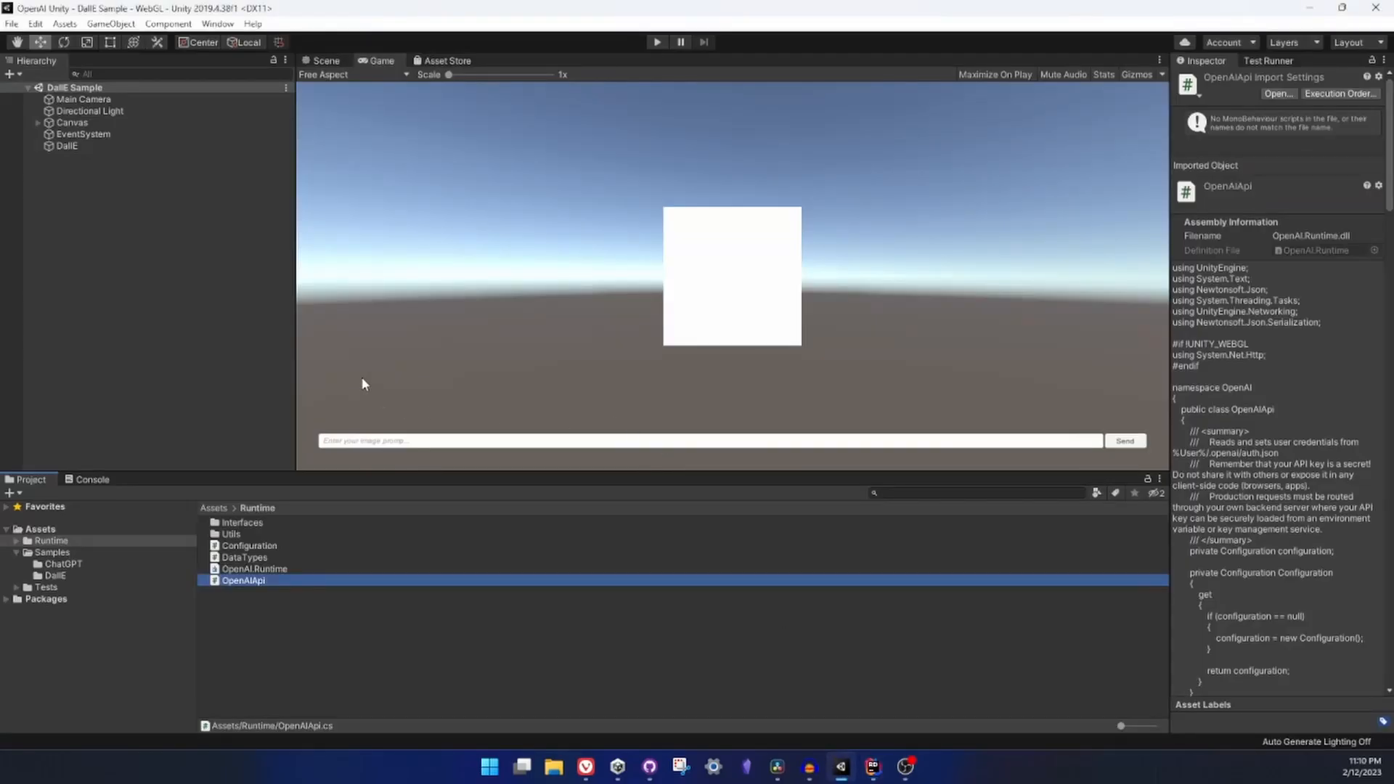
# Switch the platform to Android and Build And Run, replacing test.apk
pyautogui.click(53, 171)
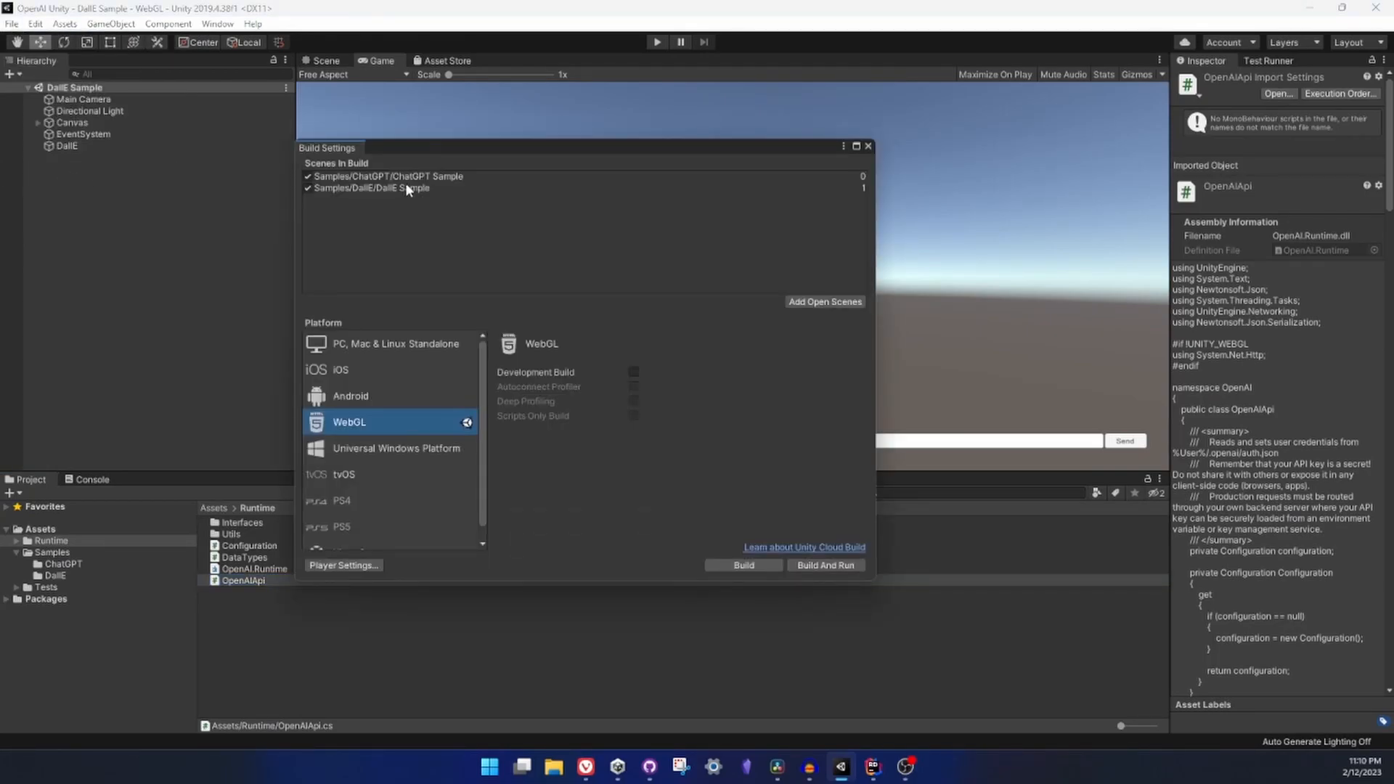
pyautogui.click(349, 380)
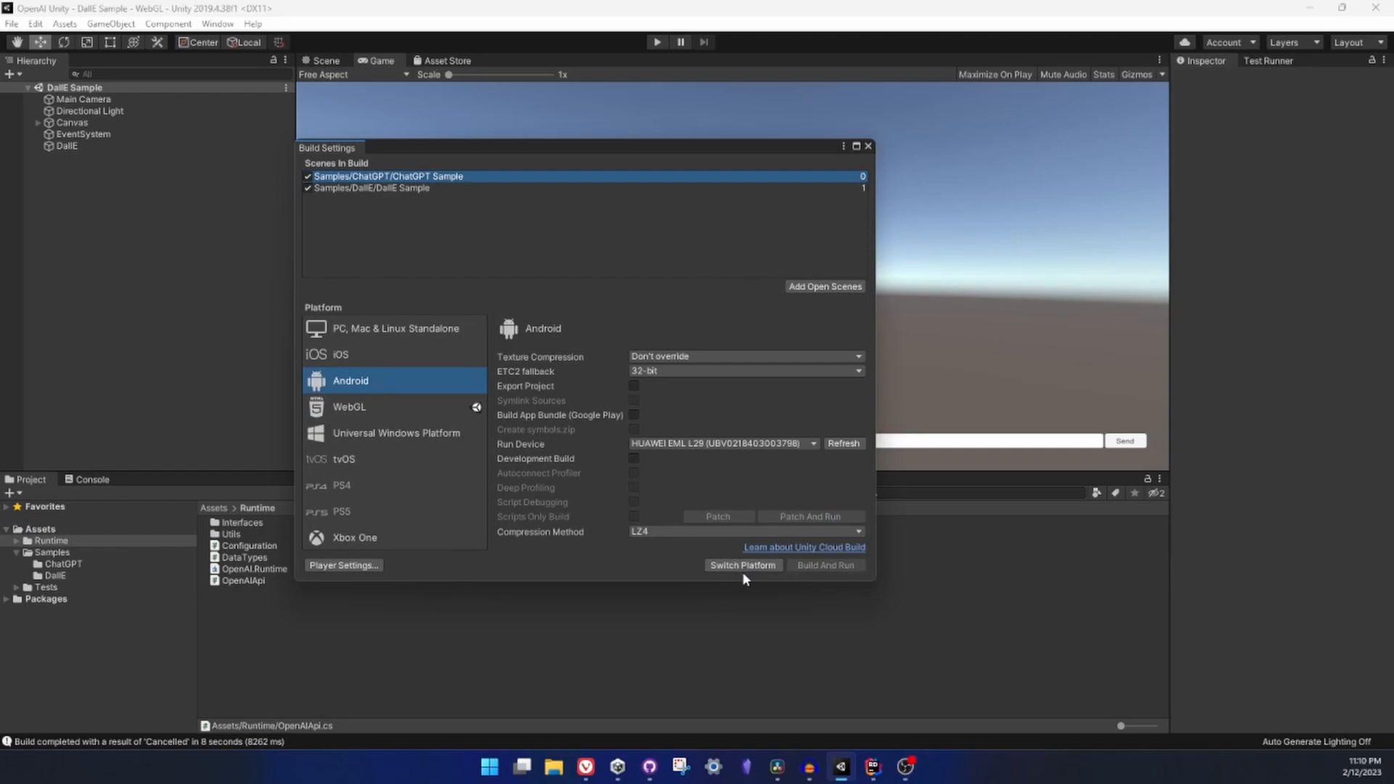
pyautogui.click(742, 566)
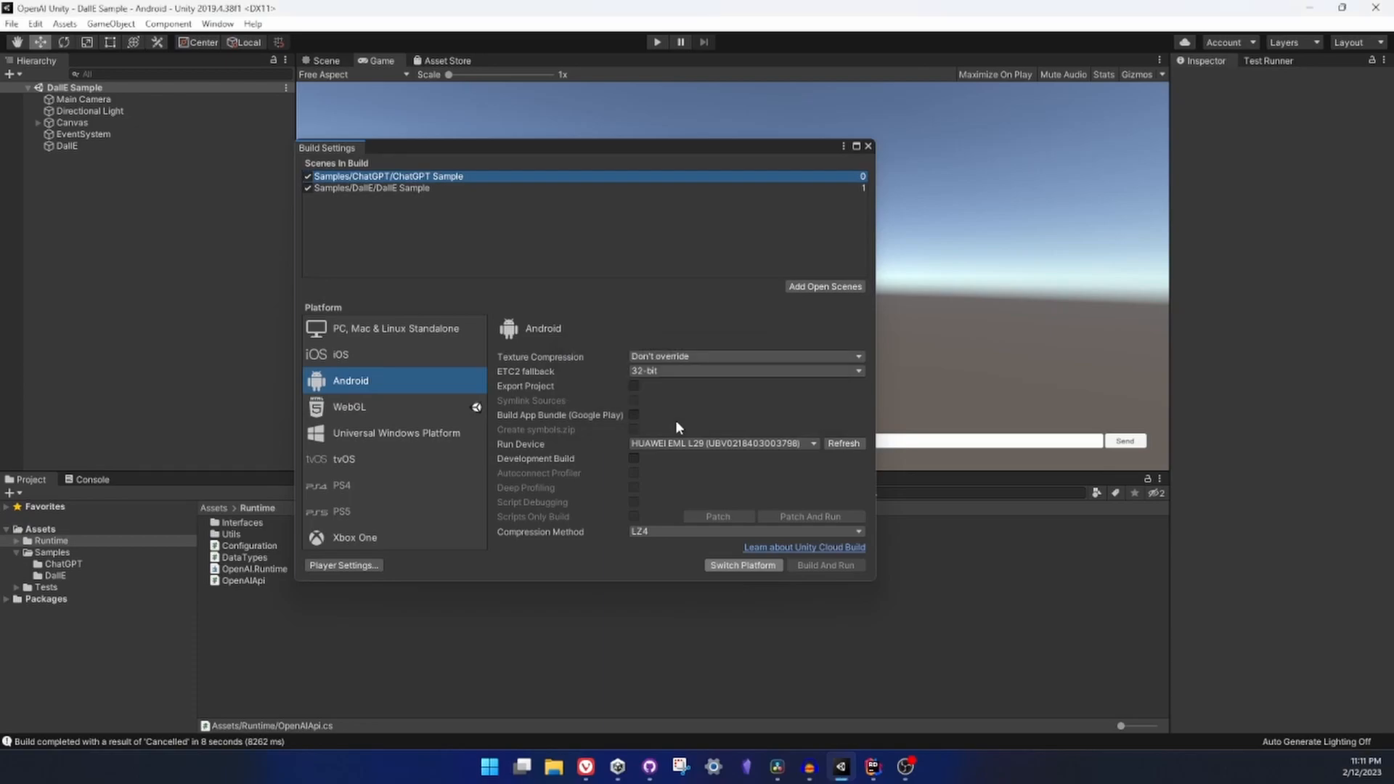
pyautogui.moveTo(412, 387)
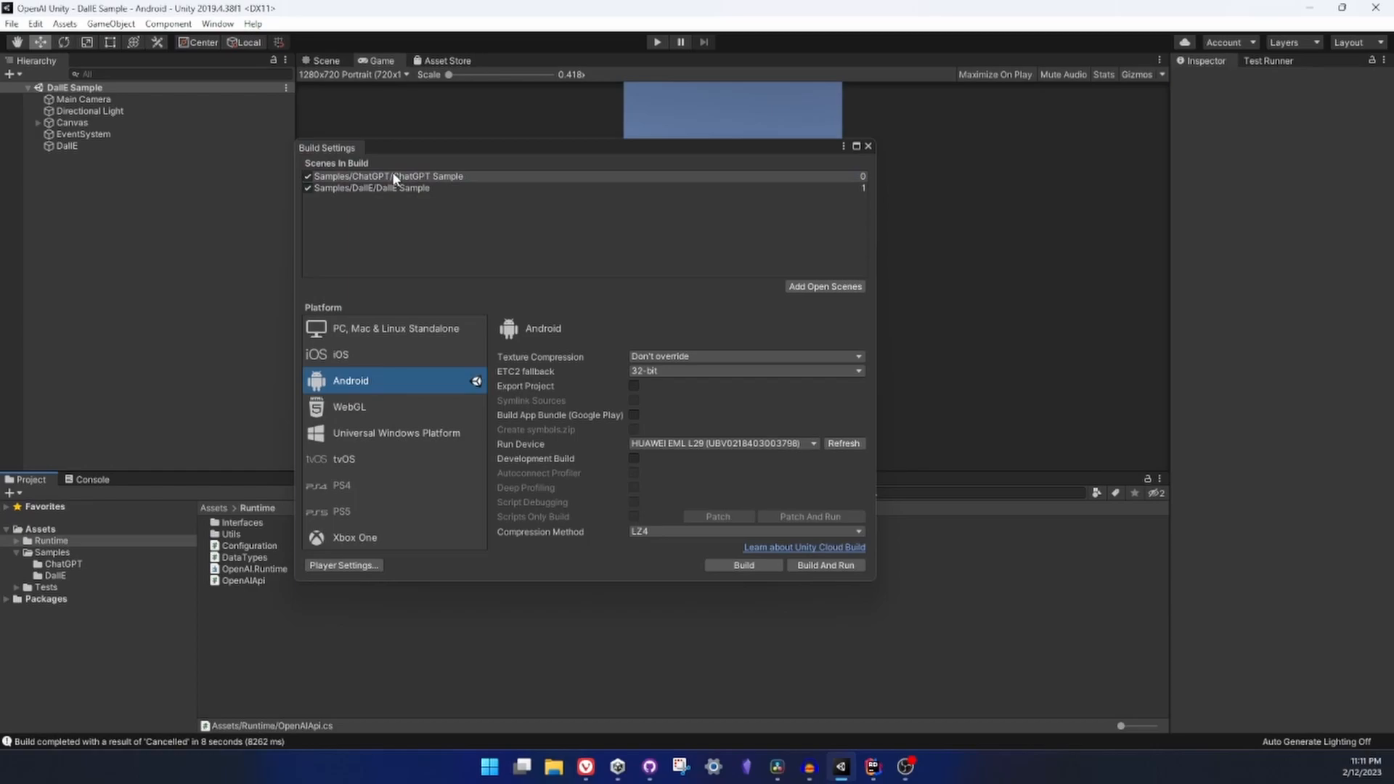
pyautogui.click(388, 176)
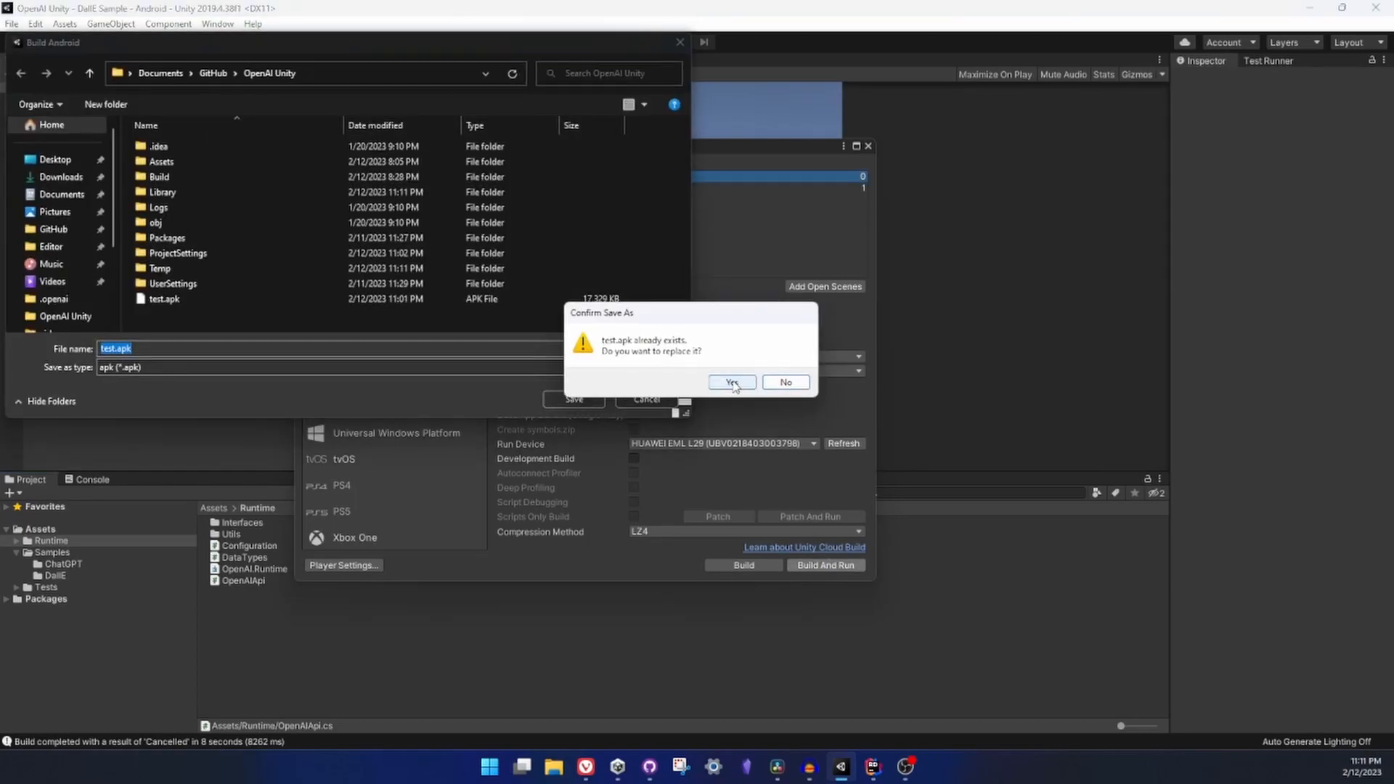
pyautogui.click(731, 383)
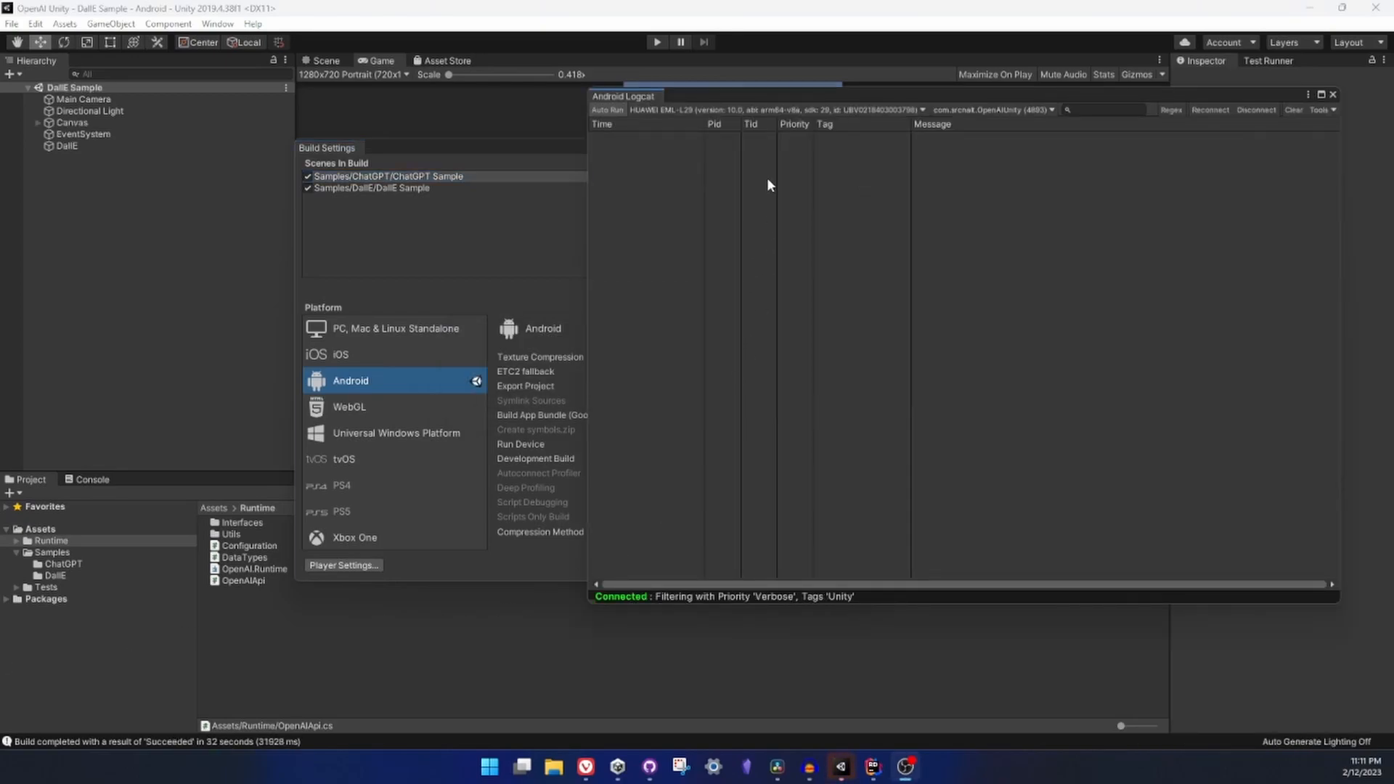
pyautogui.moveTo(643, 102)
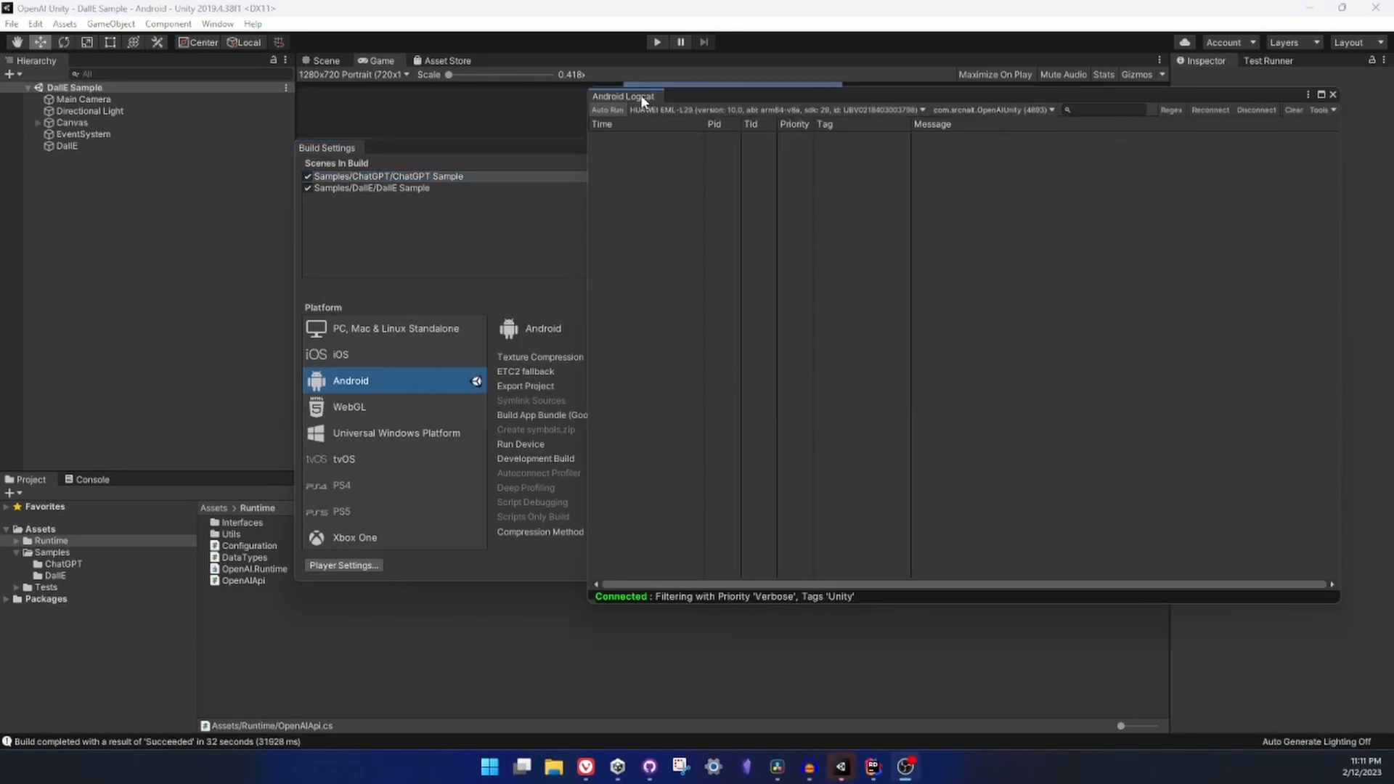
pyautogui.moveTo(800, 162)
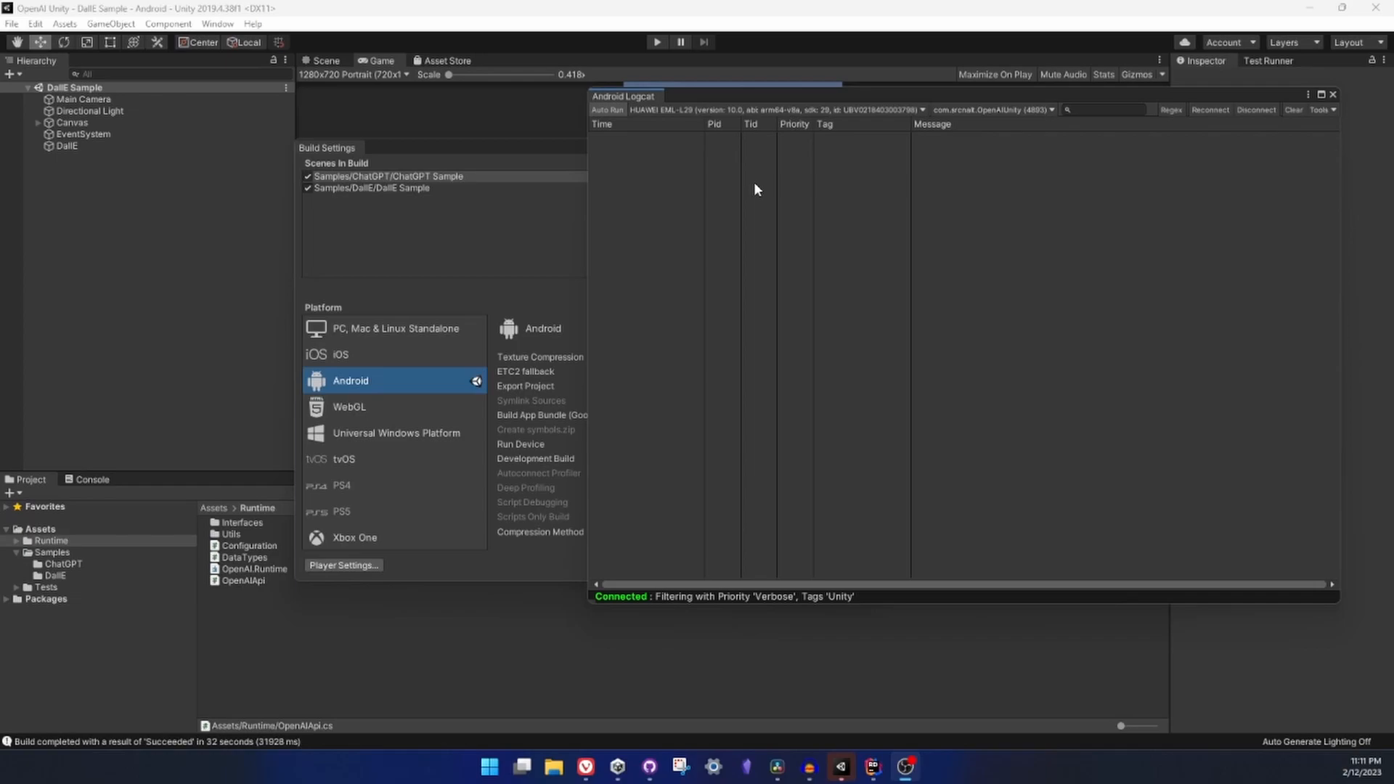
pyautogui.moveTo(625, 104)
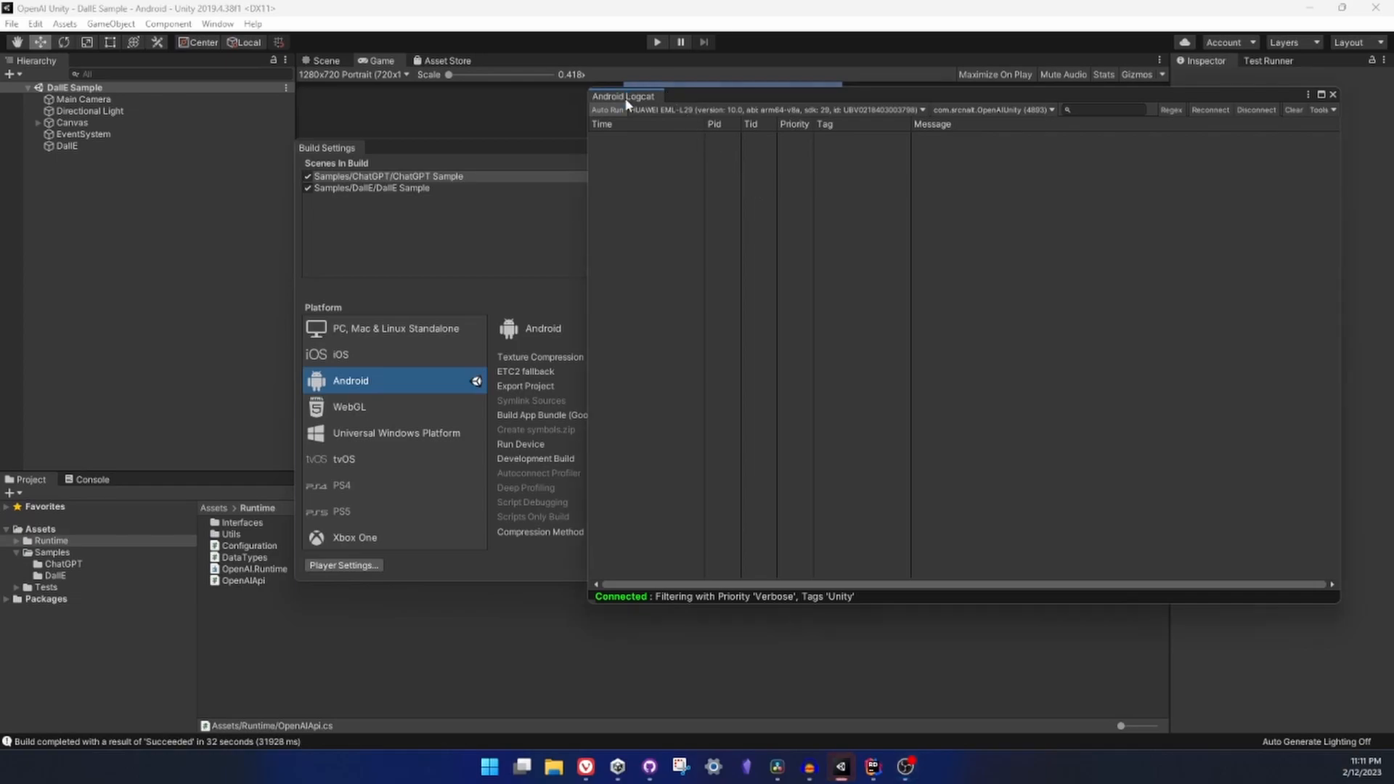
# View the Android Logcat package in the Package Manager
pyautogui.click(217, 24)
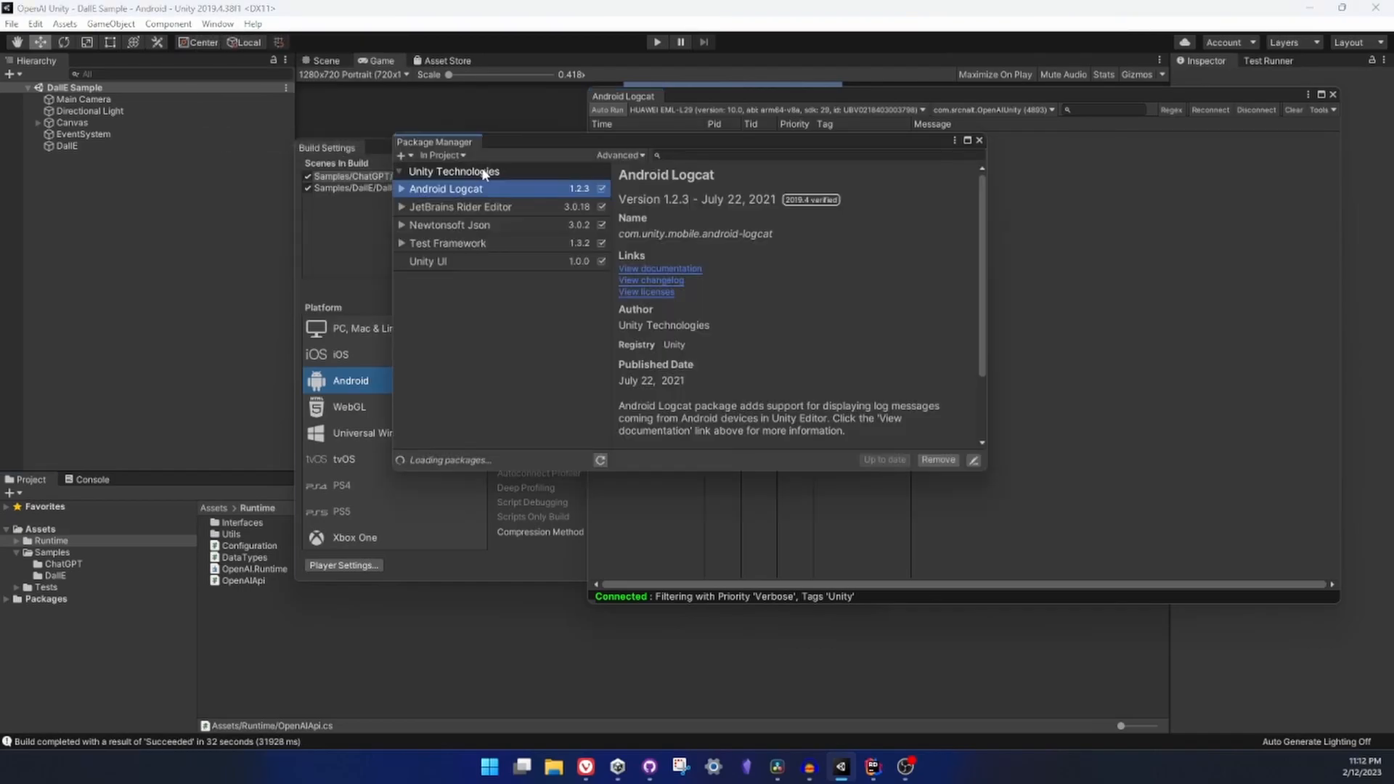
pyautogui.click(441, 155)
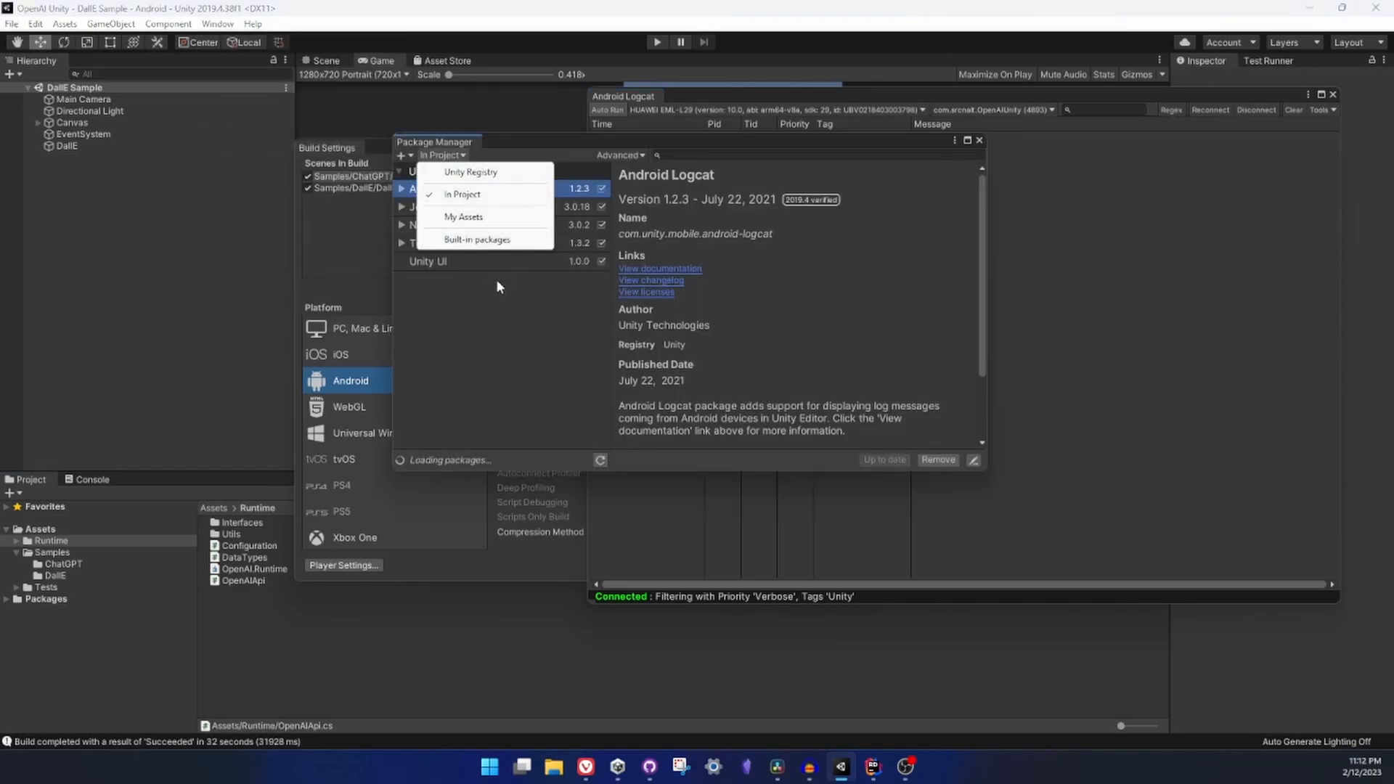
pyautogui.click(462, 194)
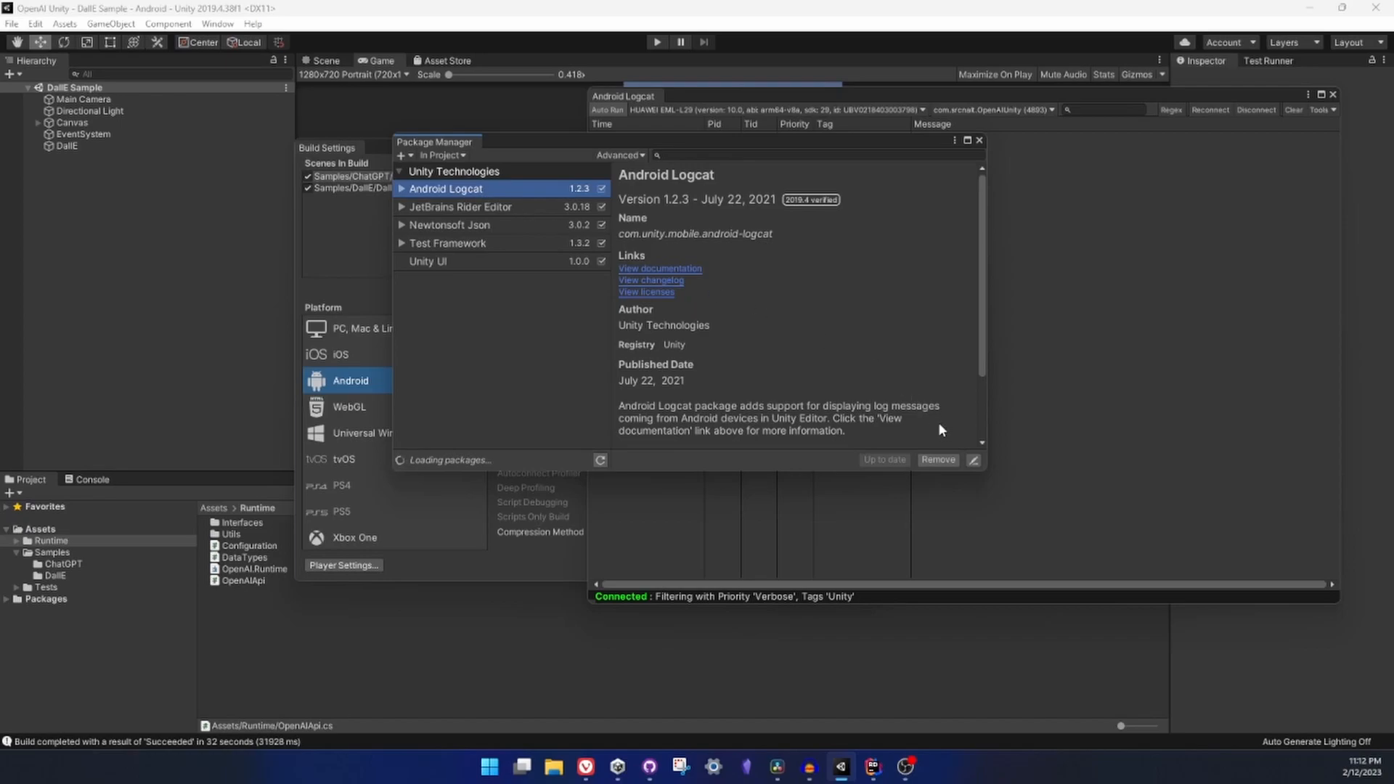
pyautogui.click(979, 140)
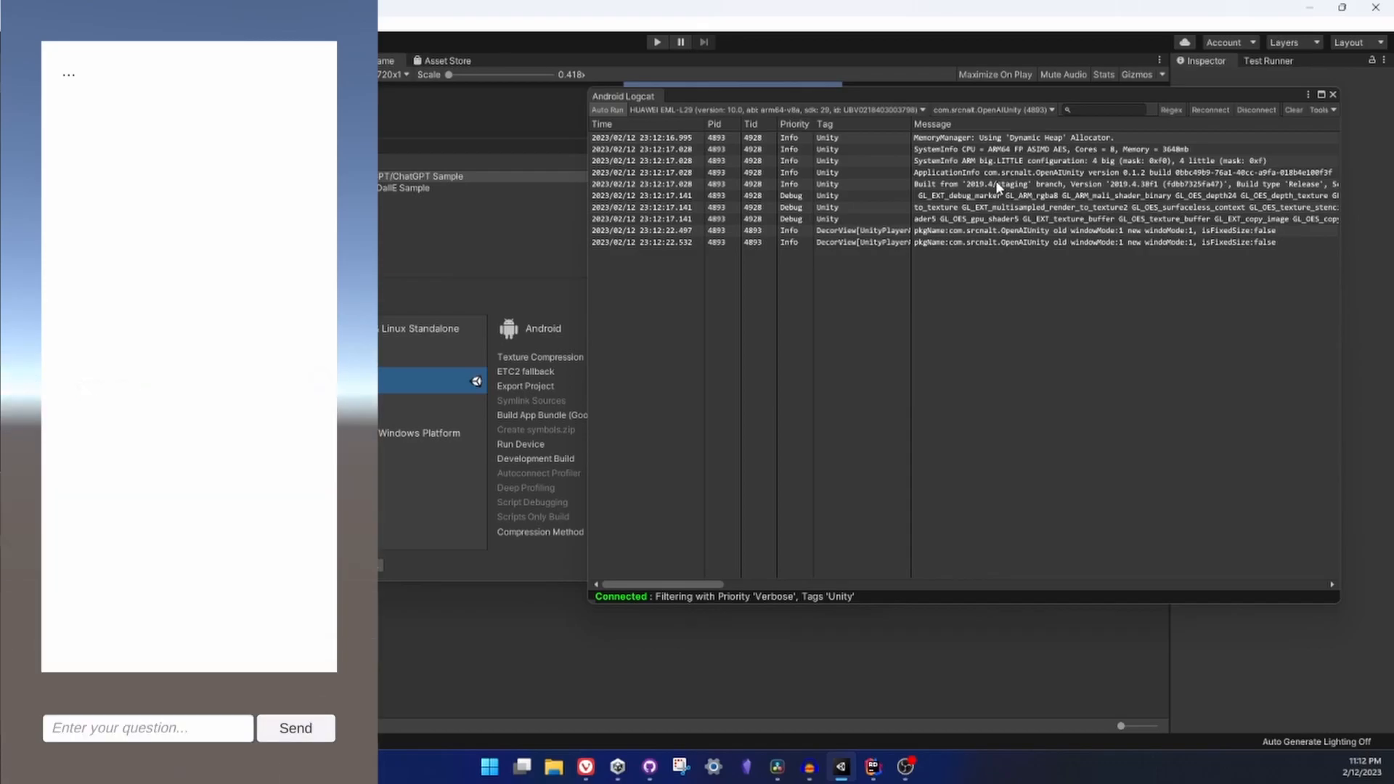
# Run the ChatGPT app on the phone and collect its Logcat messages
pyautogui.click(294, 729)
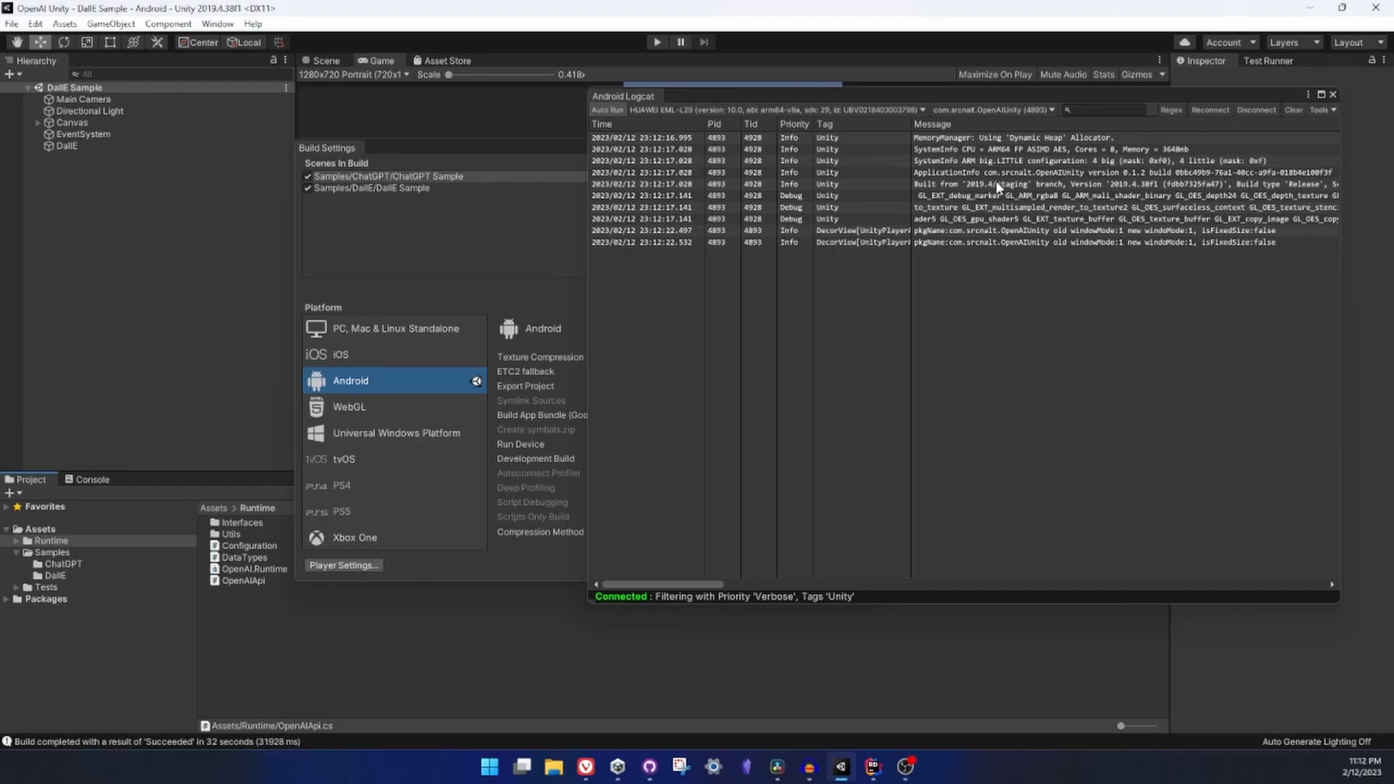
# Put DallE Sample first in the build list and rebuild over test.apk
pyautogui.click(371, 188)
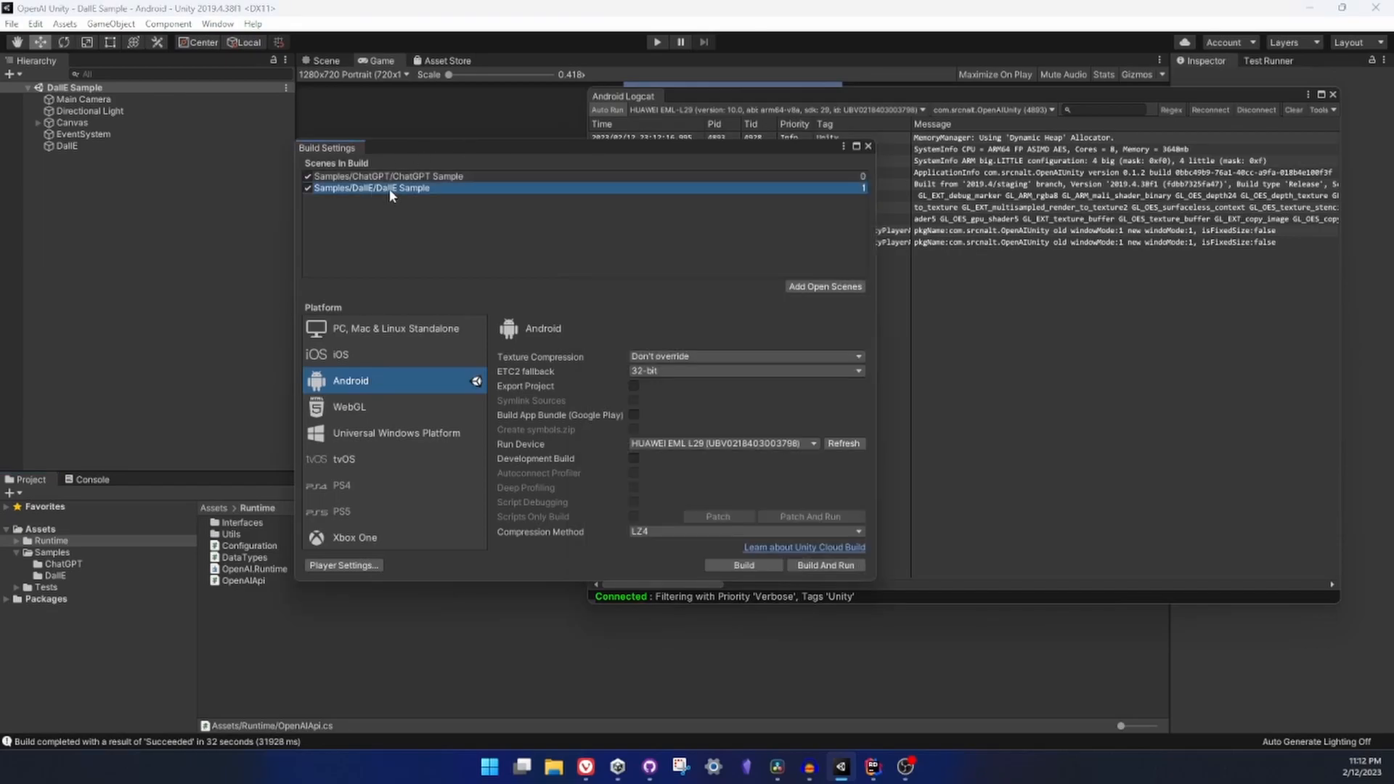
pyautogui.click(387, 176)
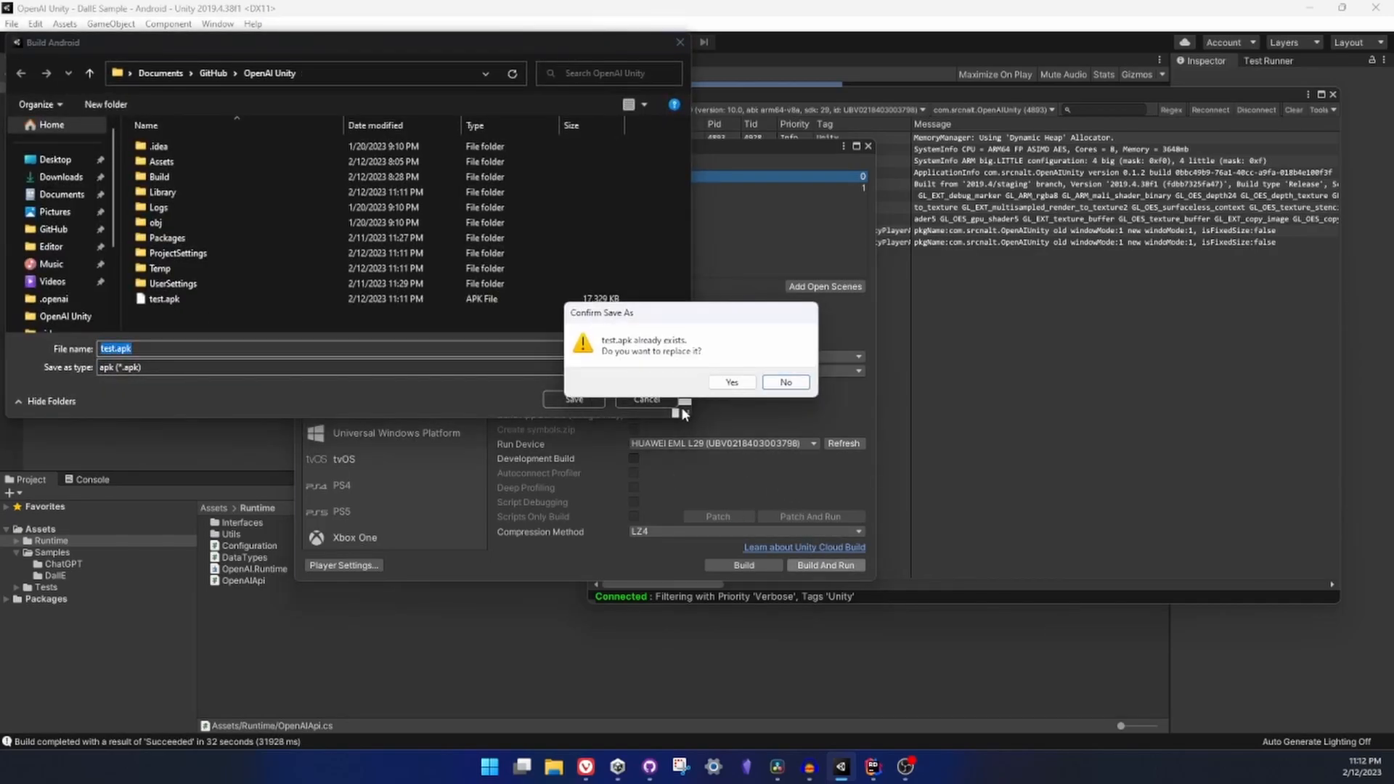
pyautogui.click(730, 381)
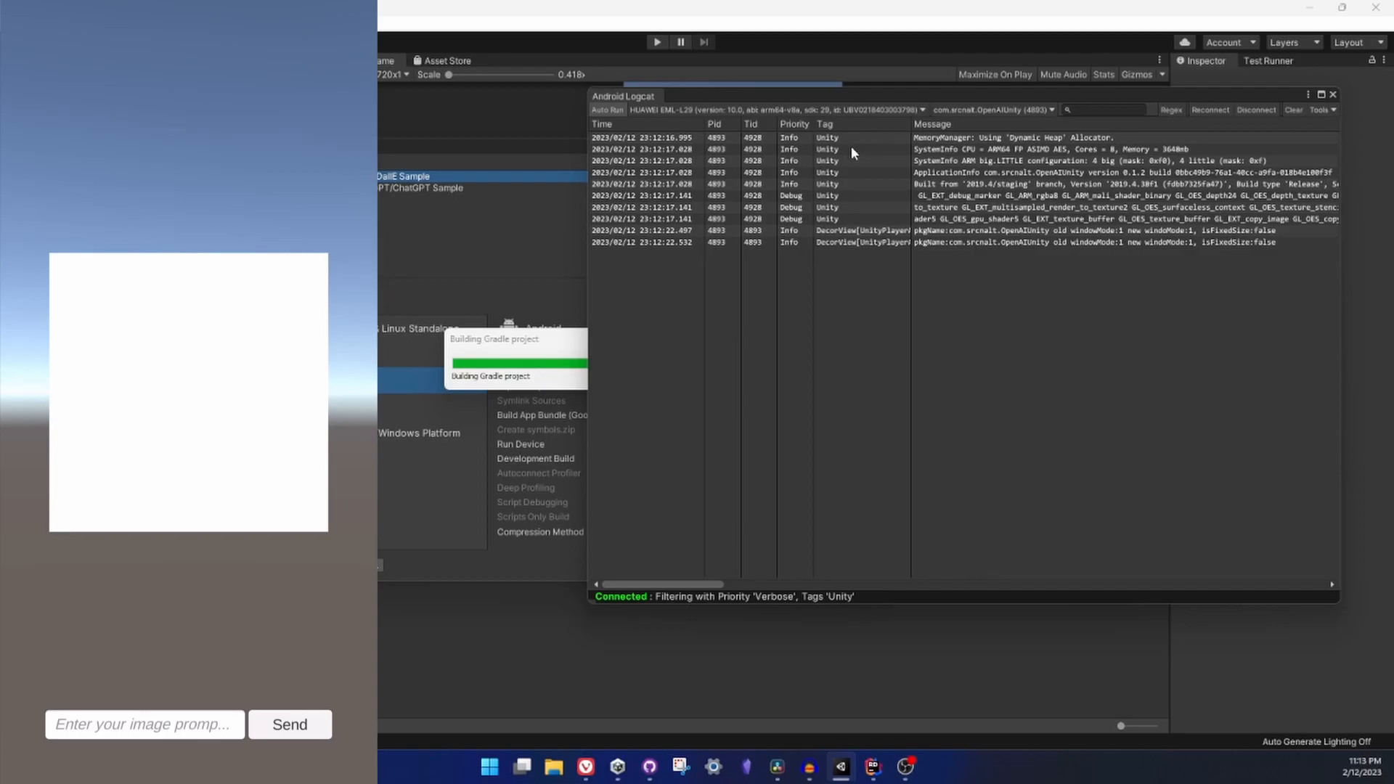
# Enter the prompt 'a black cat' in the phone's DallE sample and send it
pyautogui.click(144, 724)
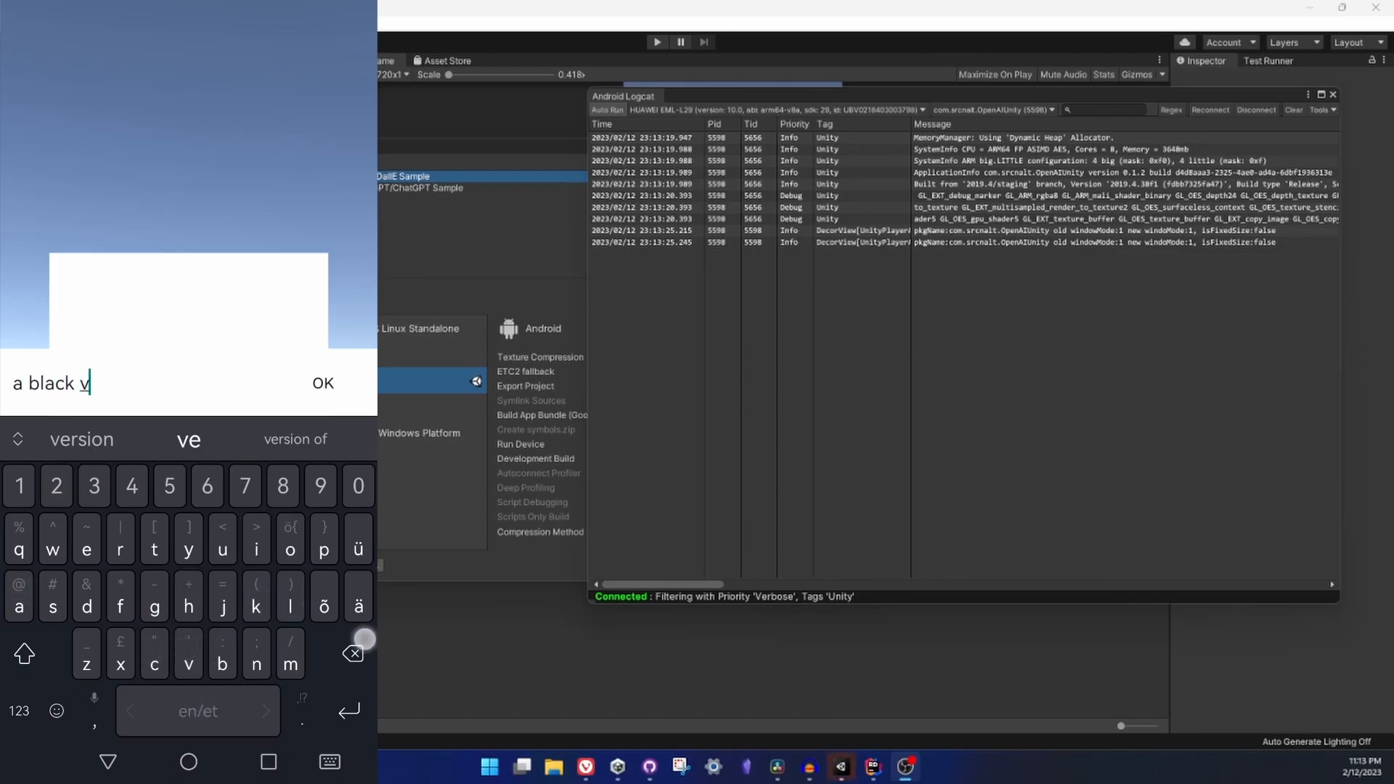
pyautogui.write('cat')
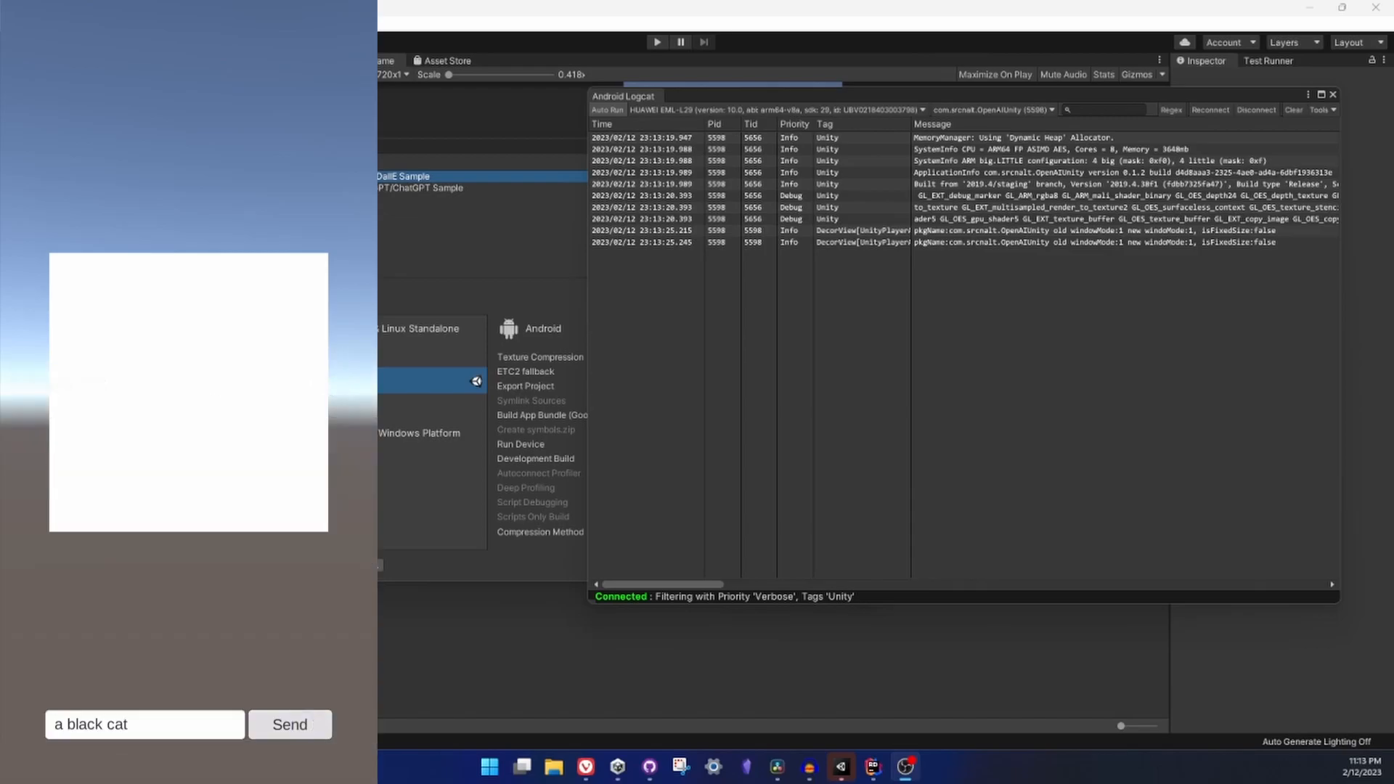
pyautogui.click(289, 725)
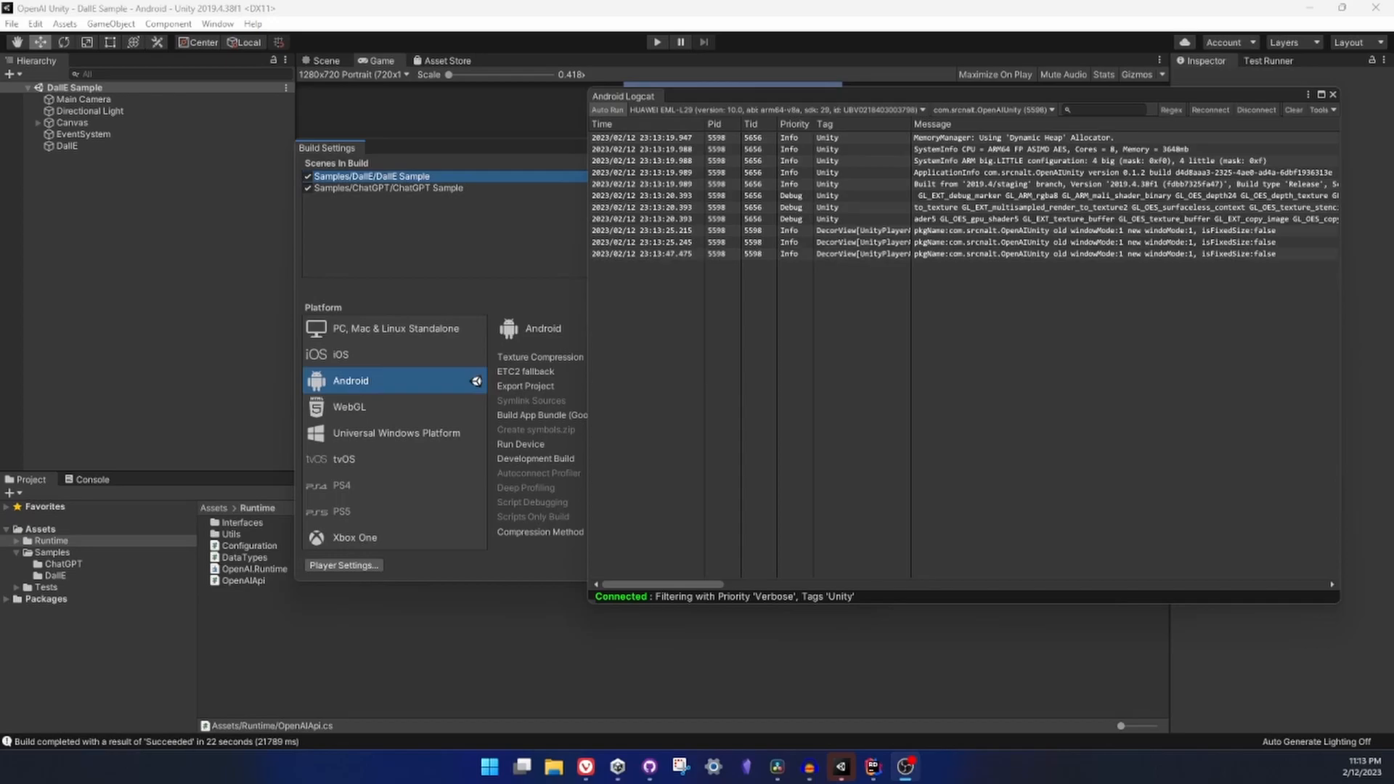
pyautogui.moveTo(136, 679)
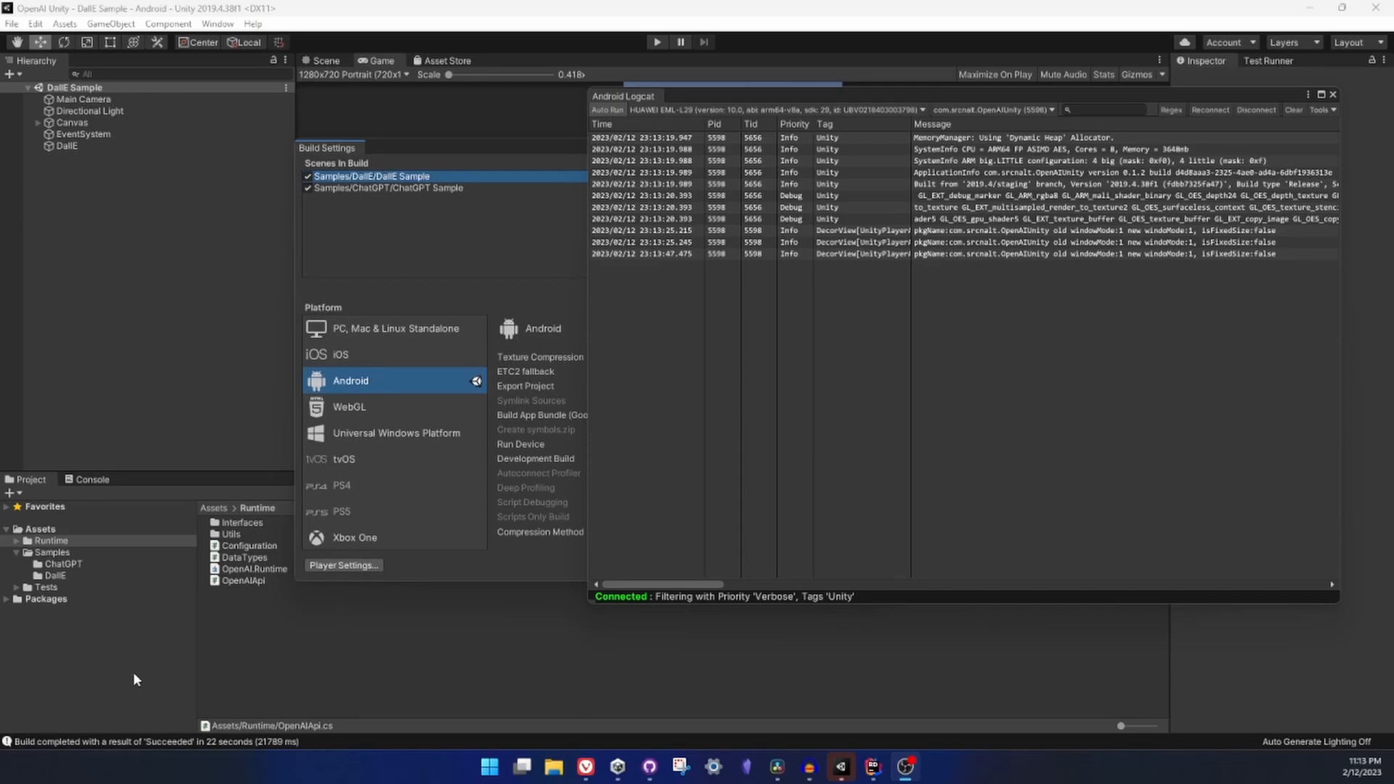
# Select WebGL as the build platform and select the DallE Sample scene entry
pyautogui.click(349, 422)
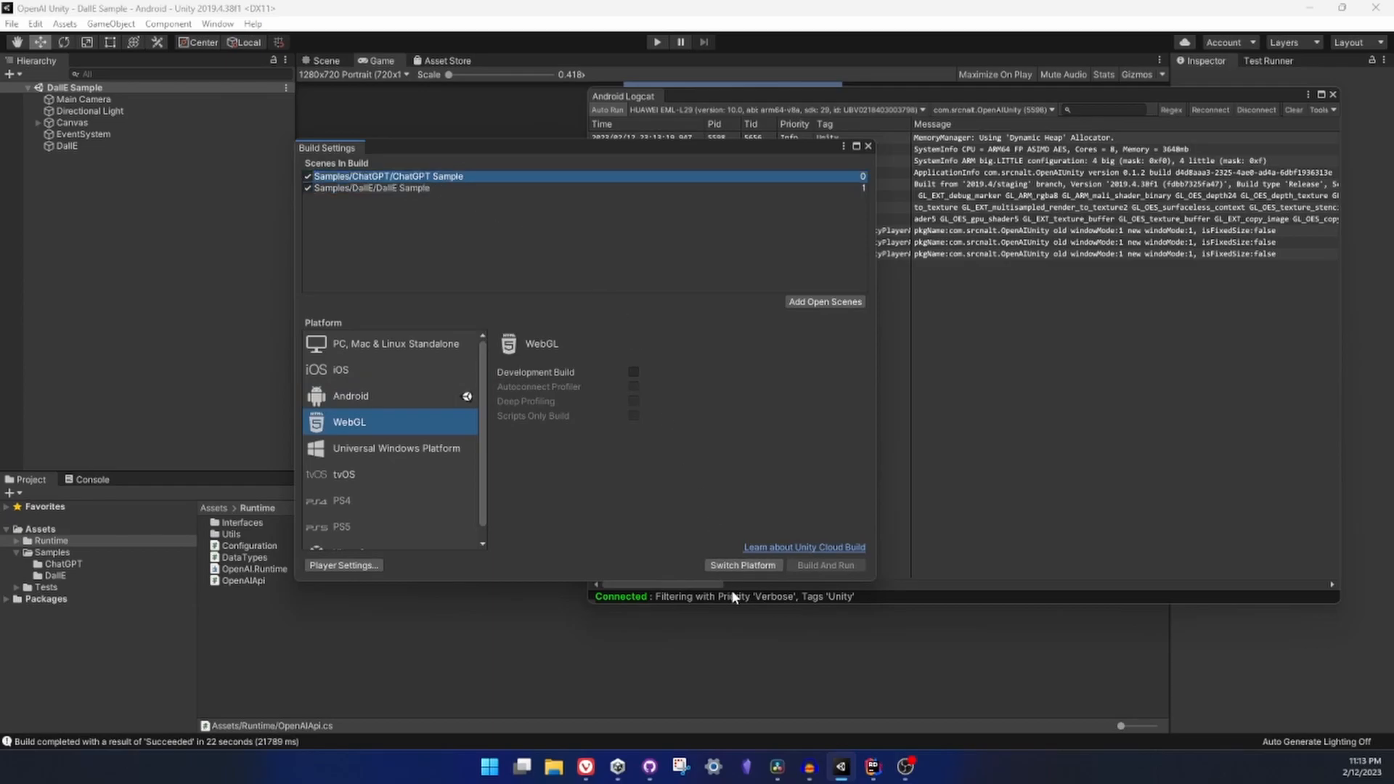
pyautogui.moveTo(523, 314)
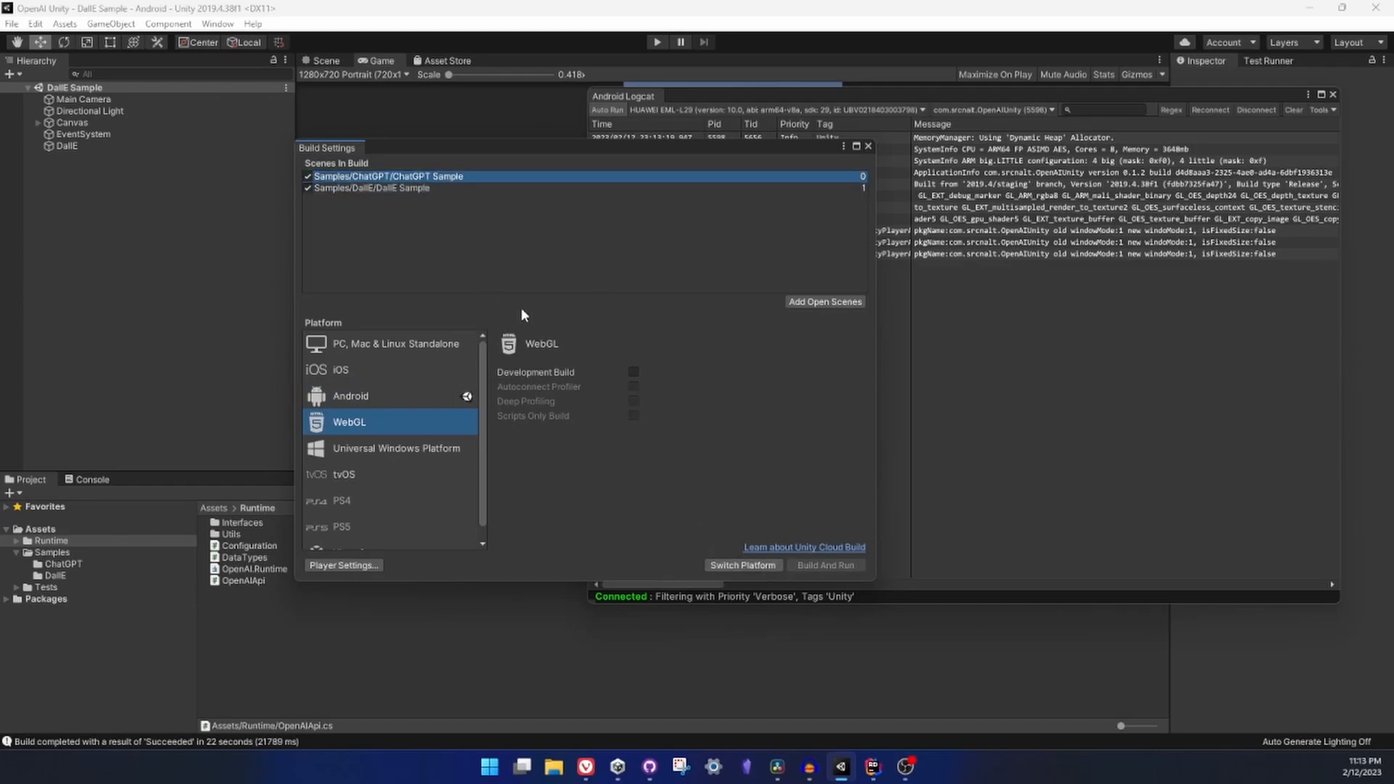
pyautogui.click(371, 188)
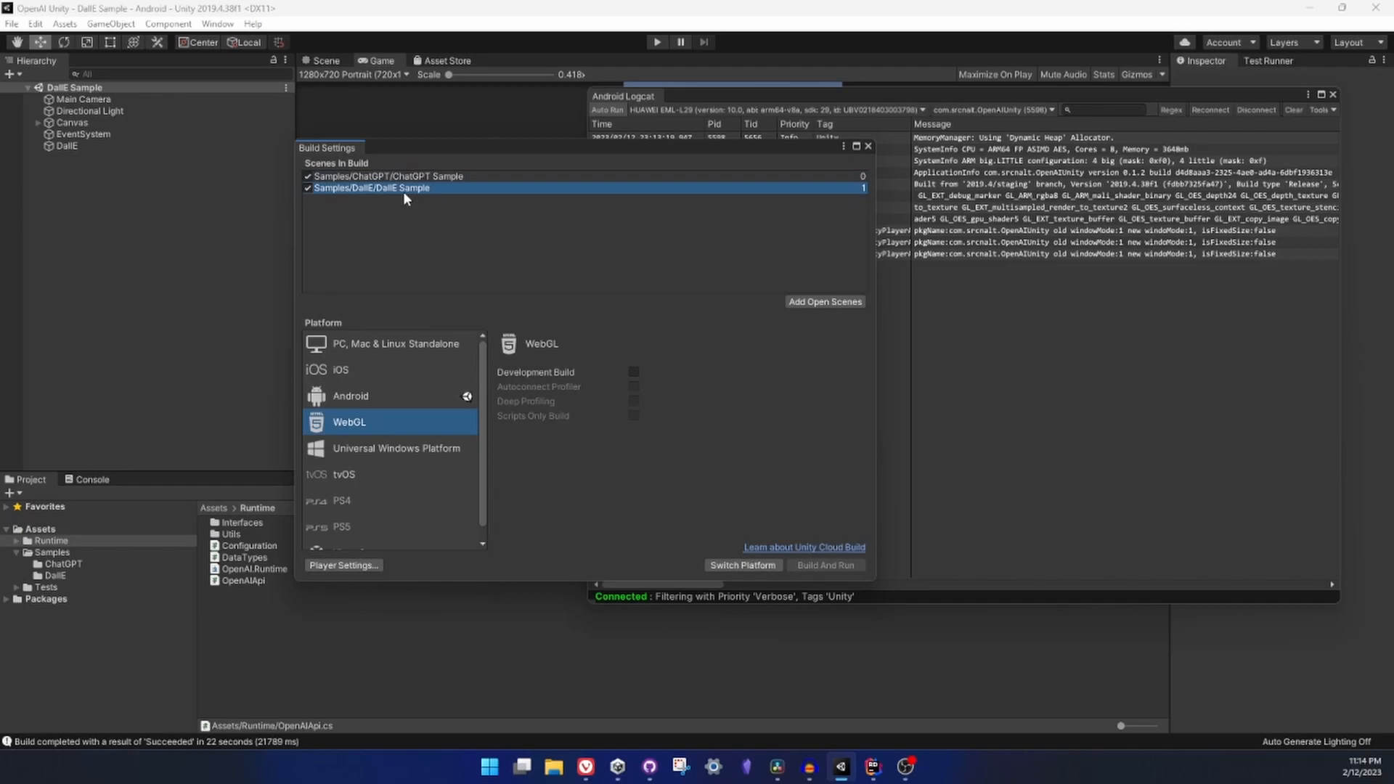
pyautogui.moveTo(519, 483)
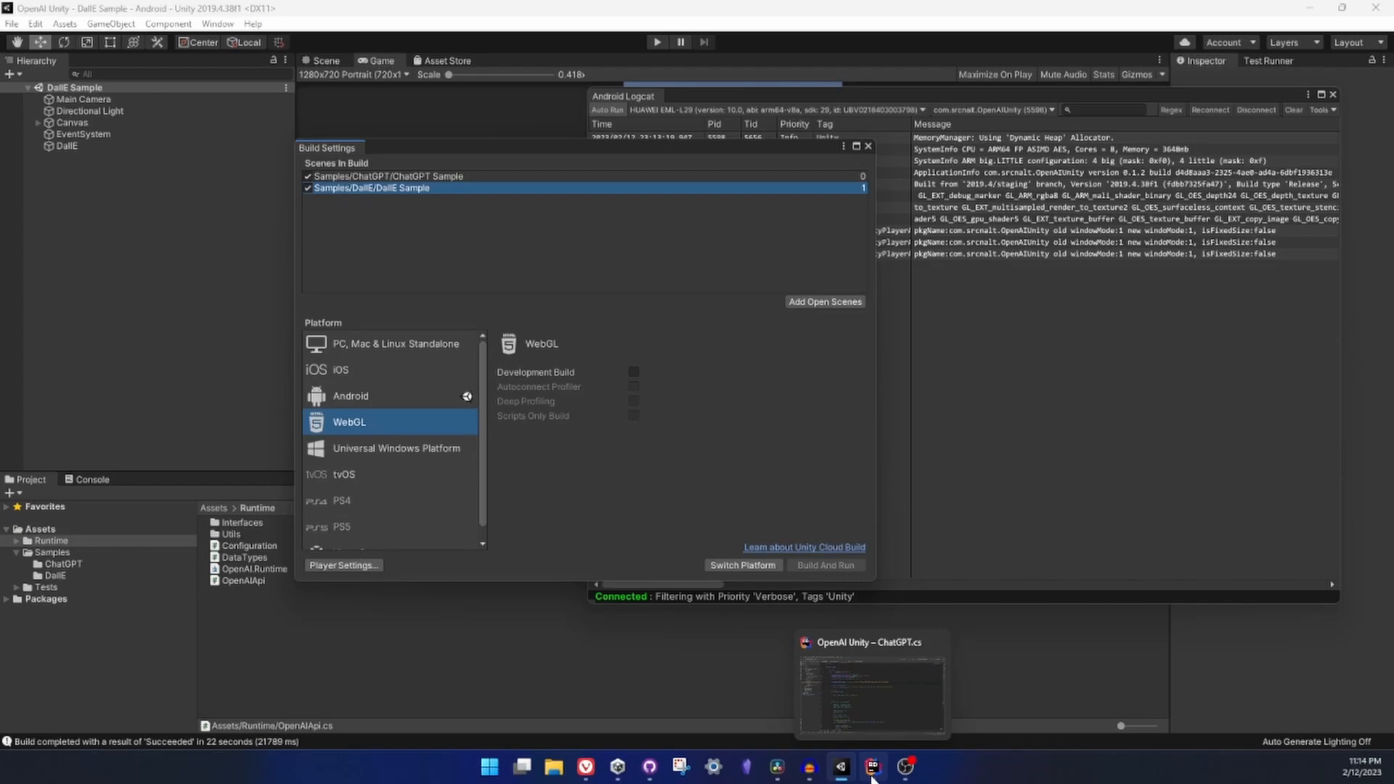
# In Rider, scroll the package README past usage and Known Issues, then return to OpenAIApi.cs
pyautogui.click(871, 765)
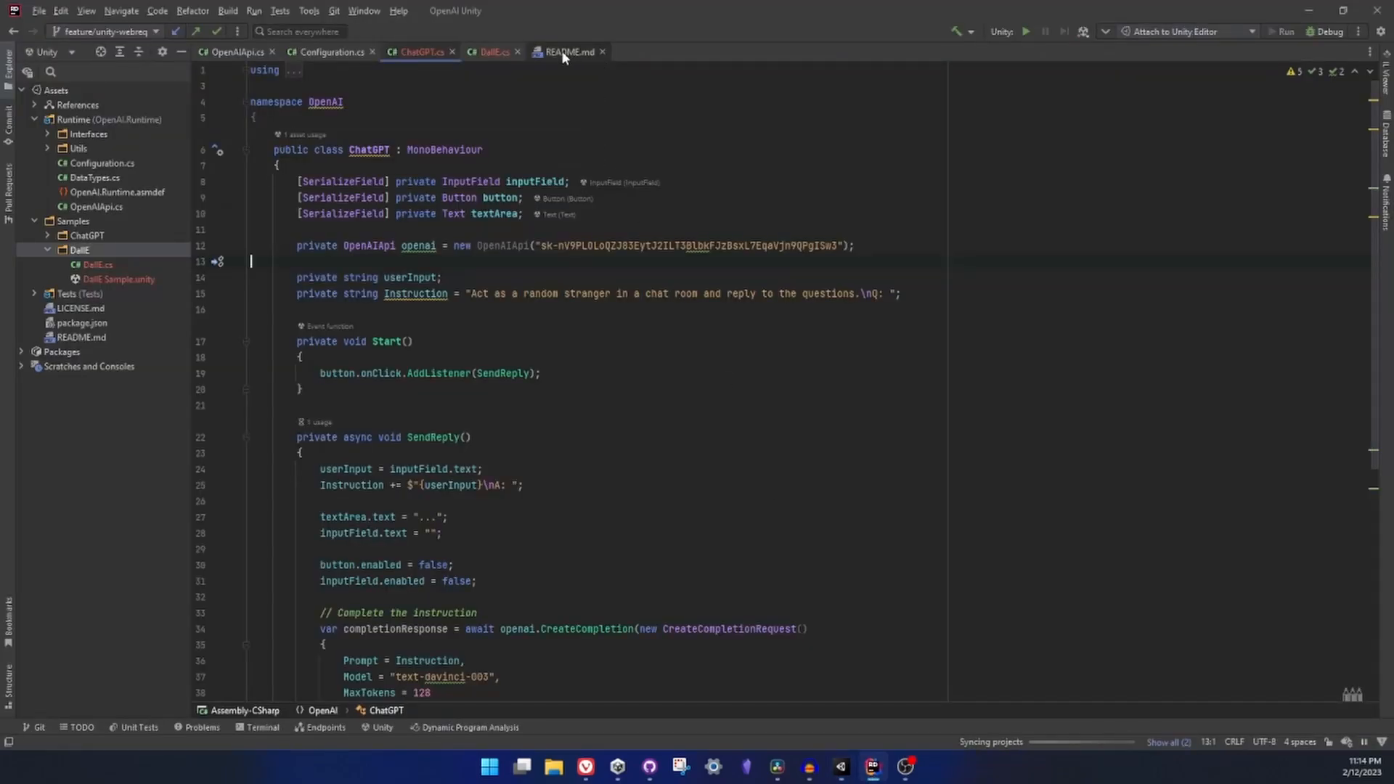
pyautogui.click(566, 51)
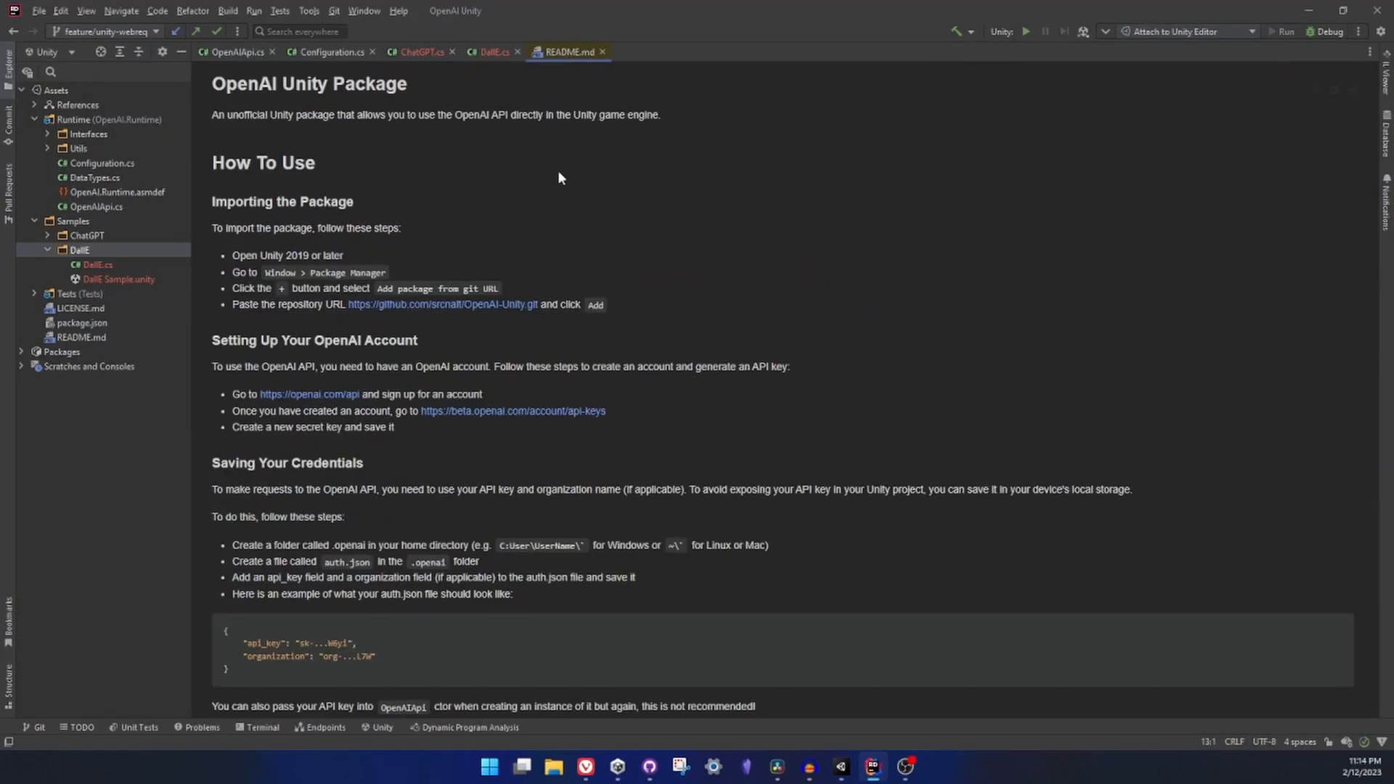
pyautogui.scroll(-3)
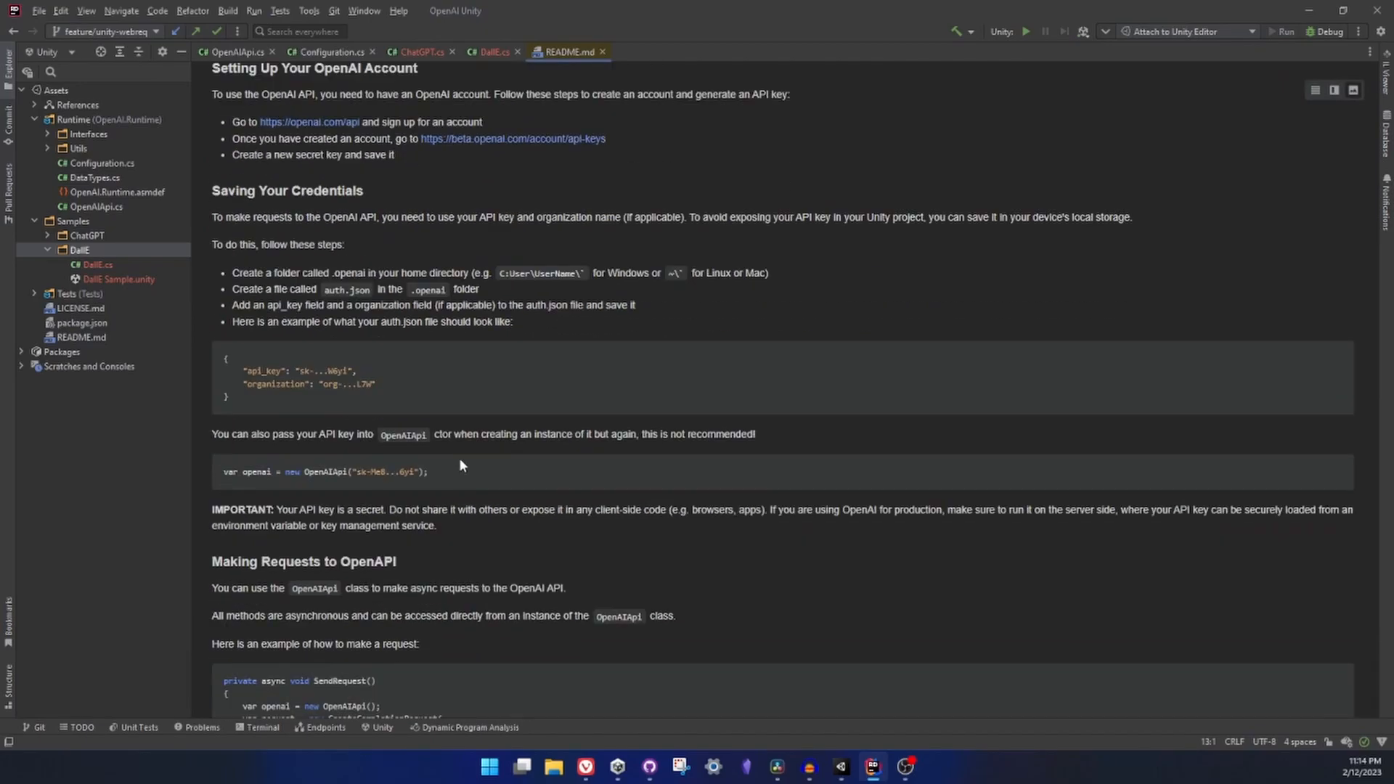
pyautogui.scroll(-3)
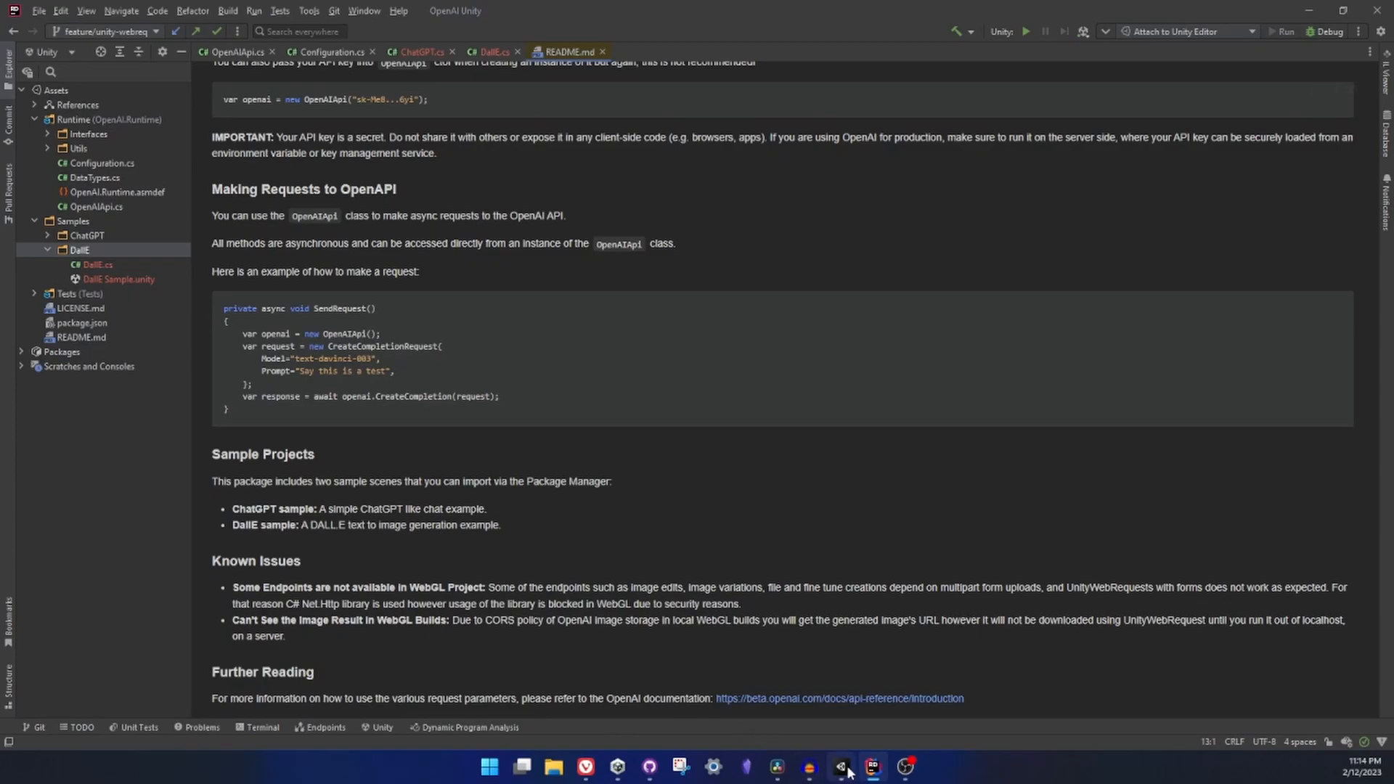
pyautogui.click(235, 52)
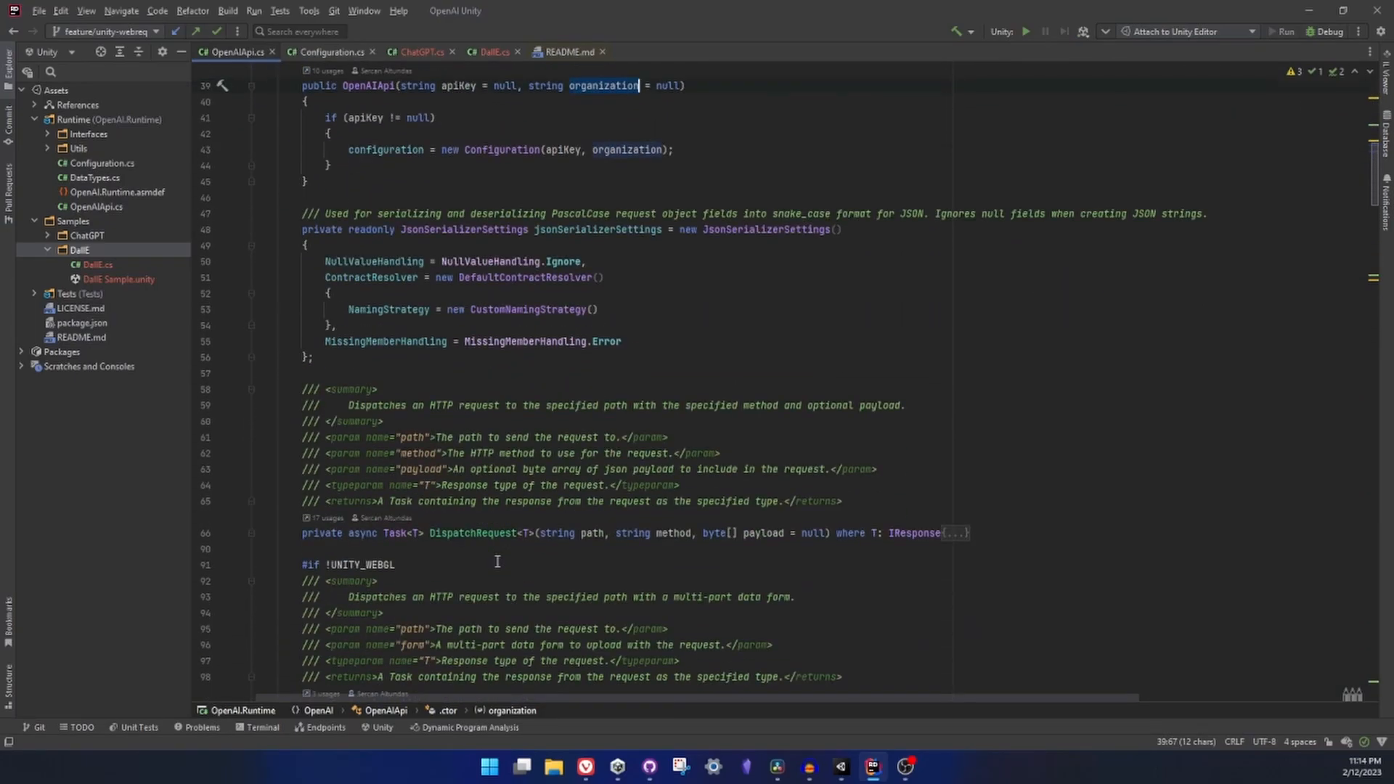
# Unfold the DispatchRequest method and scroll to its non-WebGL multipart form-data version
pyautogui.scroll(-3)
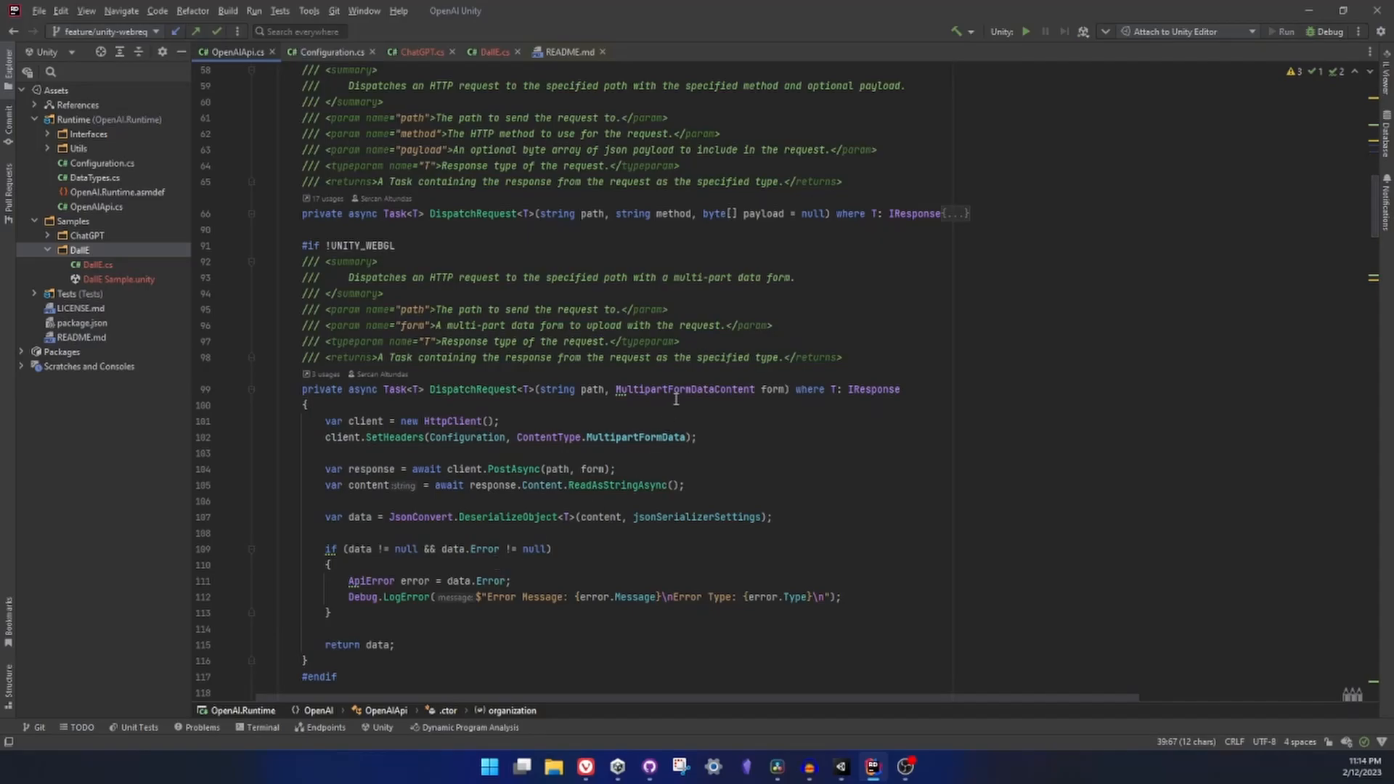
pyautogui.moveTo(676, 389)
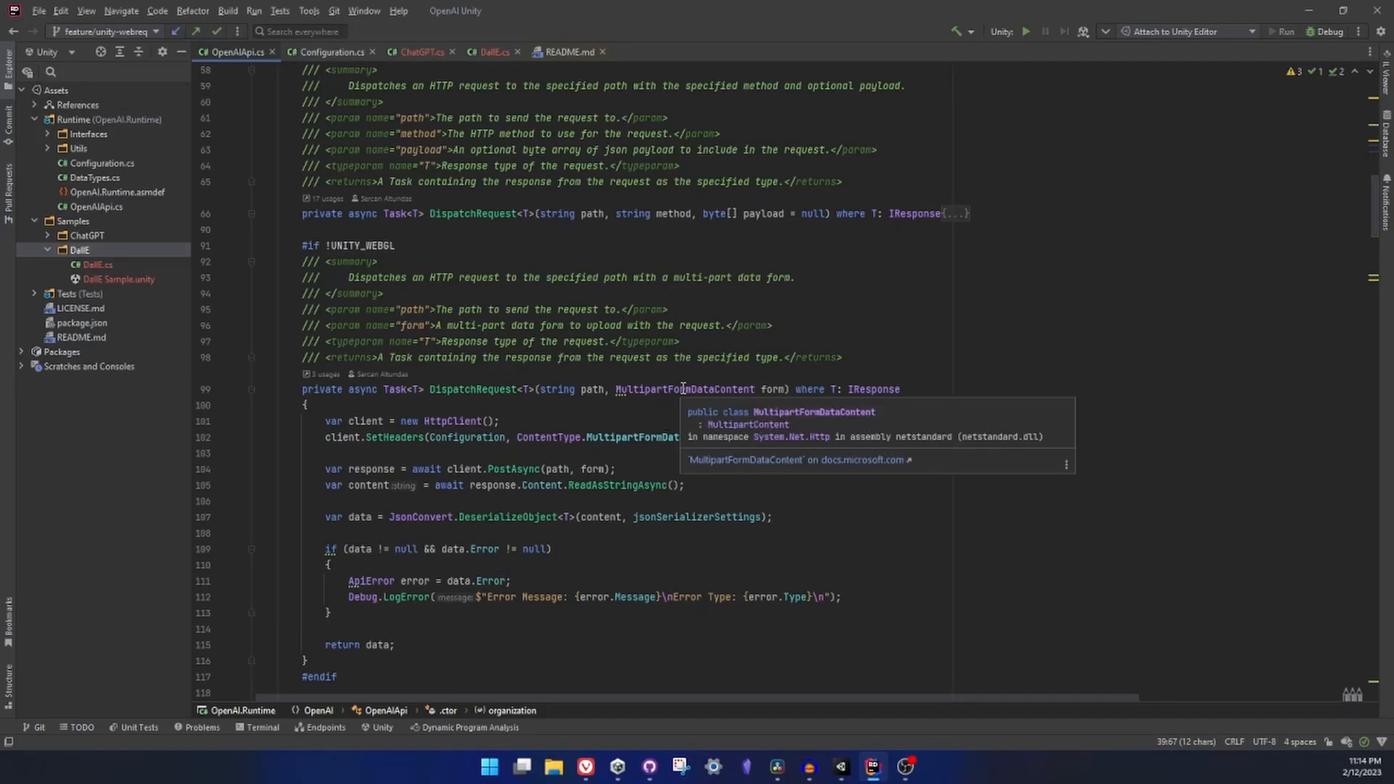
pyautogui.moveTo(509, 421)
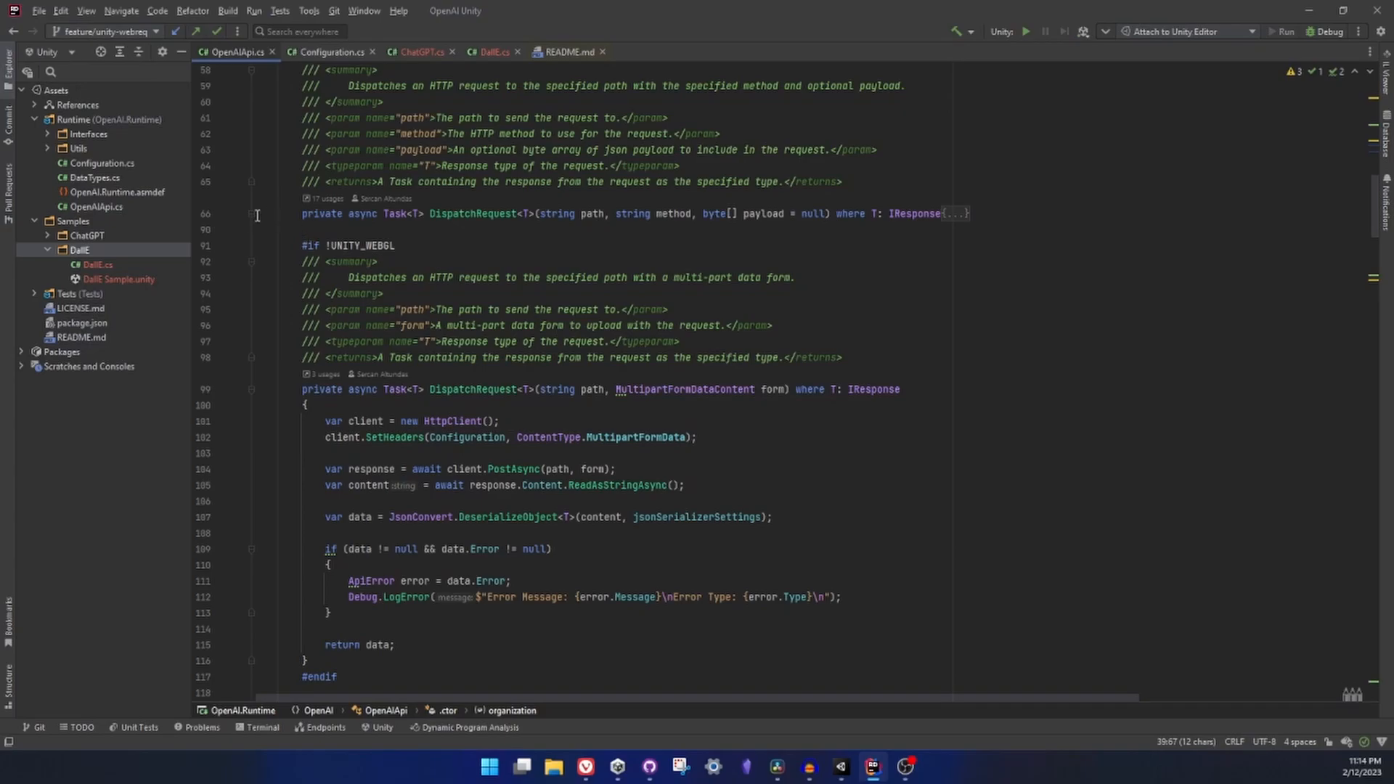
pyautogui.click(958, 214)
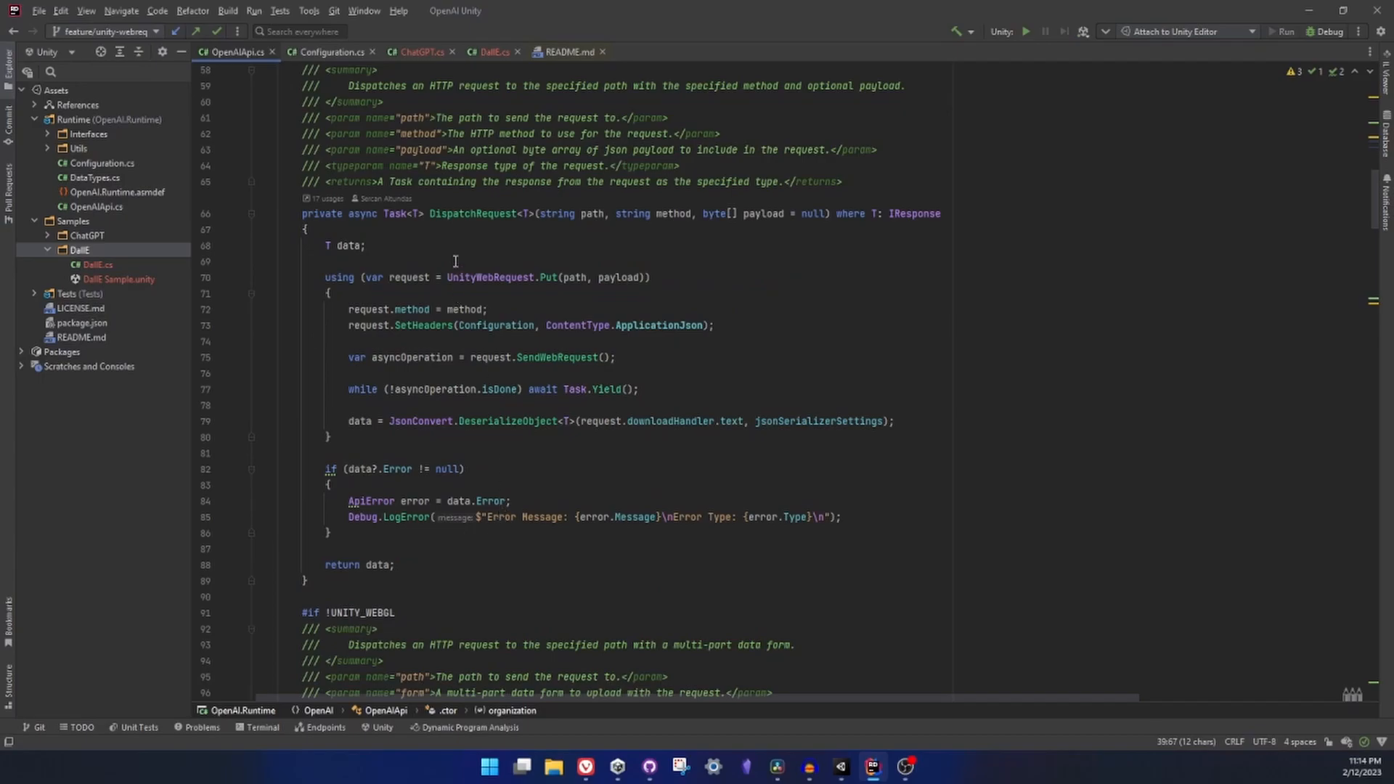
pyautogui.moveTo(486, 277)
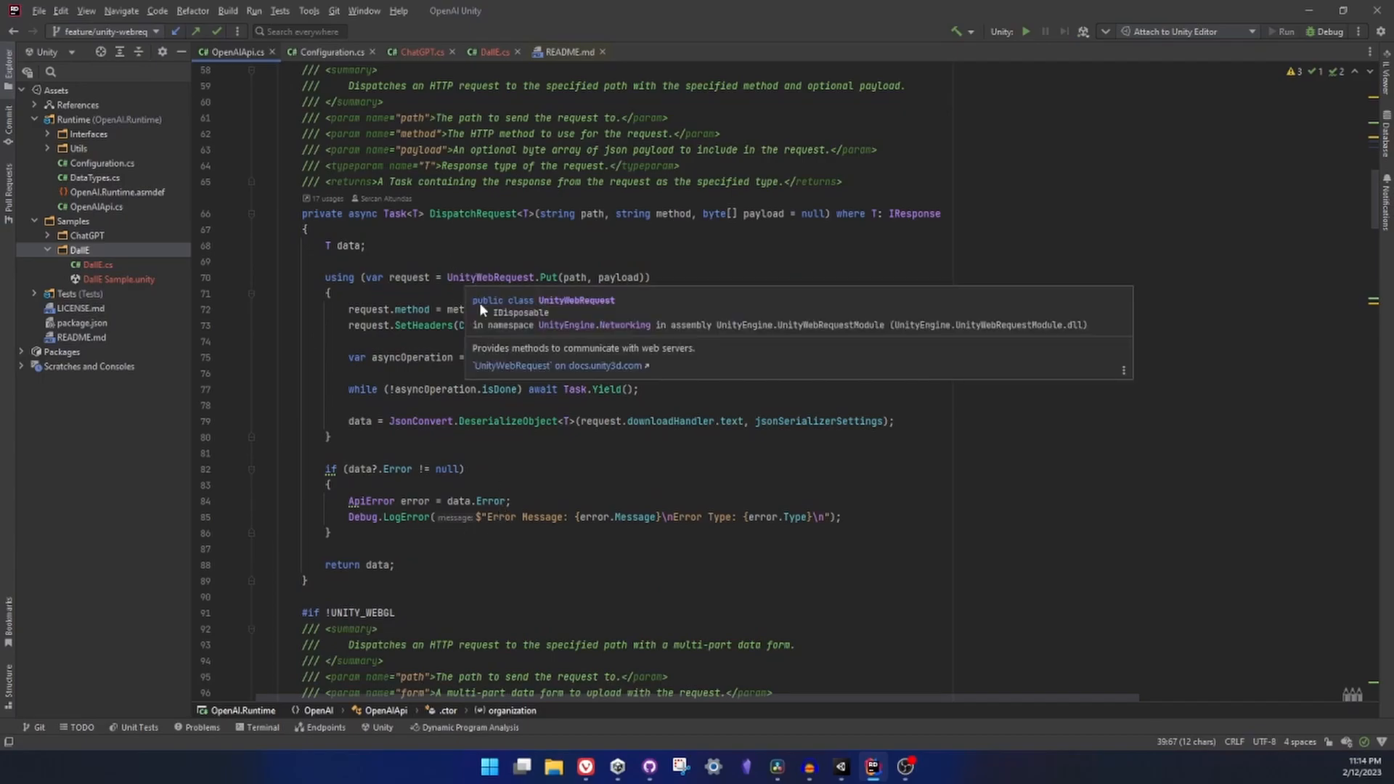
pyautogui.scroll(-3)
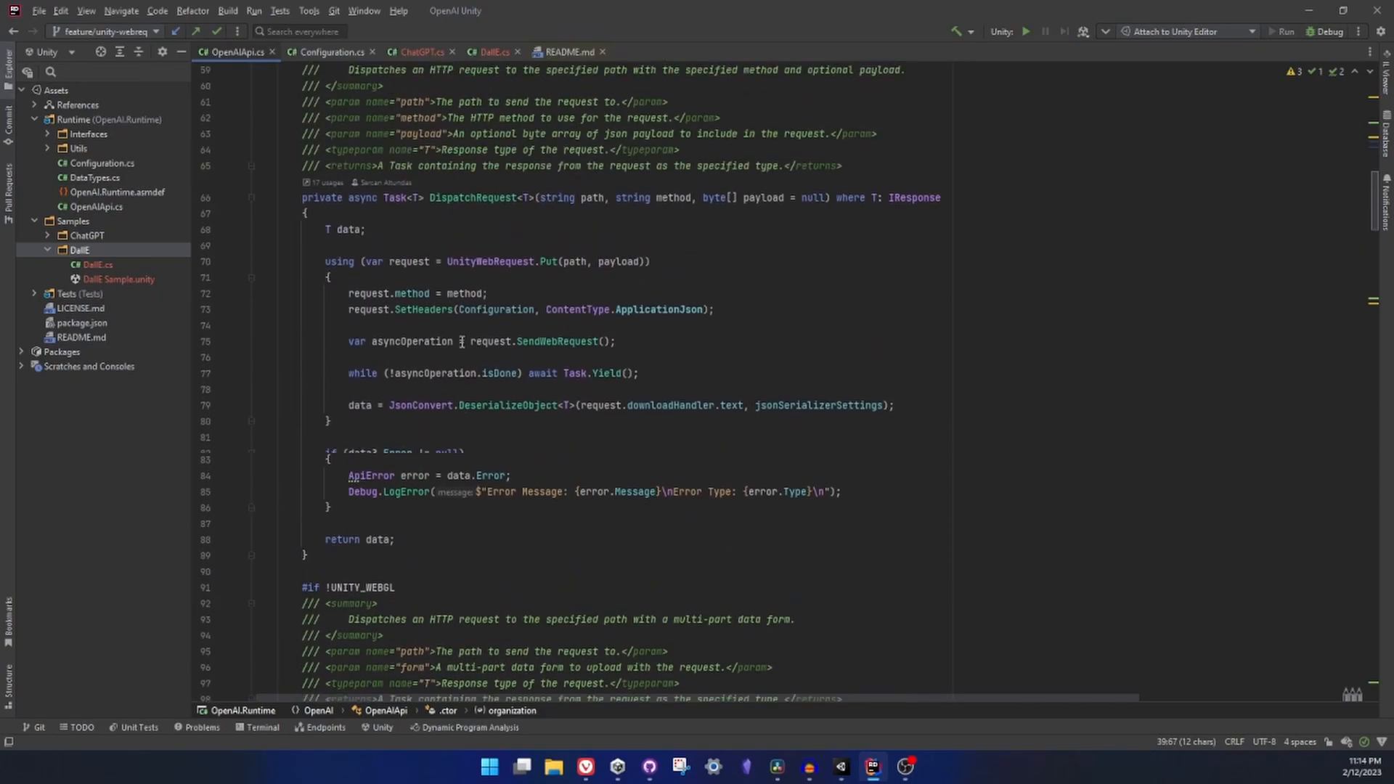
pyautogui.scroll(3)
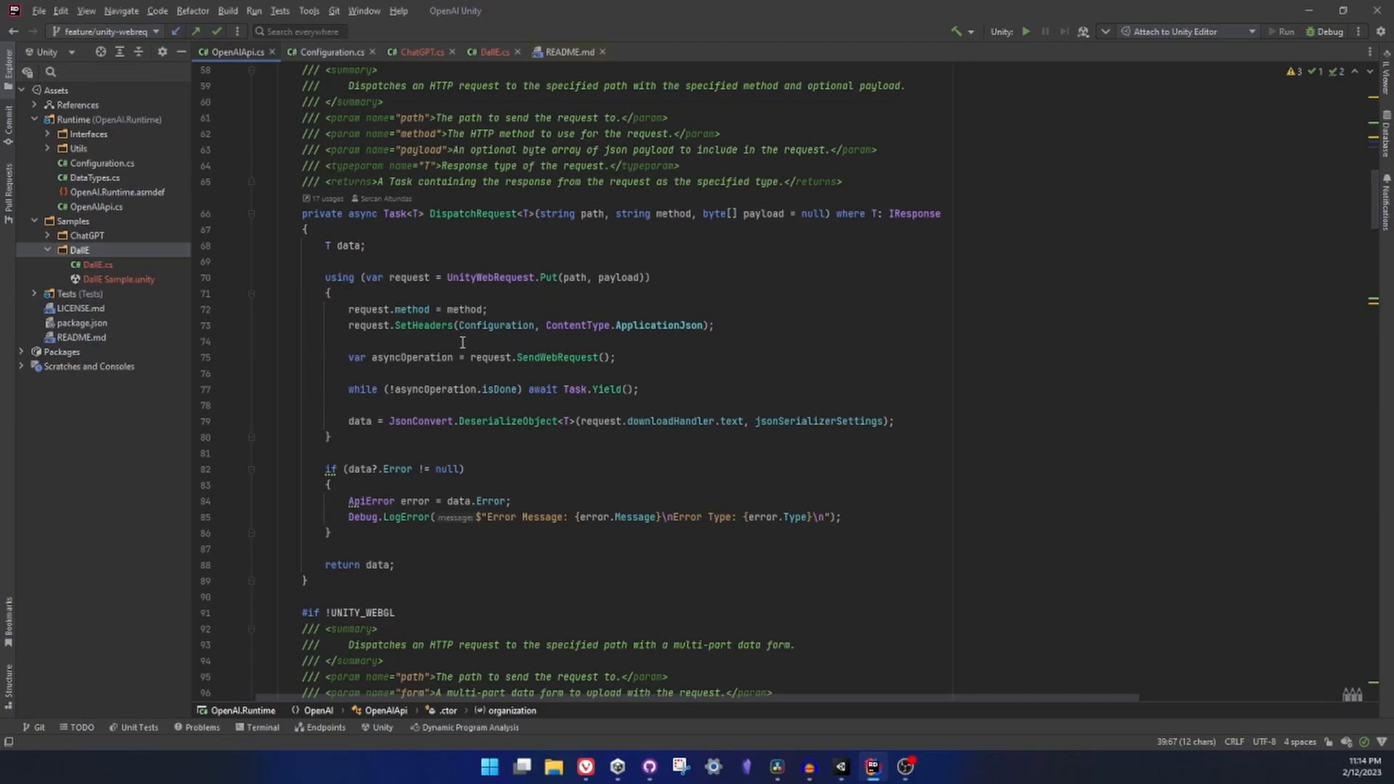
pyautogui.moveTo(569, 376)
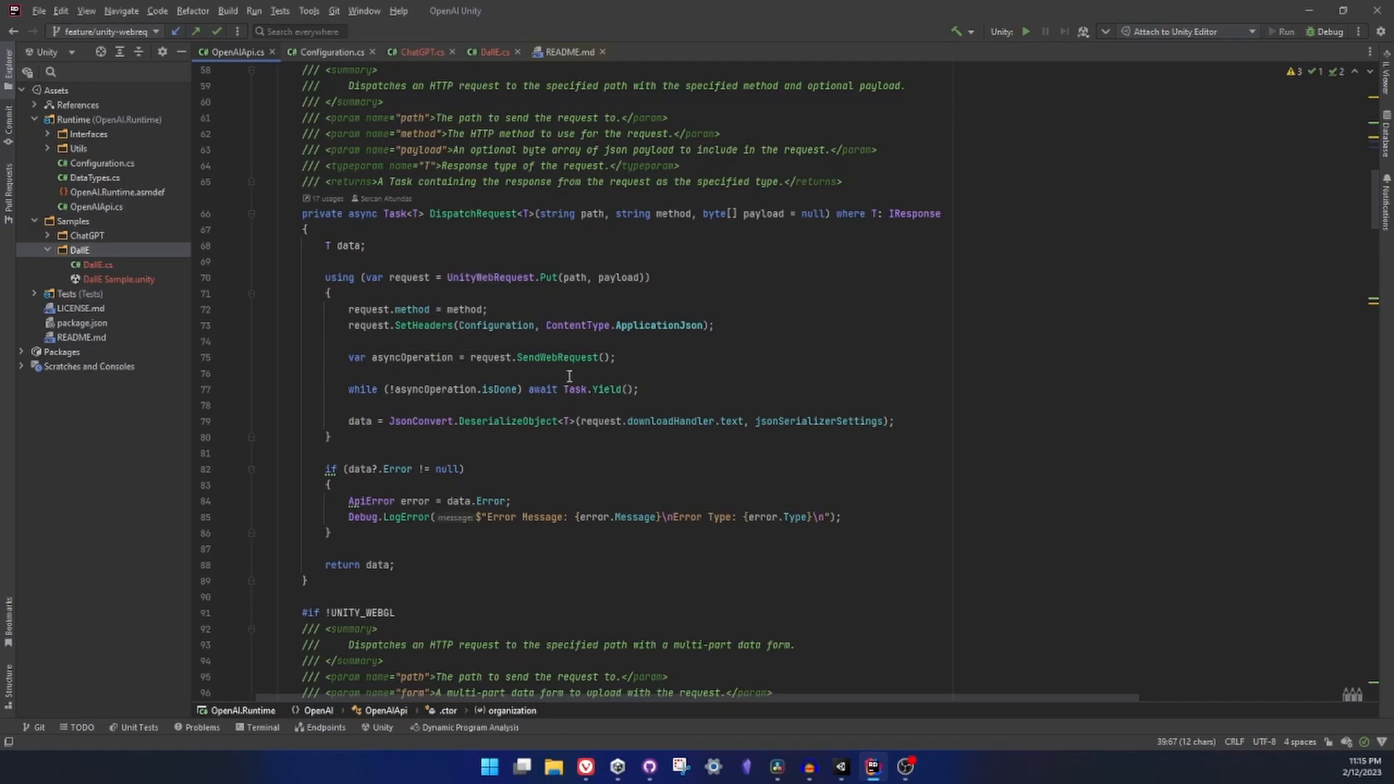
pyautogui.moveTo(484, 277)
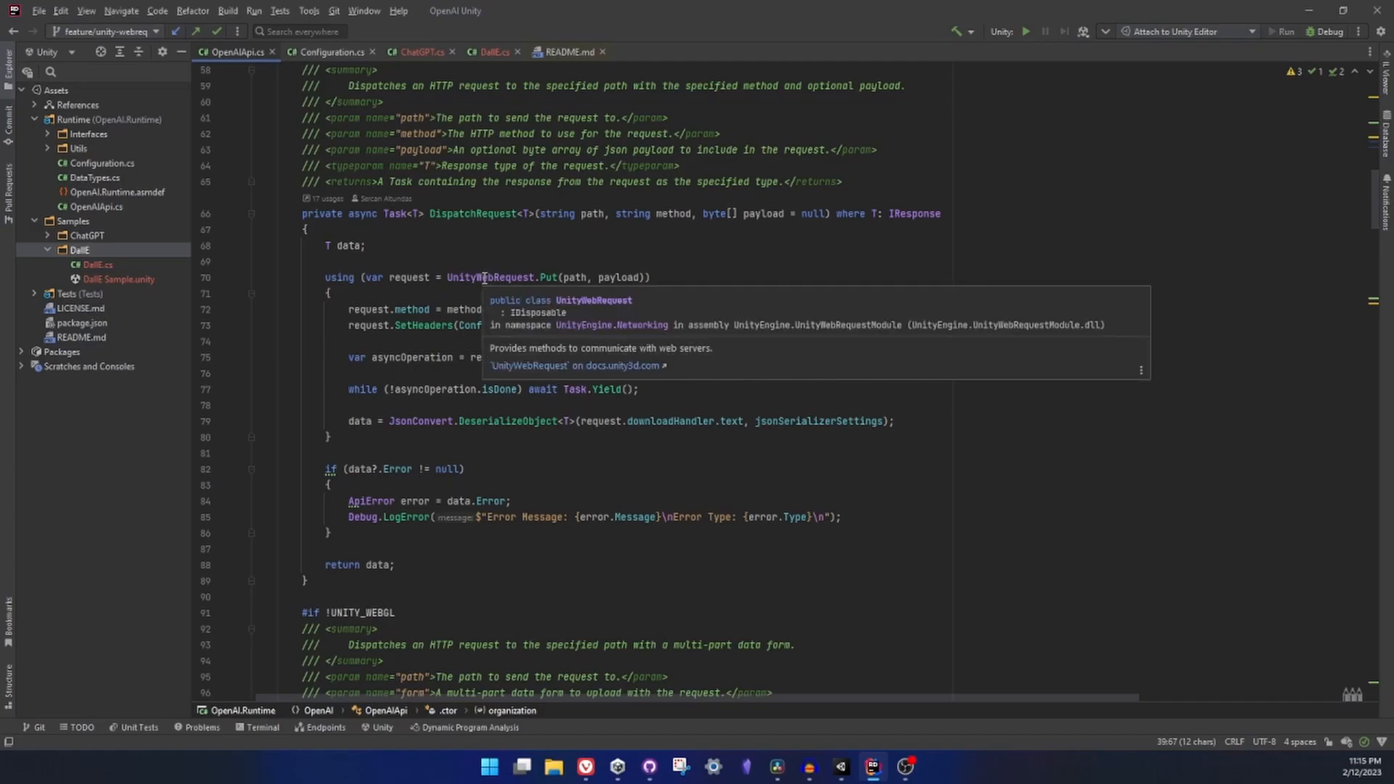
pyautogui.moveTo(770, 305)
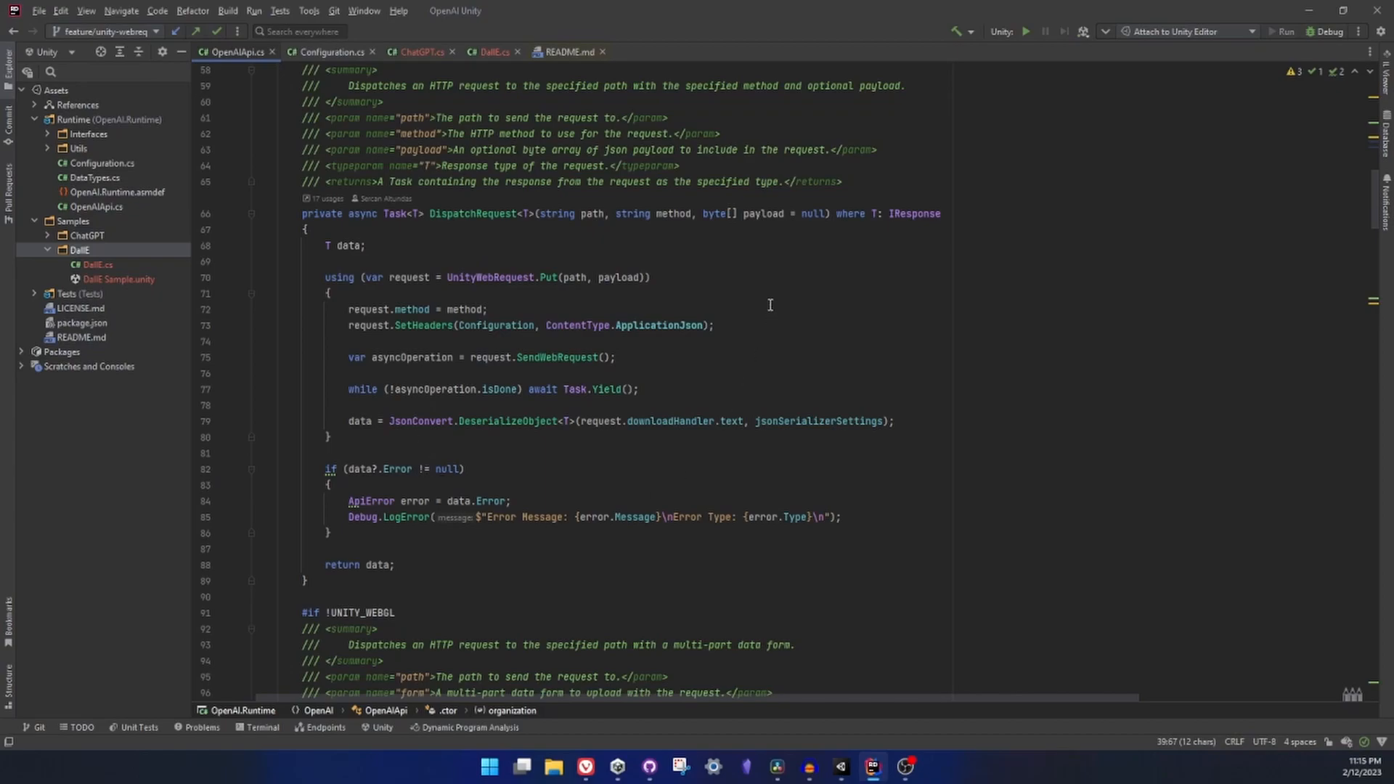
pyautogui.scroll(-3)
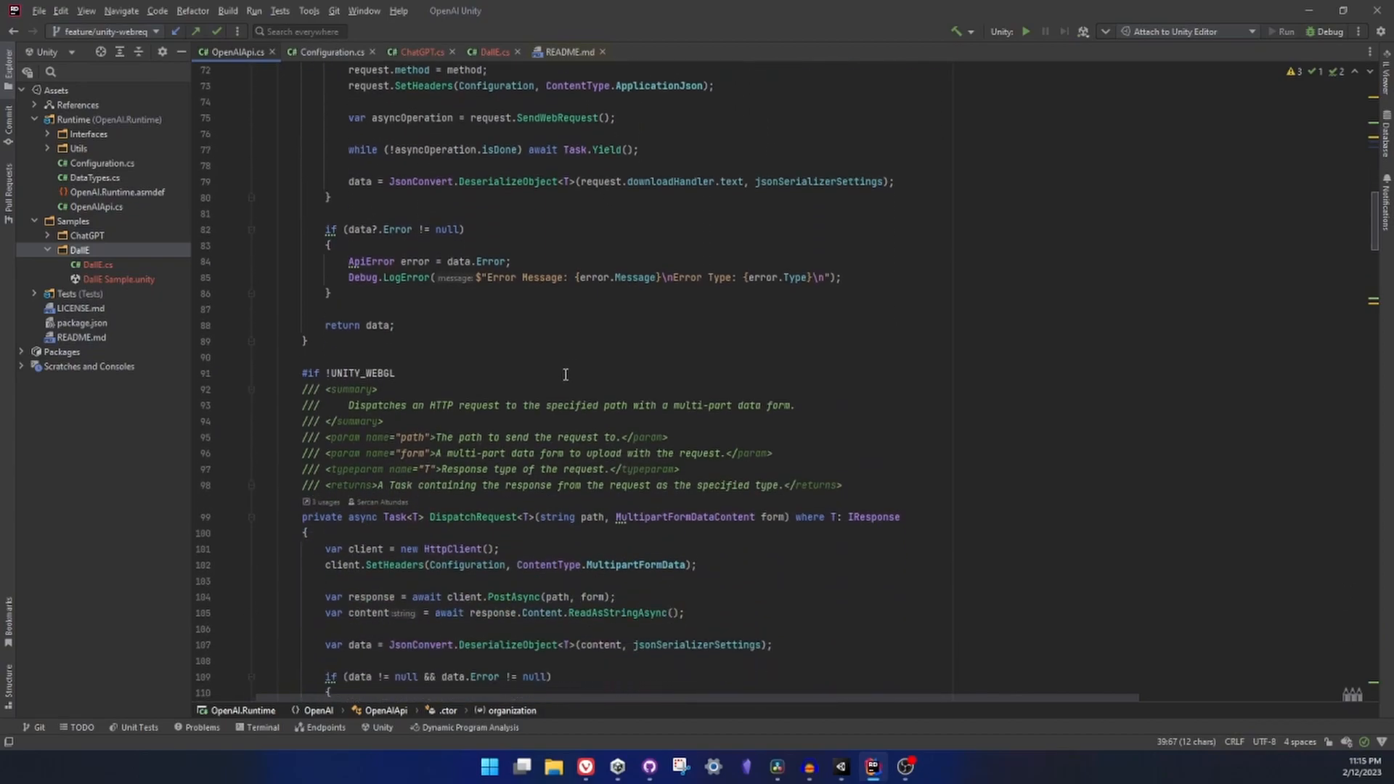
pyautogui.scroll(-3)
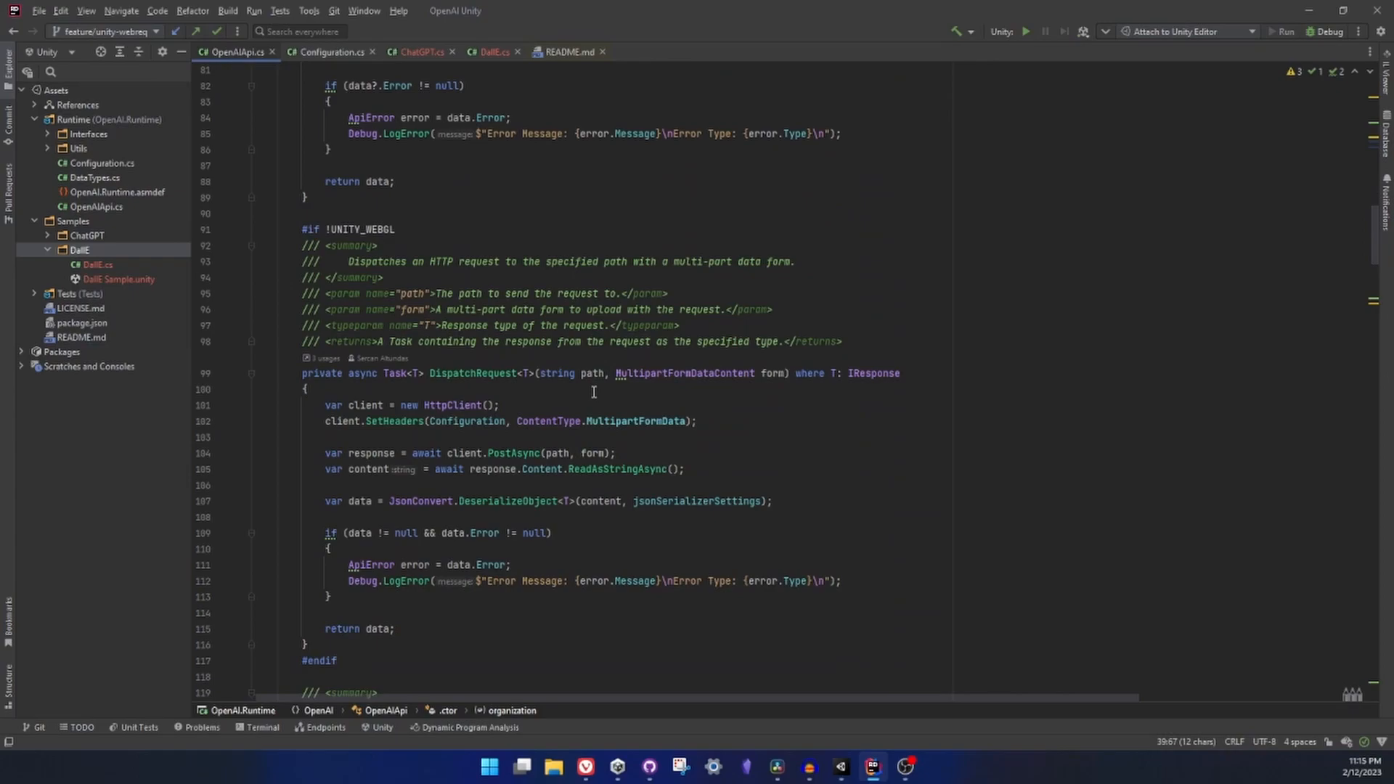
pyautogui.moveTo(641, 373)
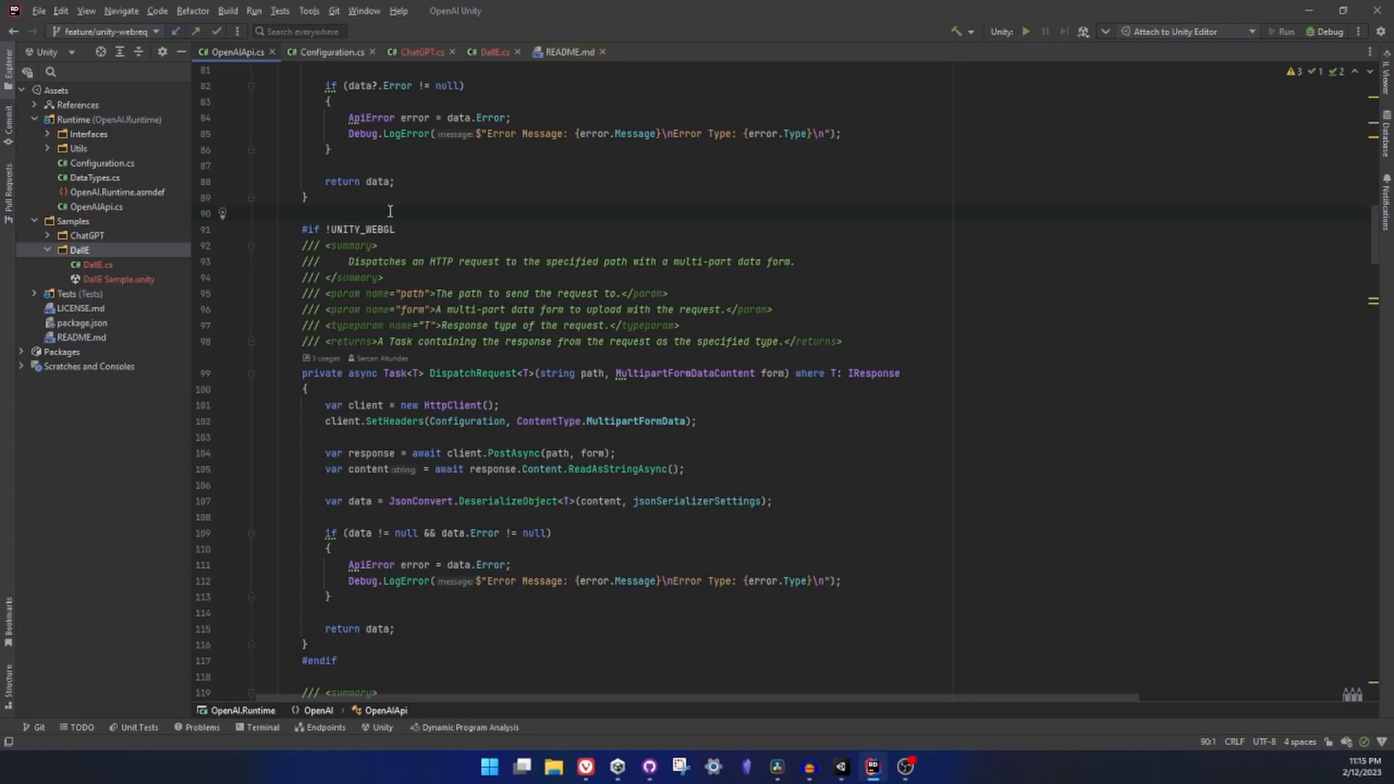
pyautogui.moveTo(464, 238)
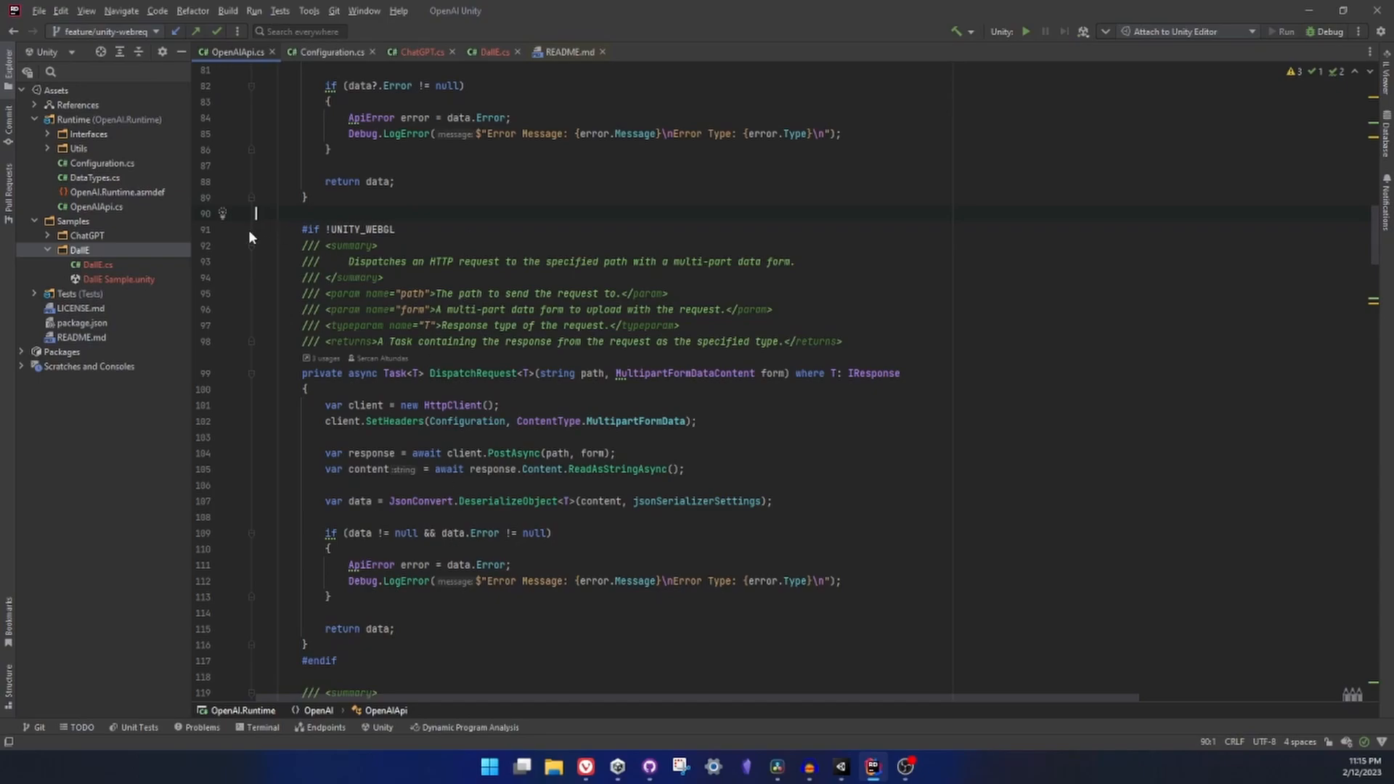
pyautogui.moveTo(413, 242)
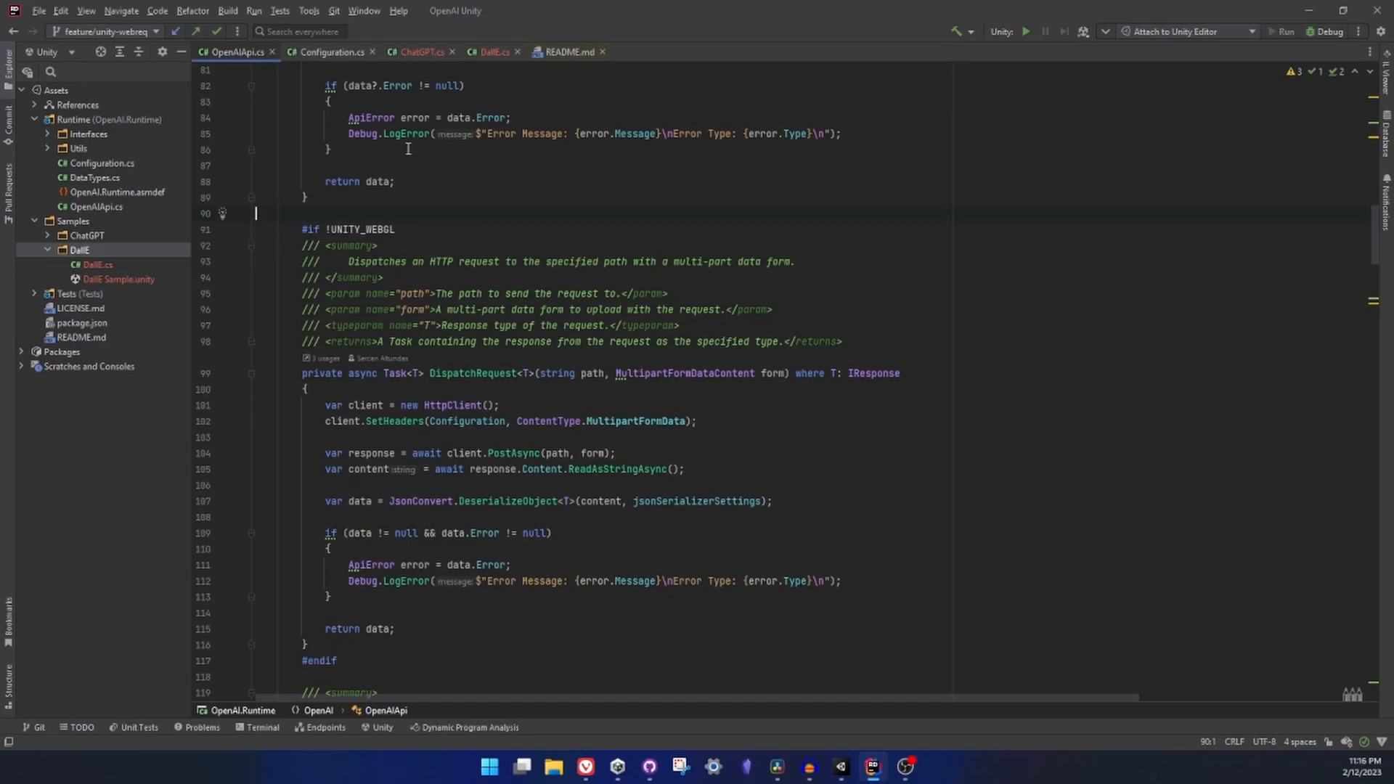
# Reopen README.md and highlight the Known Issues sentence about WebGL security reasons
pyautogui.click(566, 52)
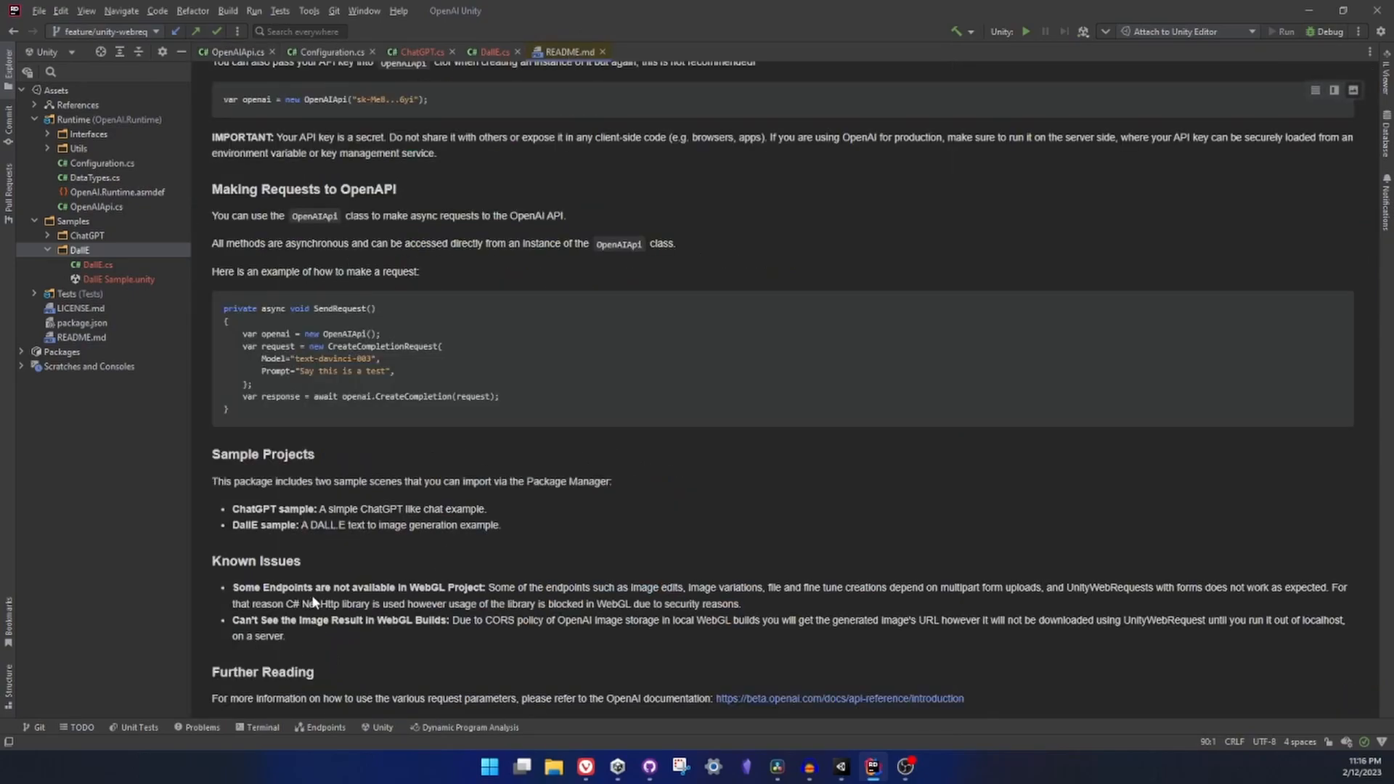
pyautogui.moveTo(600, 603); pyautogui.dragTo(736, 604)
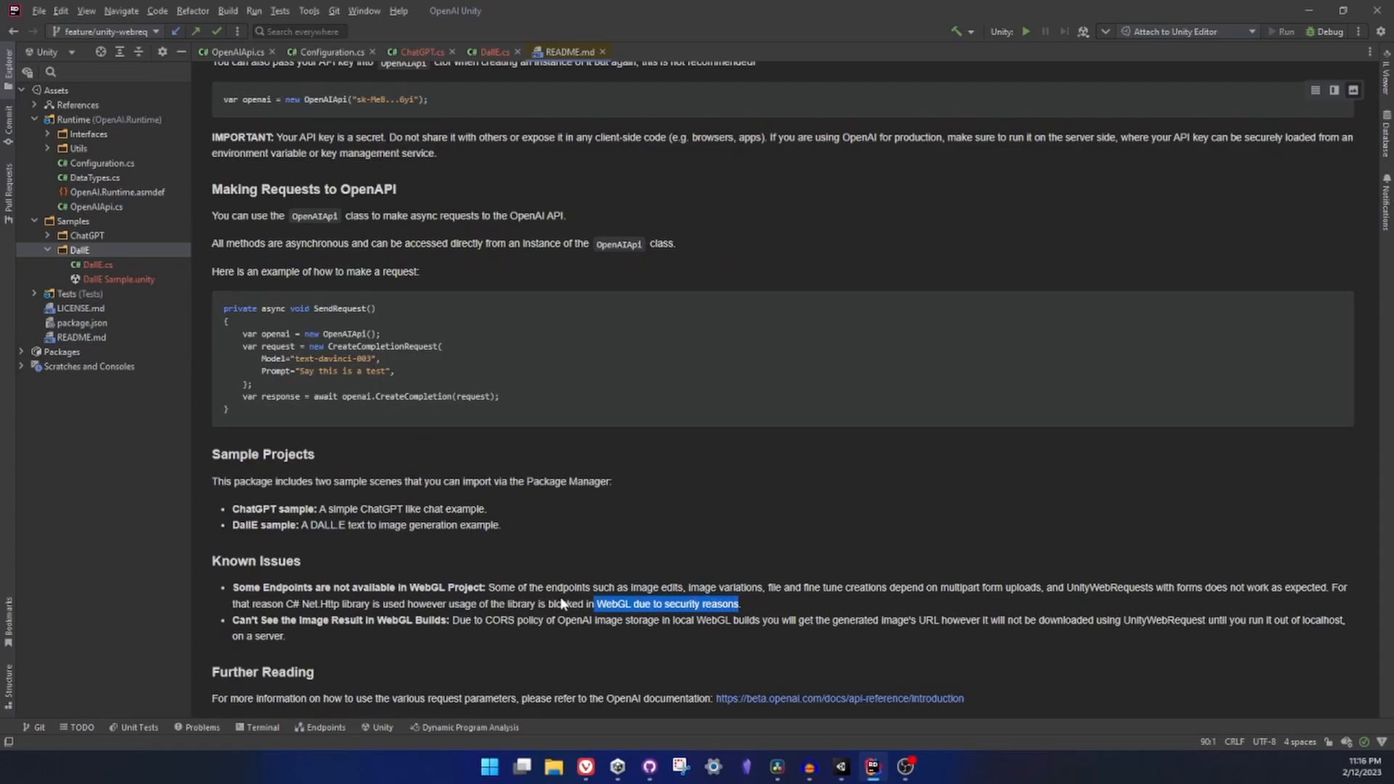
pyautogui.click(597, 621)
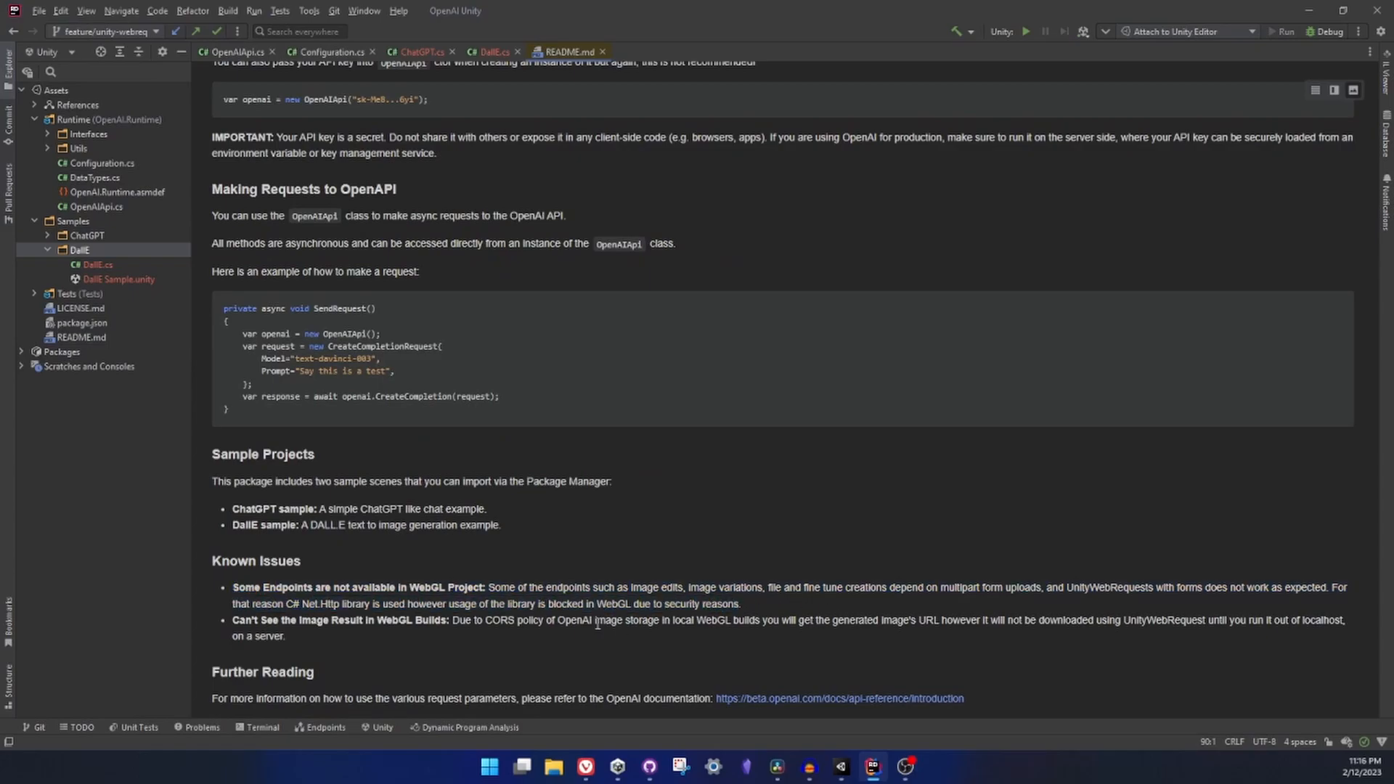
pyautogui.moveTo(456, 637)
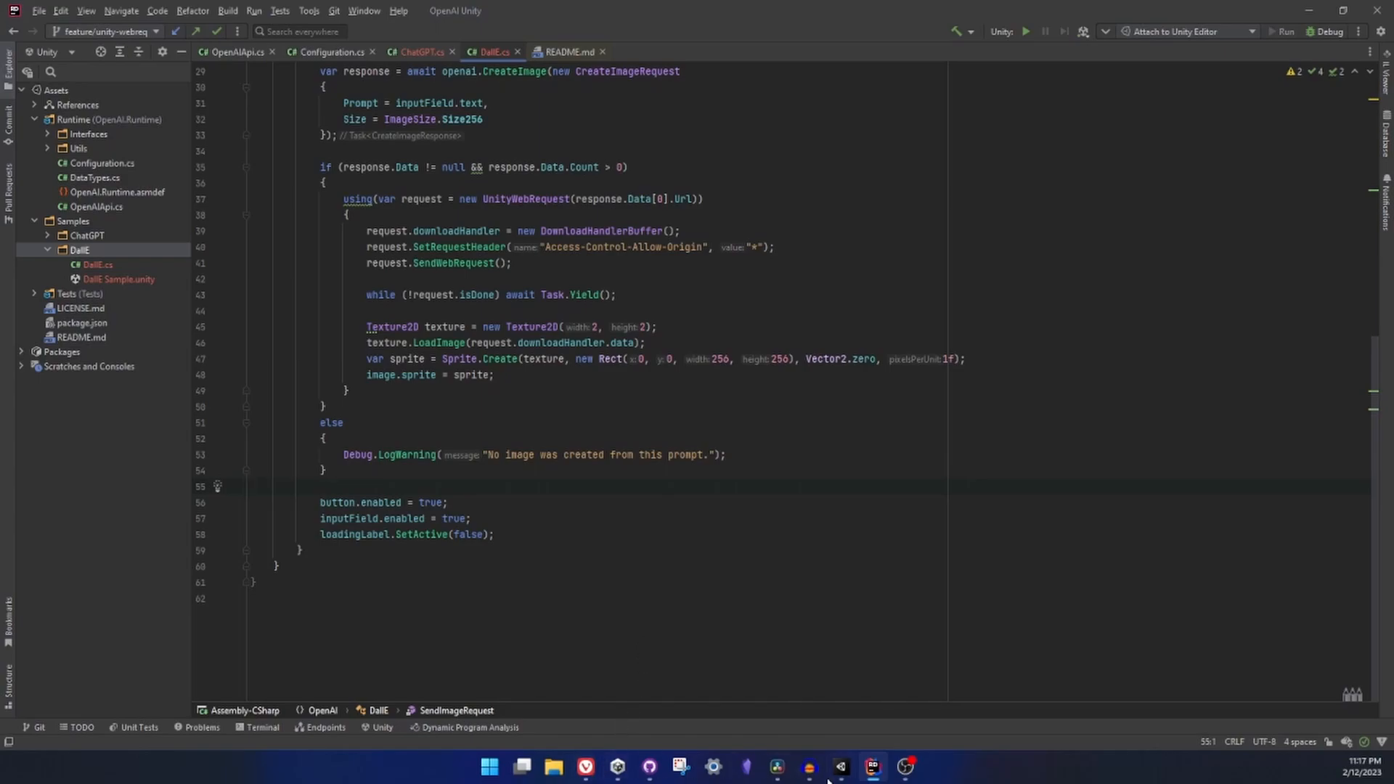
# In Unity Build Settings, switch the DallE Sample to WebGL and Build And Run it
pyautogui.click(837, 767)
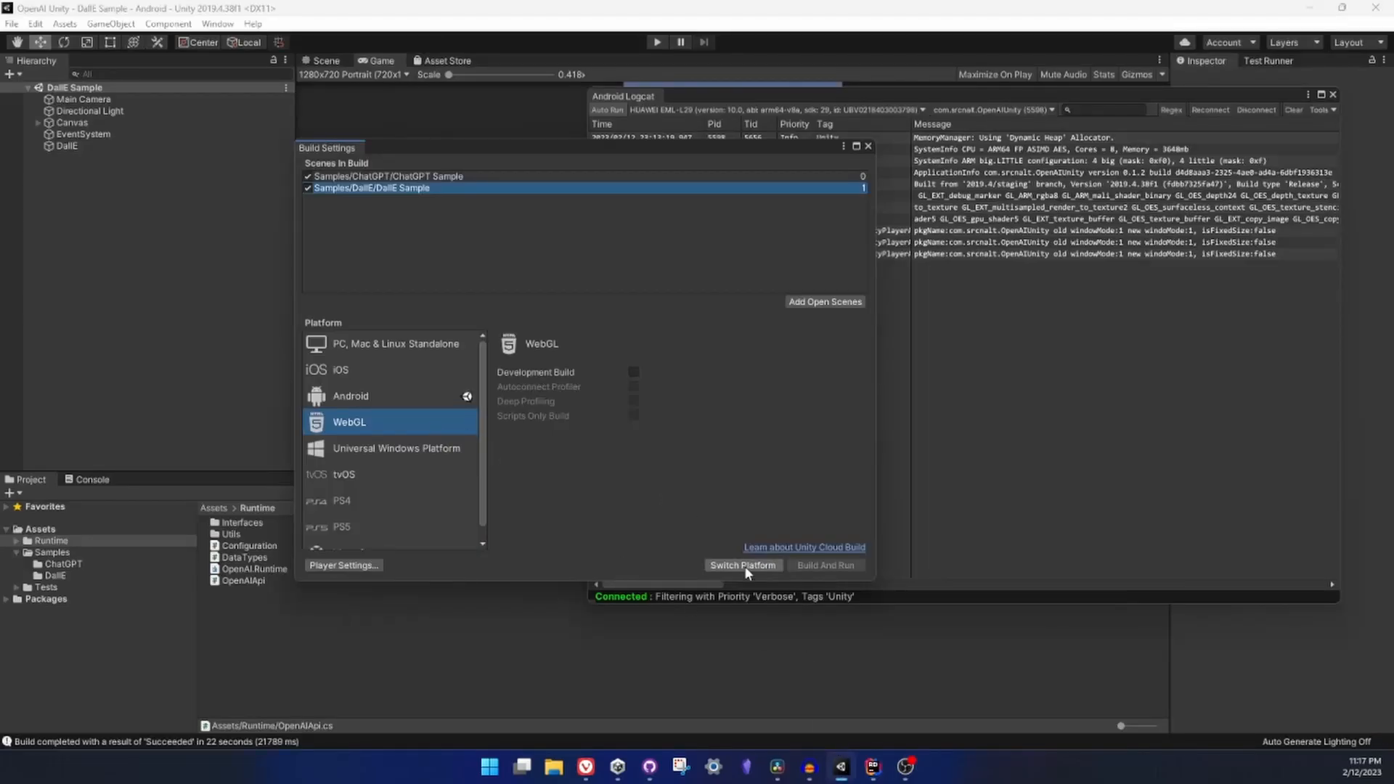
pyautogui.click(742, 565)
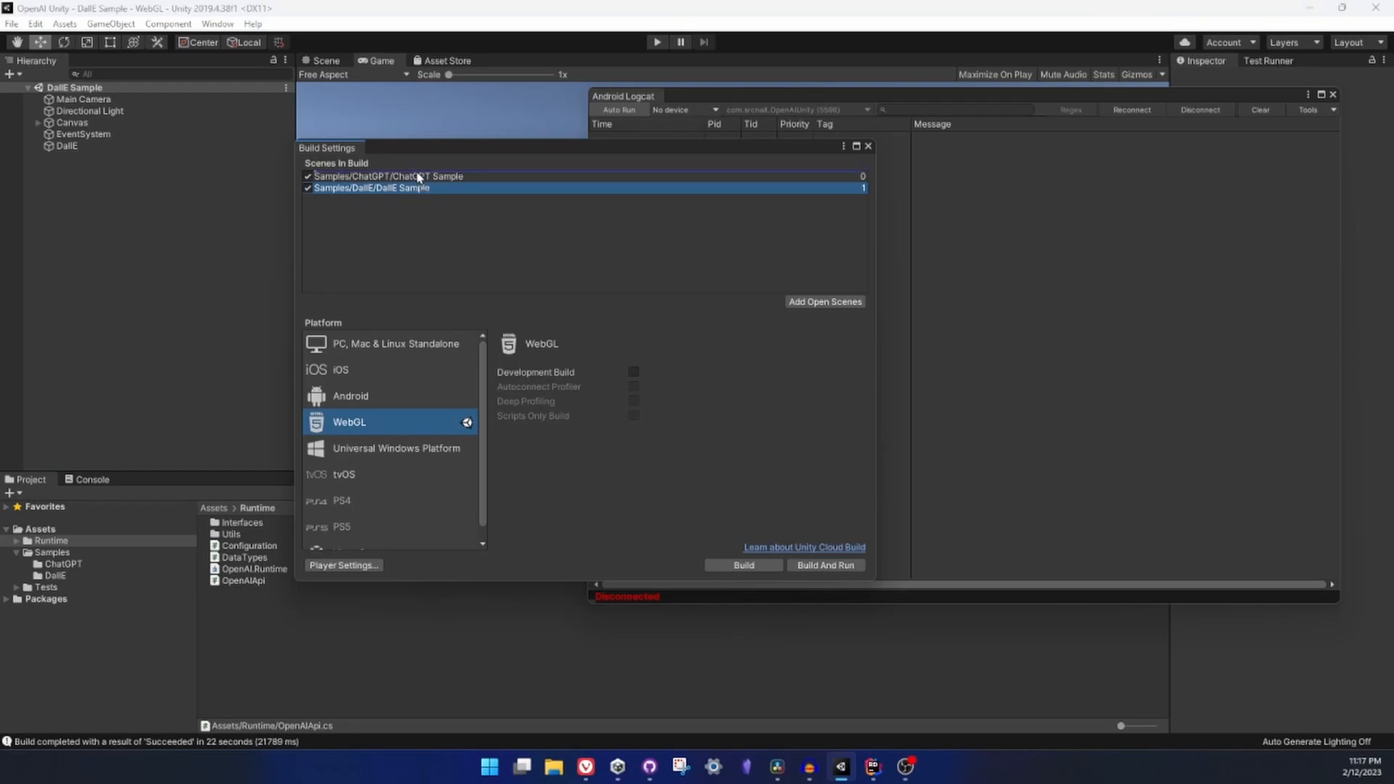
pyautogui.click(744, 565)
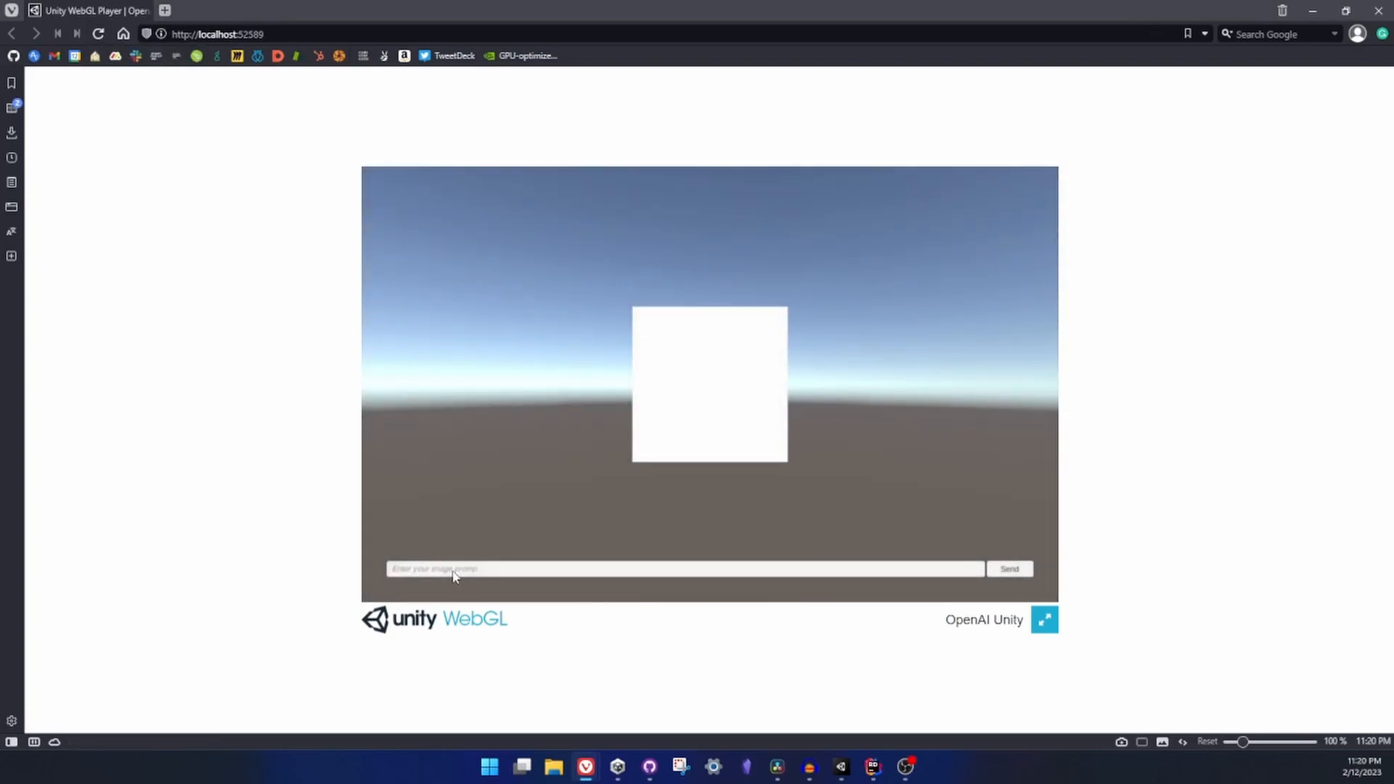
pyautogui.moveTo(346, 532)
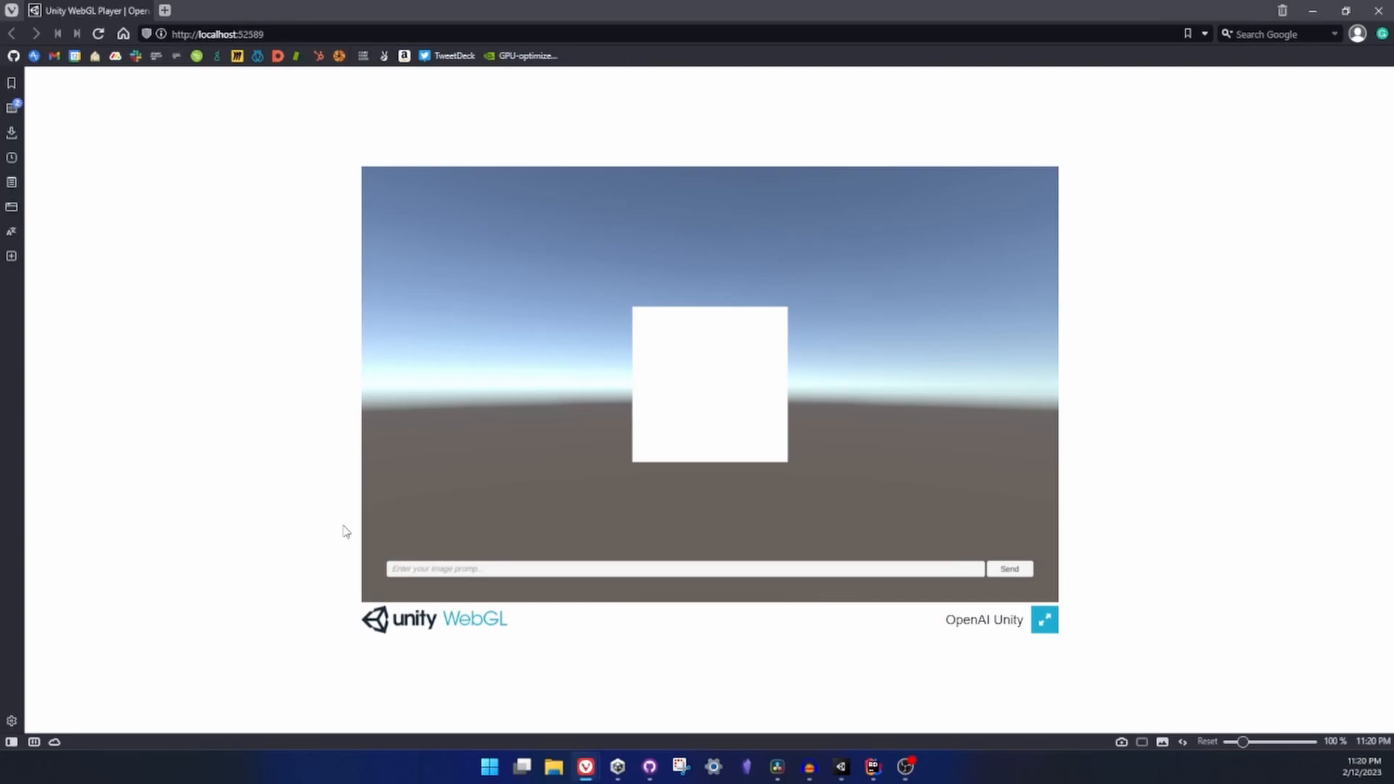
pyautogui.moveTo(306, 521)
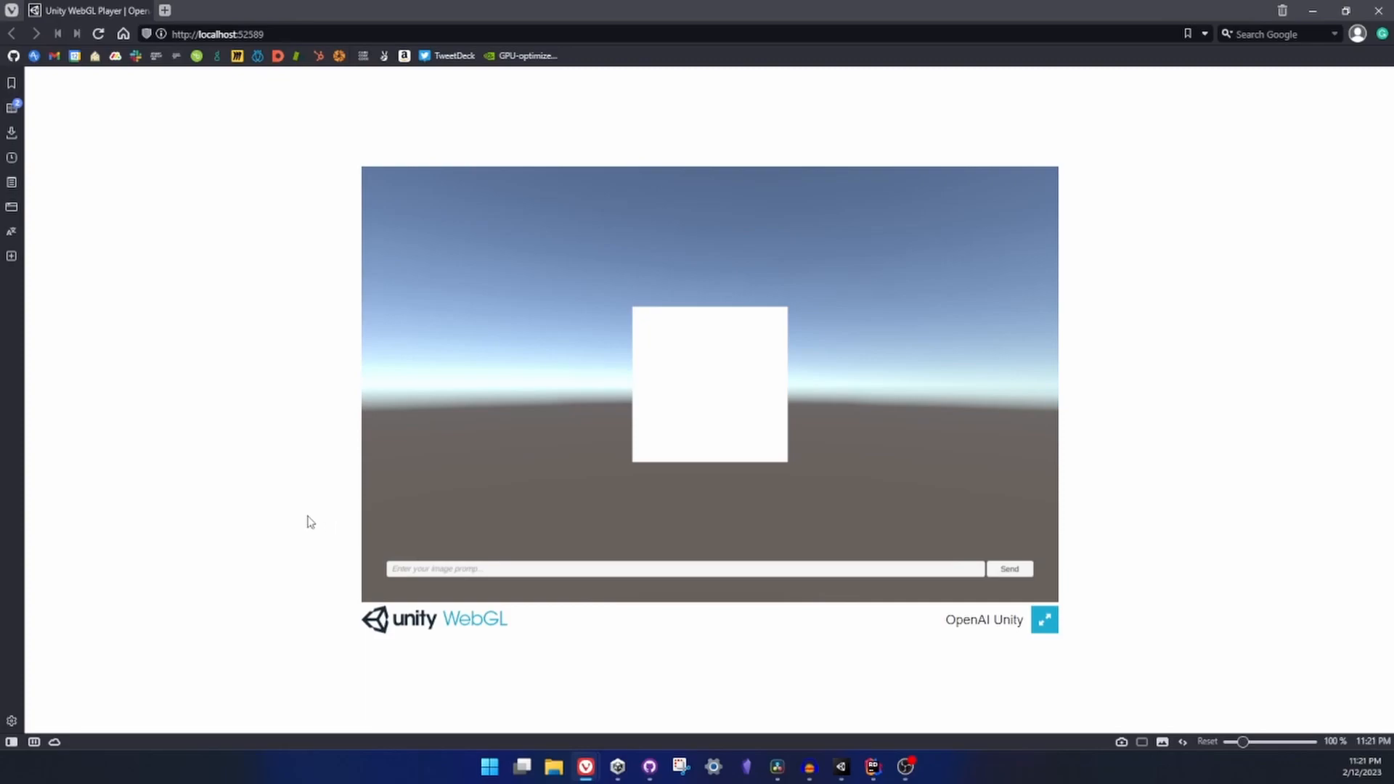
# Enter the prompt 'a black cat' in the WebGL player and send it
pyautogui.write('a black cat')
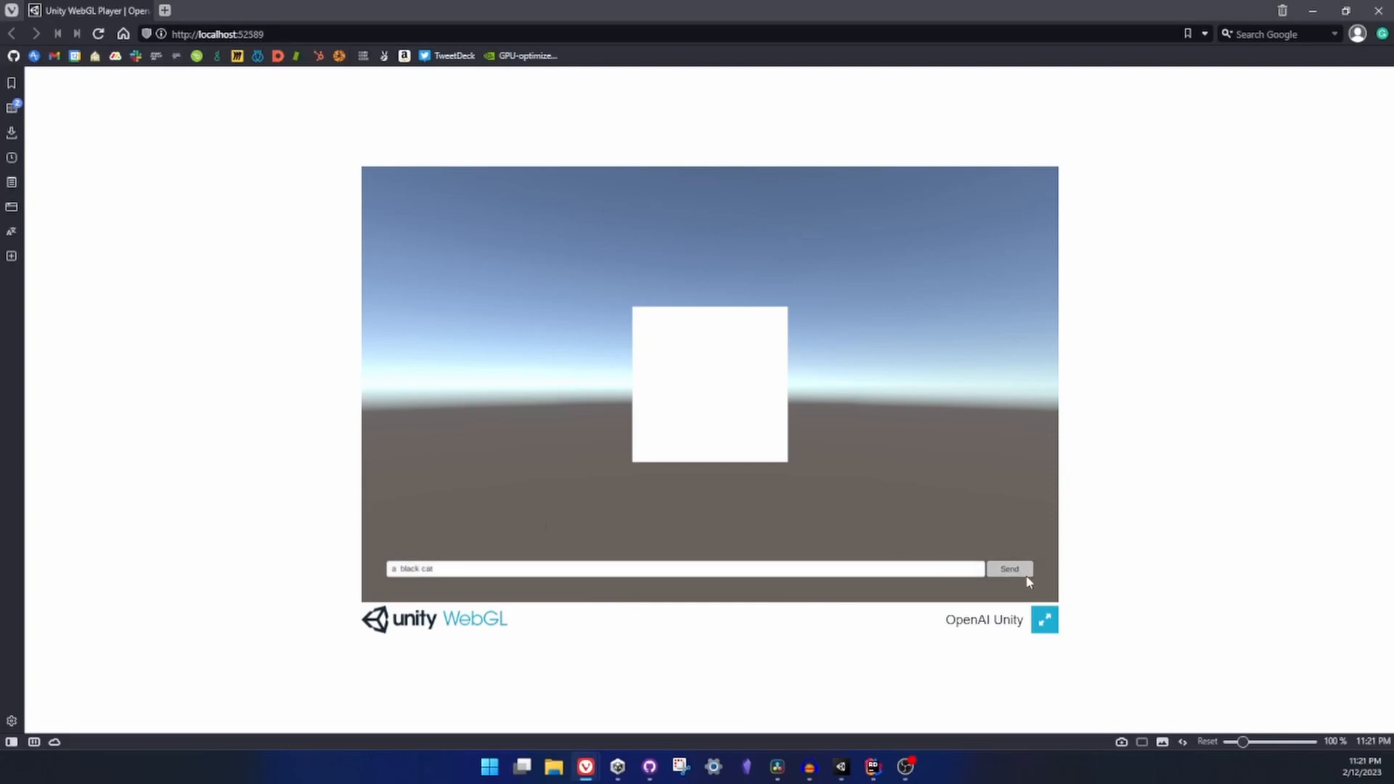
pyautogui.click(1010, 570)
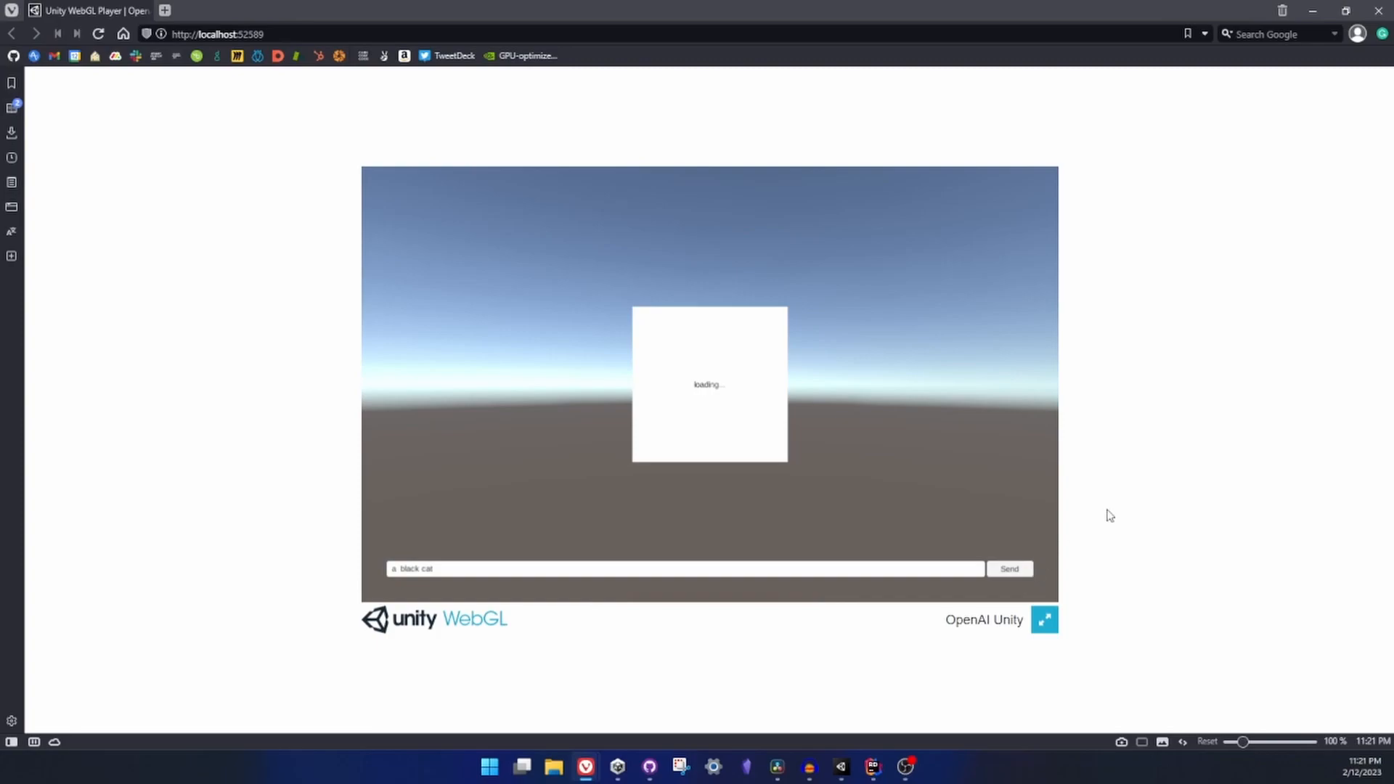
pyautogui.moveTo(1130, 370)
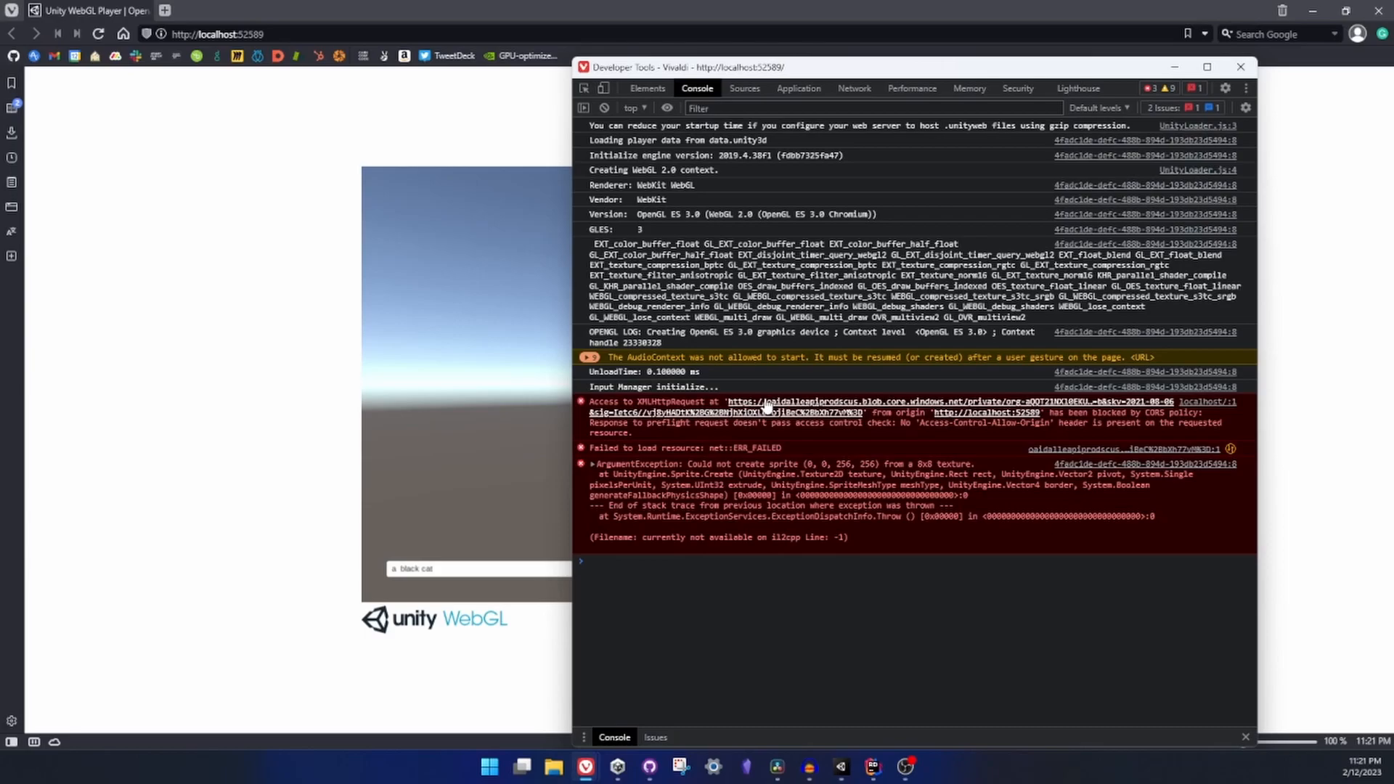
pyautogui.moveTo(935, 418)
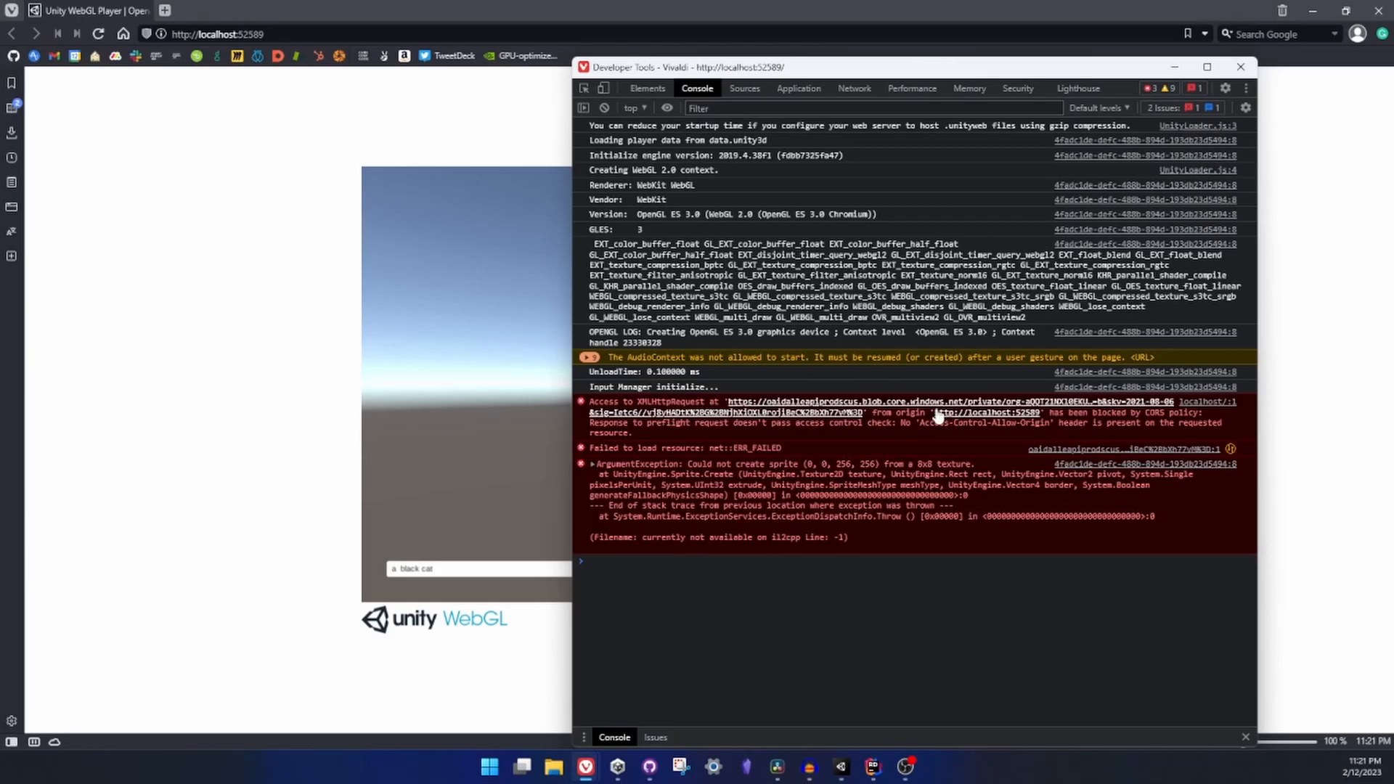
pyautogui.moveTo(1001, 420)
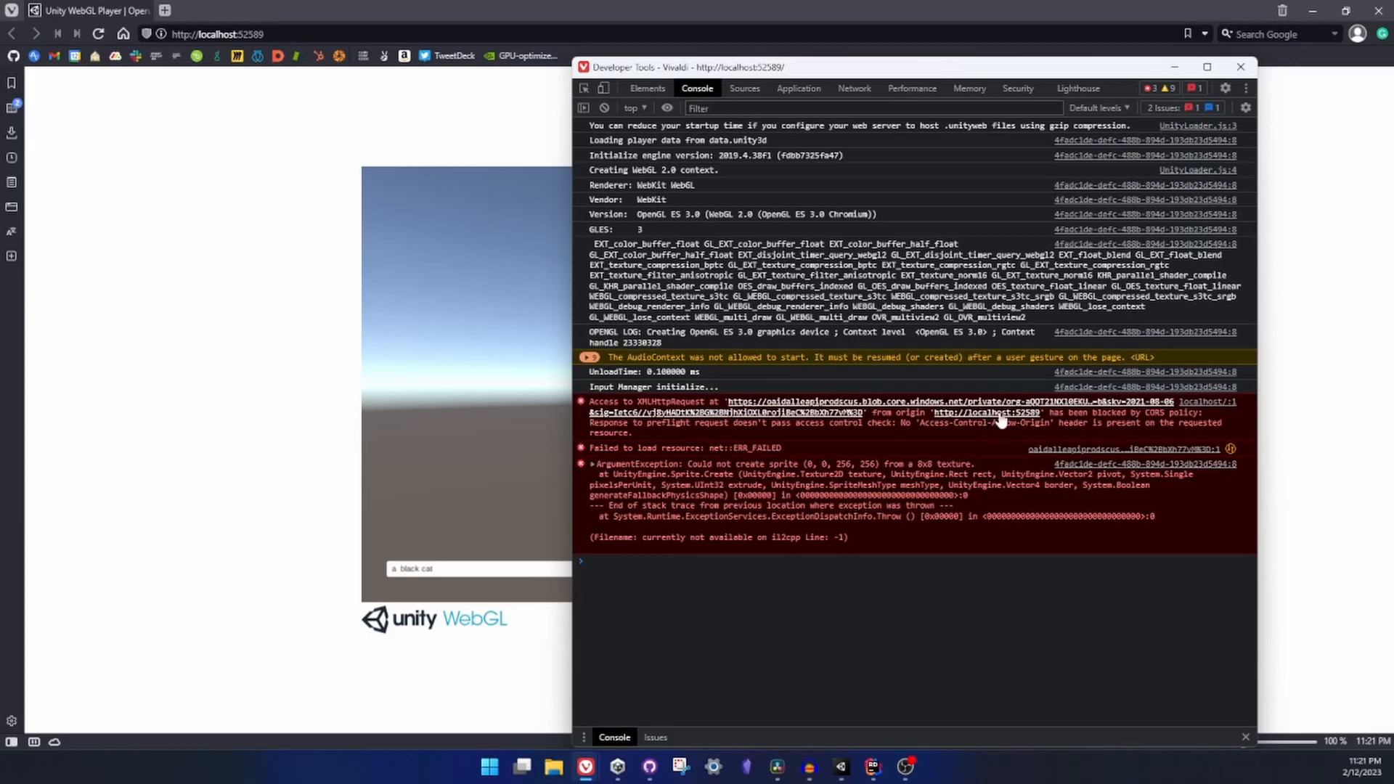
pyautogui.moveTo(1152, 421)
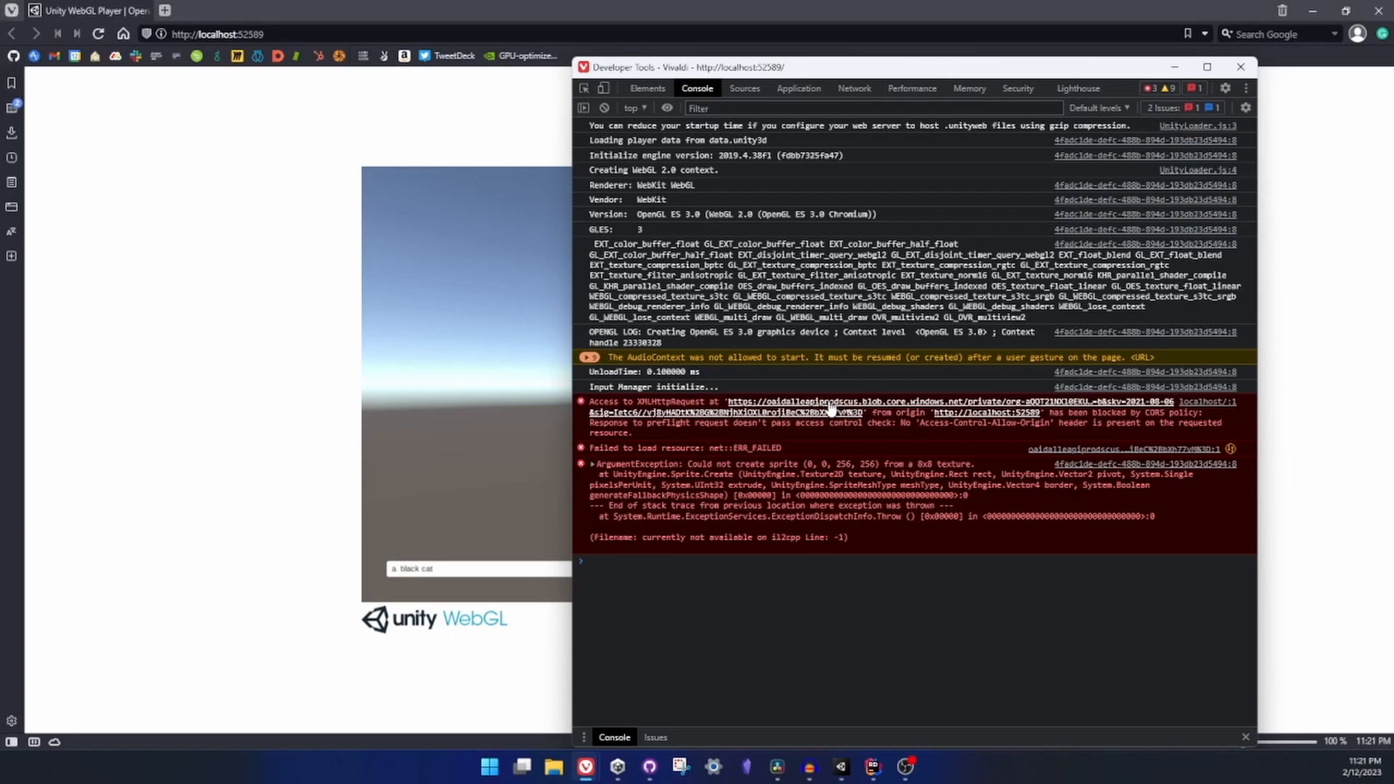
# Open the CORS-blocked blob.core.windows.net image link from the console in a new tab
pyautogui.click(801, 406)
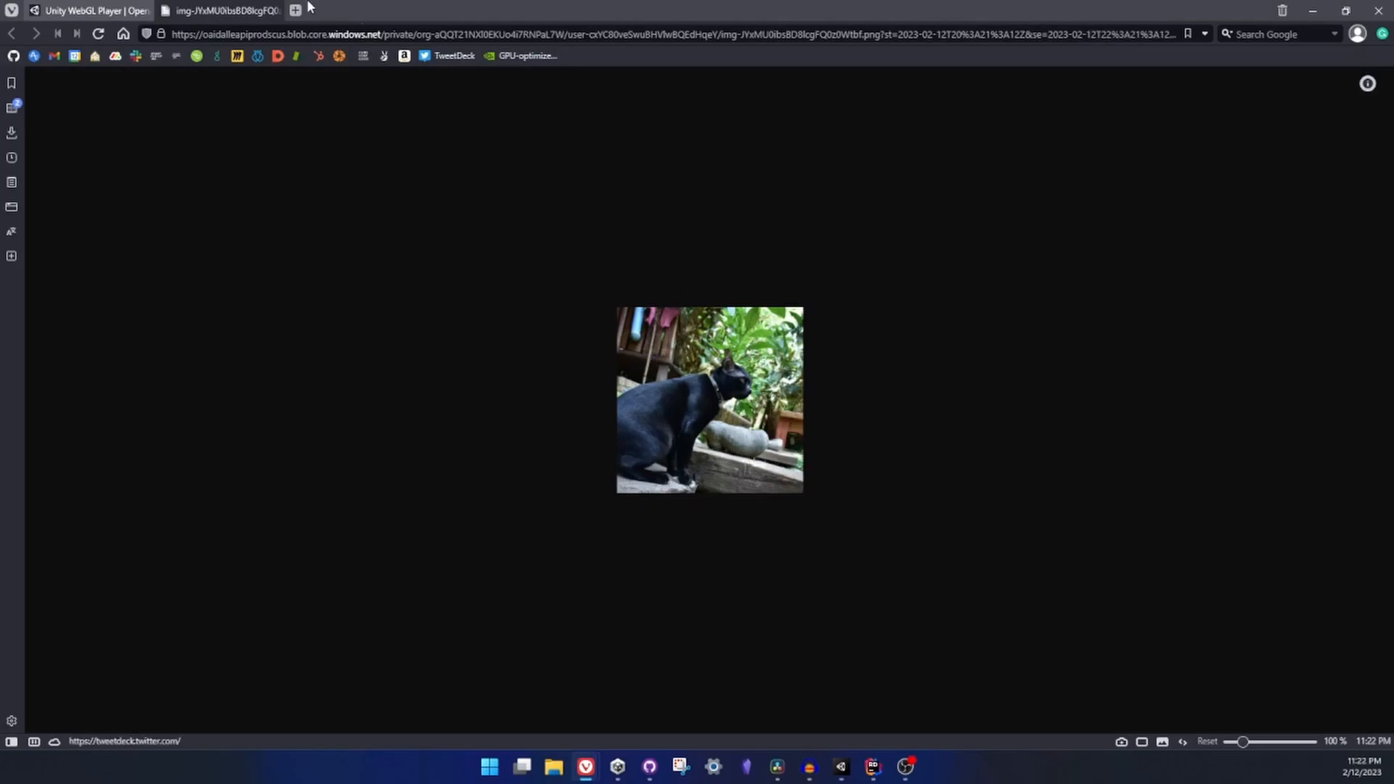
# Close the black cat image tab to return to the Unity WebGL Player tab
pyautogui.click(89, 10)
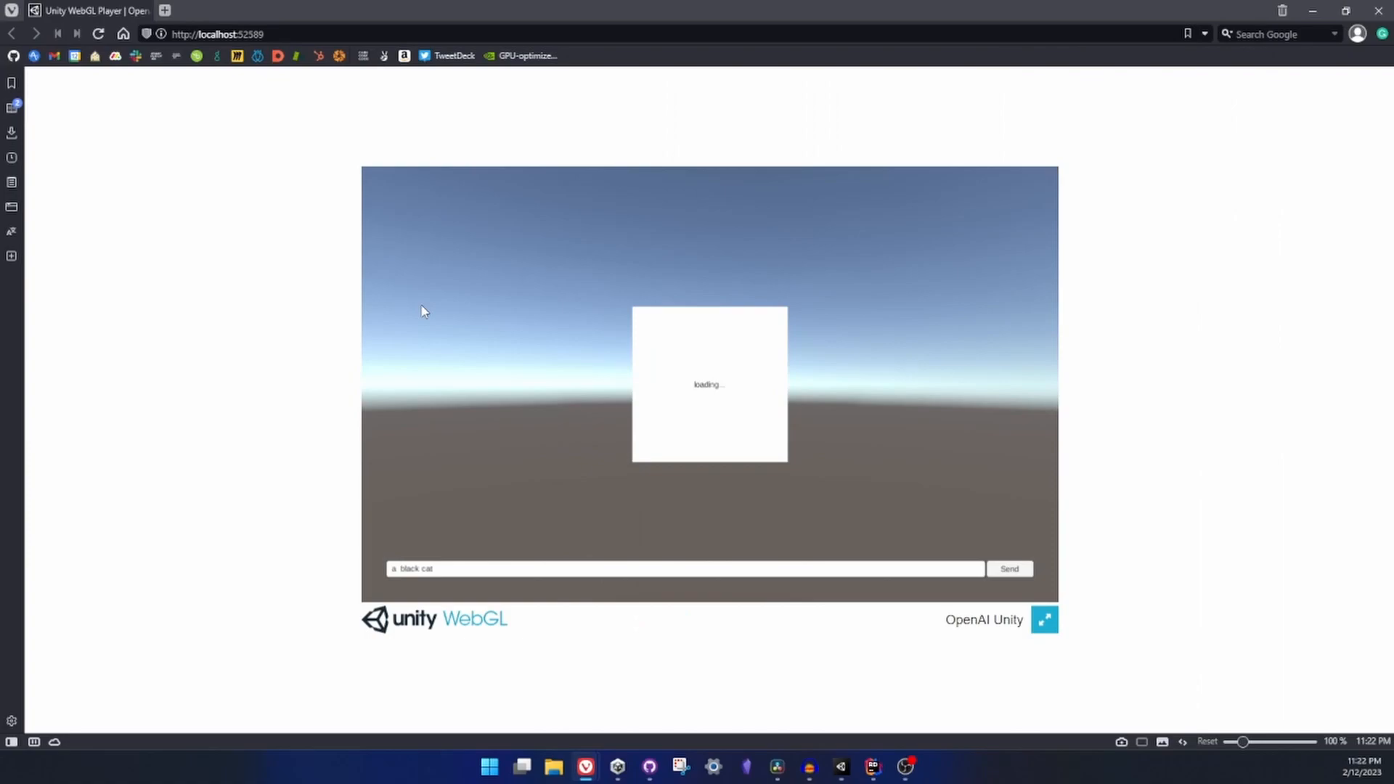
pyautogui.moveTo(669, 510)
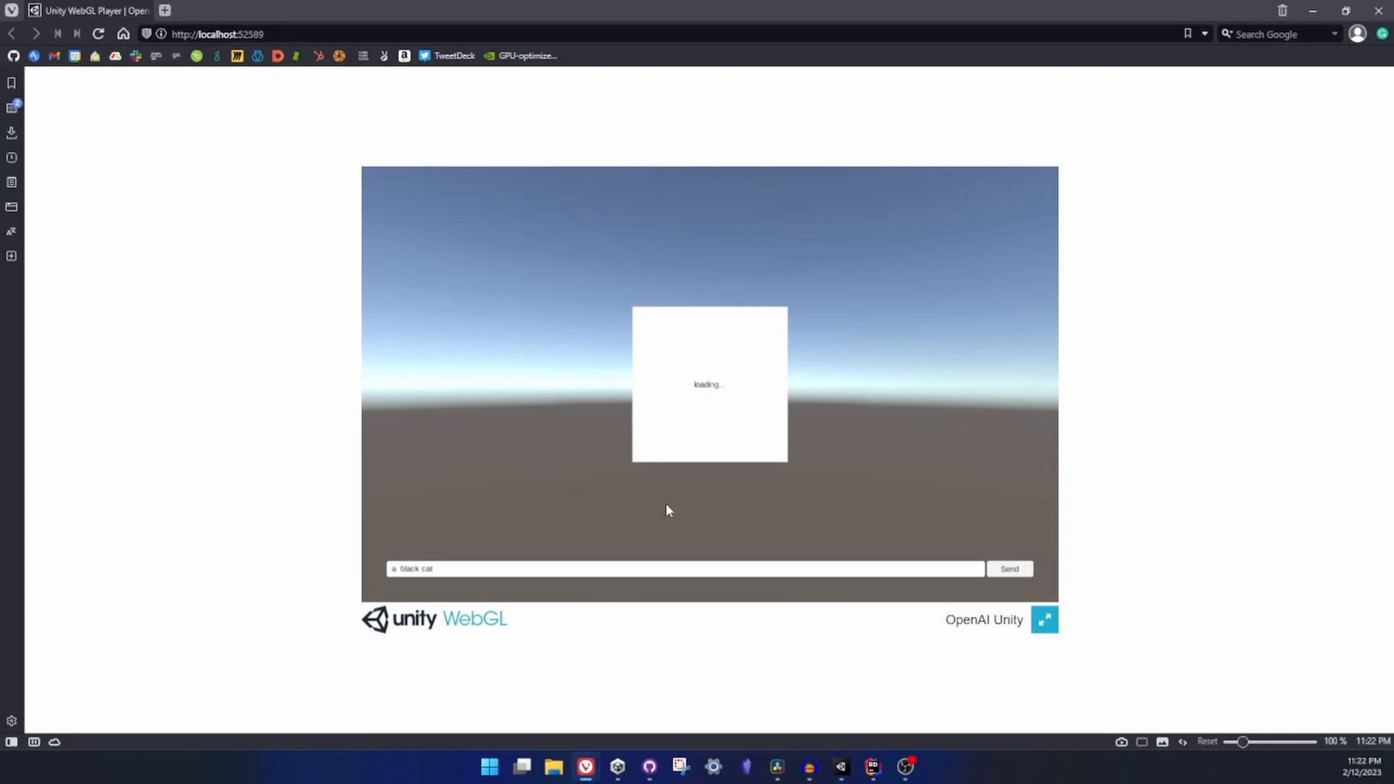
pyautogui.moveTo(870, 767)
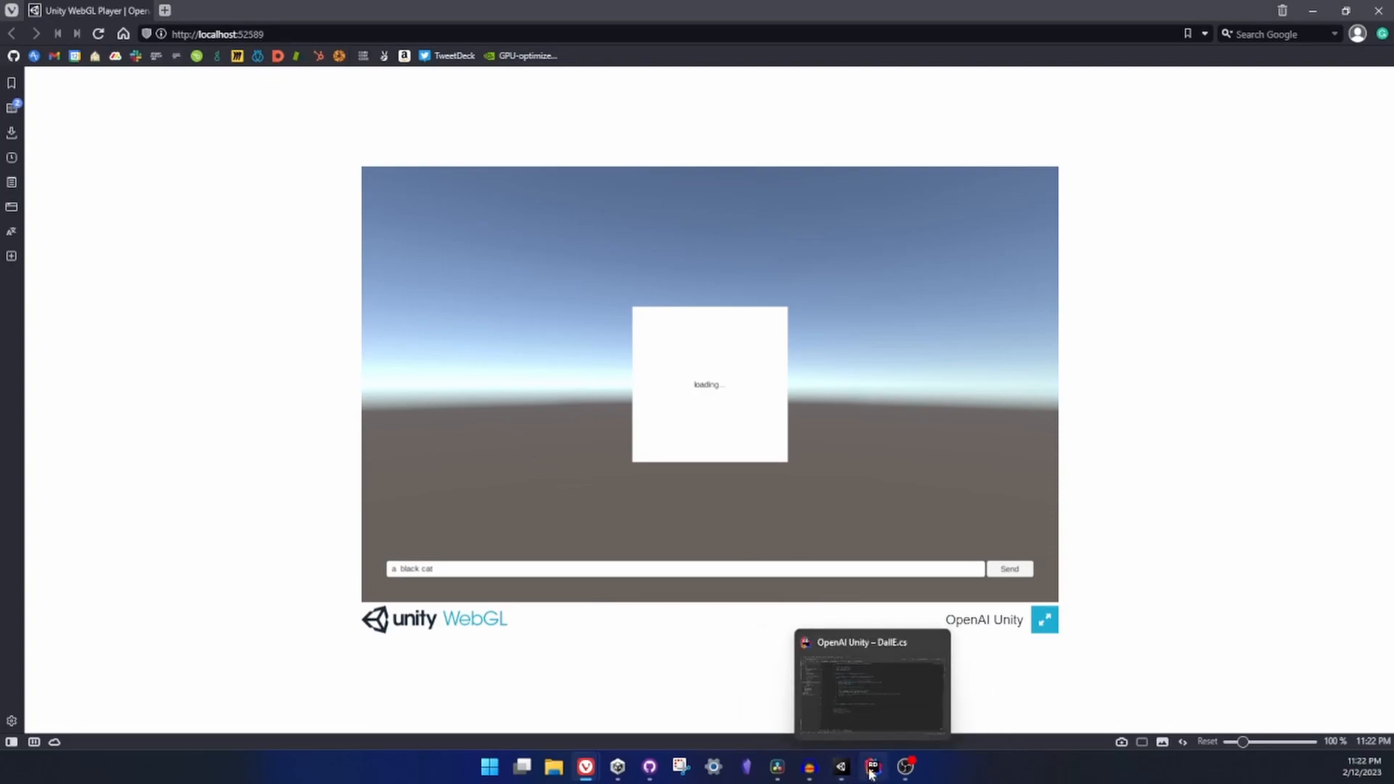
pyautogui.click(871, 765)
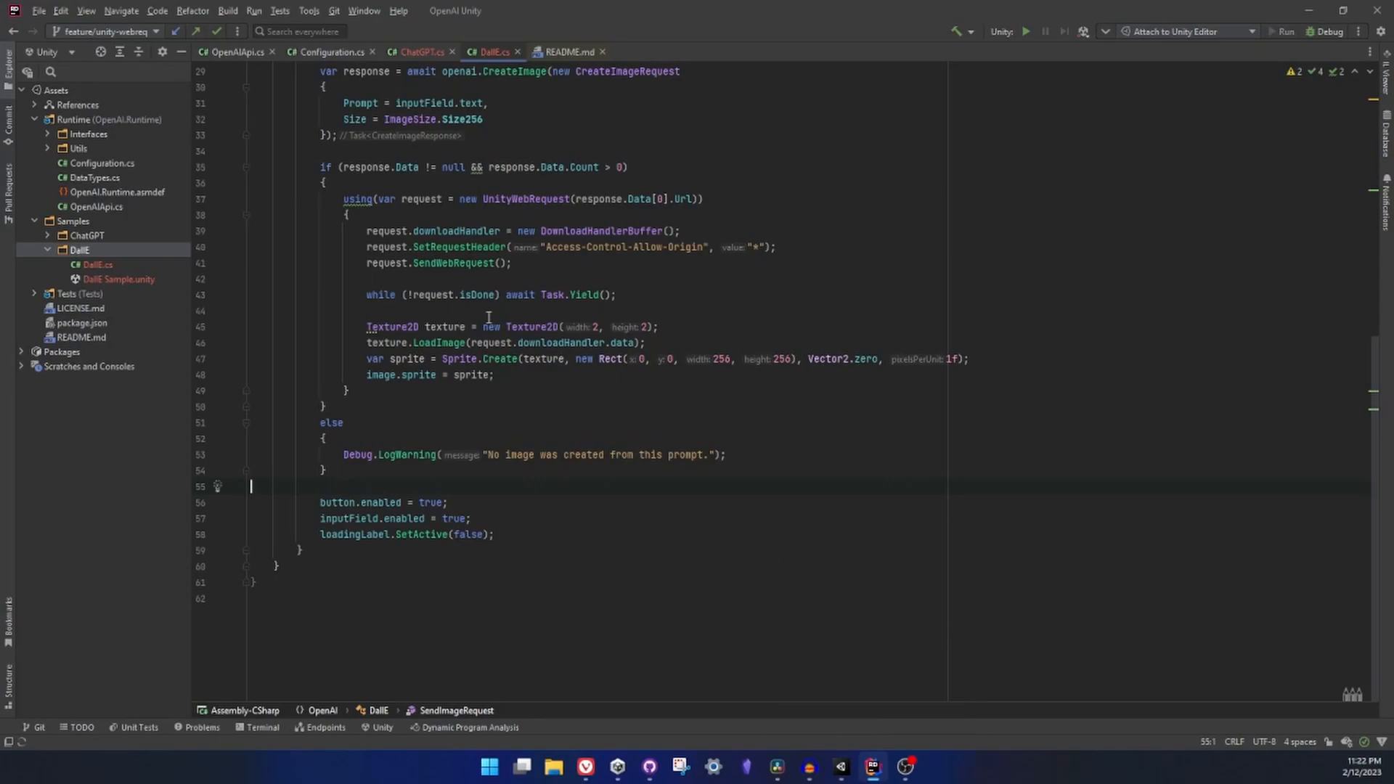
pyautogui.moveTo(395, 470)
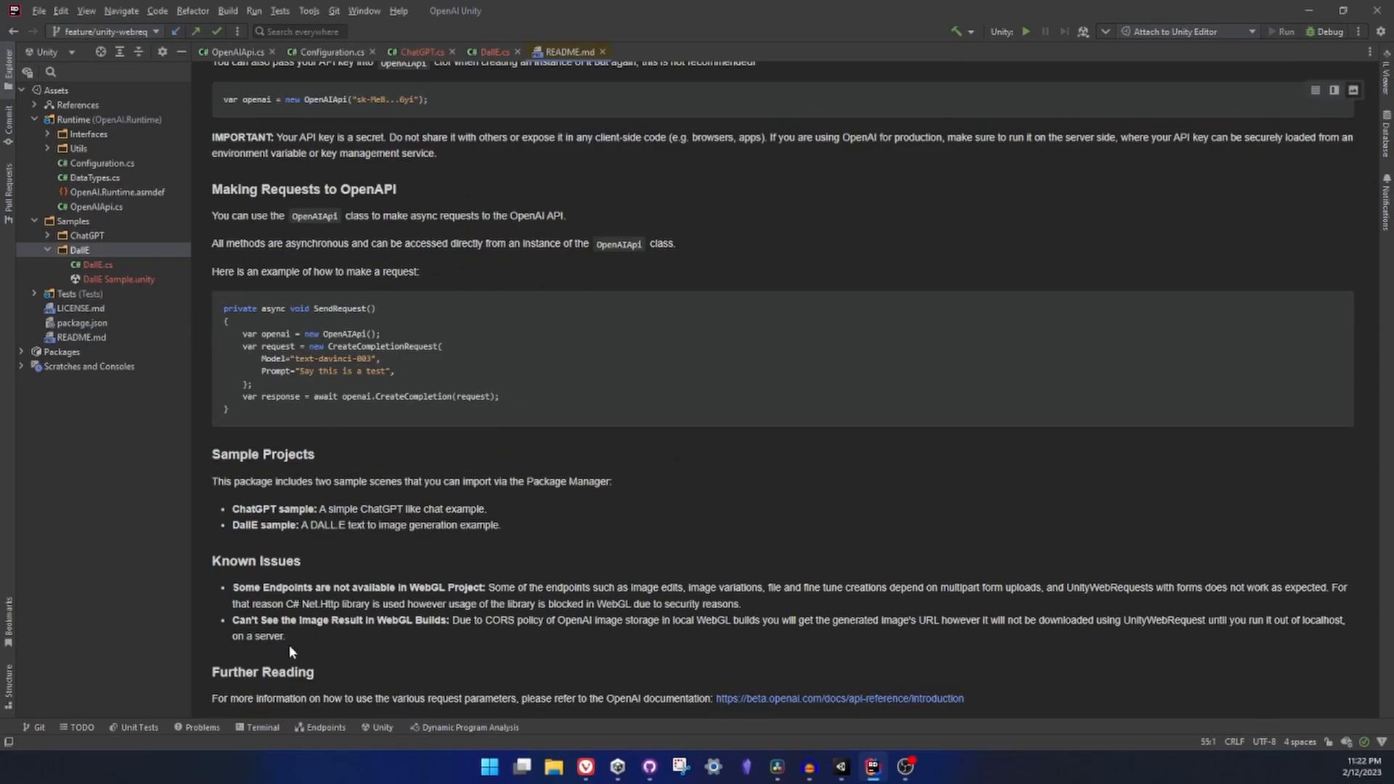
pyautogui.moveTo(233, 587); pyautogui.dragTo(285, 636)
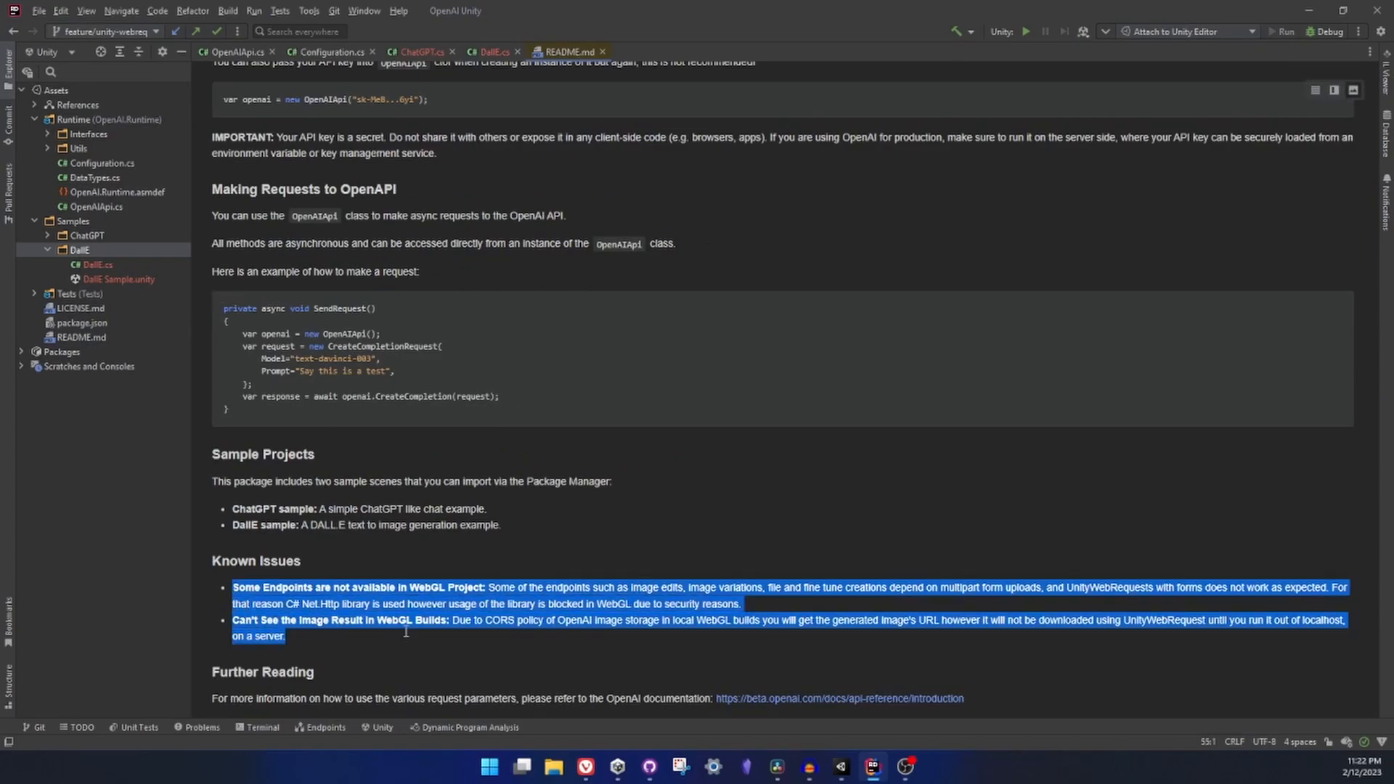
pyautogui.click(298, 638)
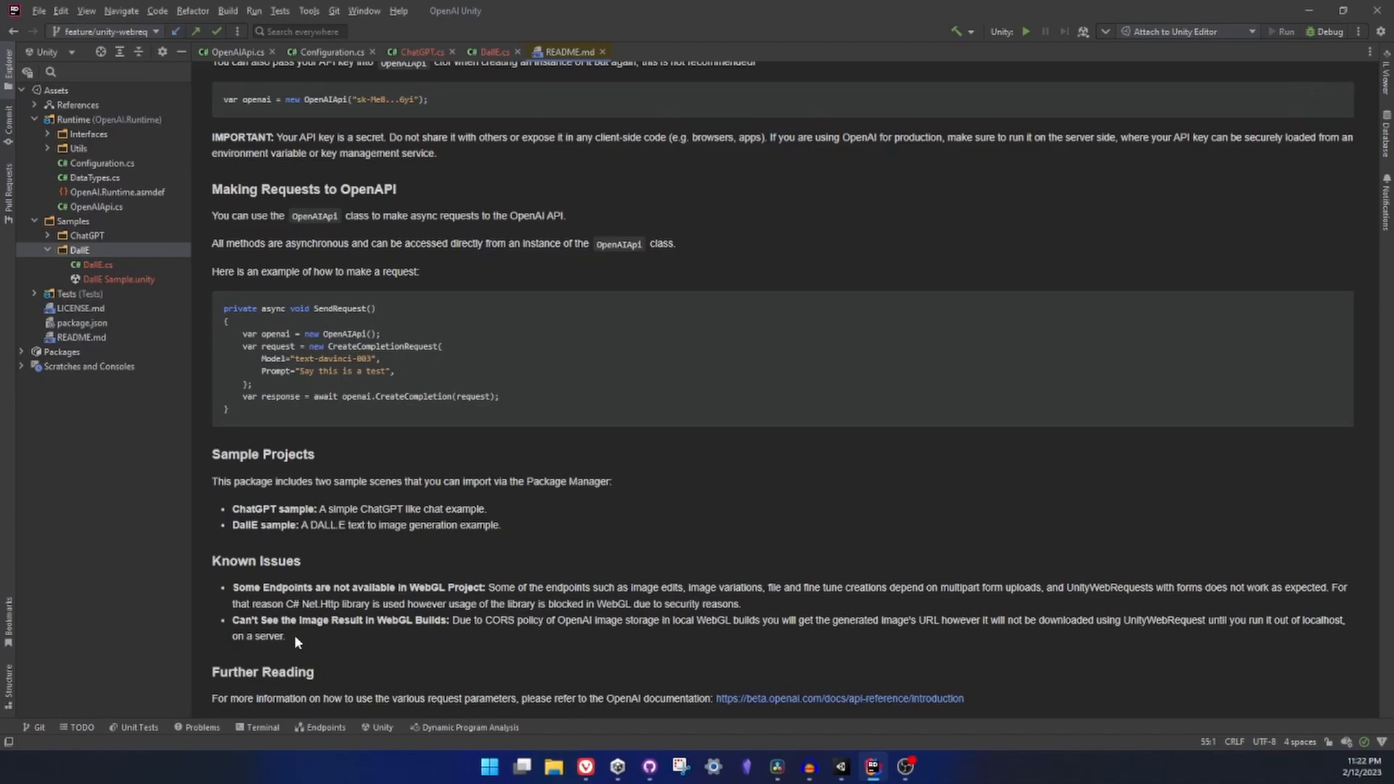
pyautogui.moveTo(336, 653)
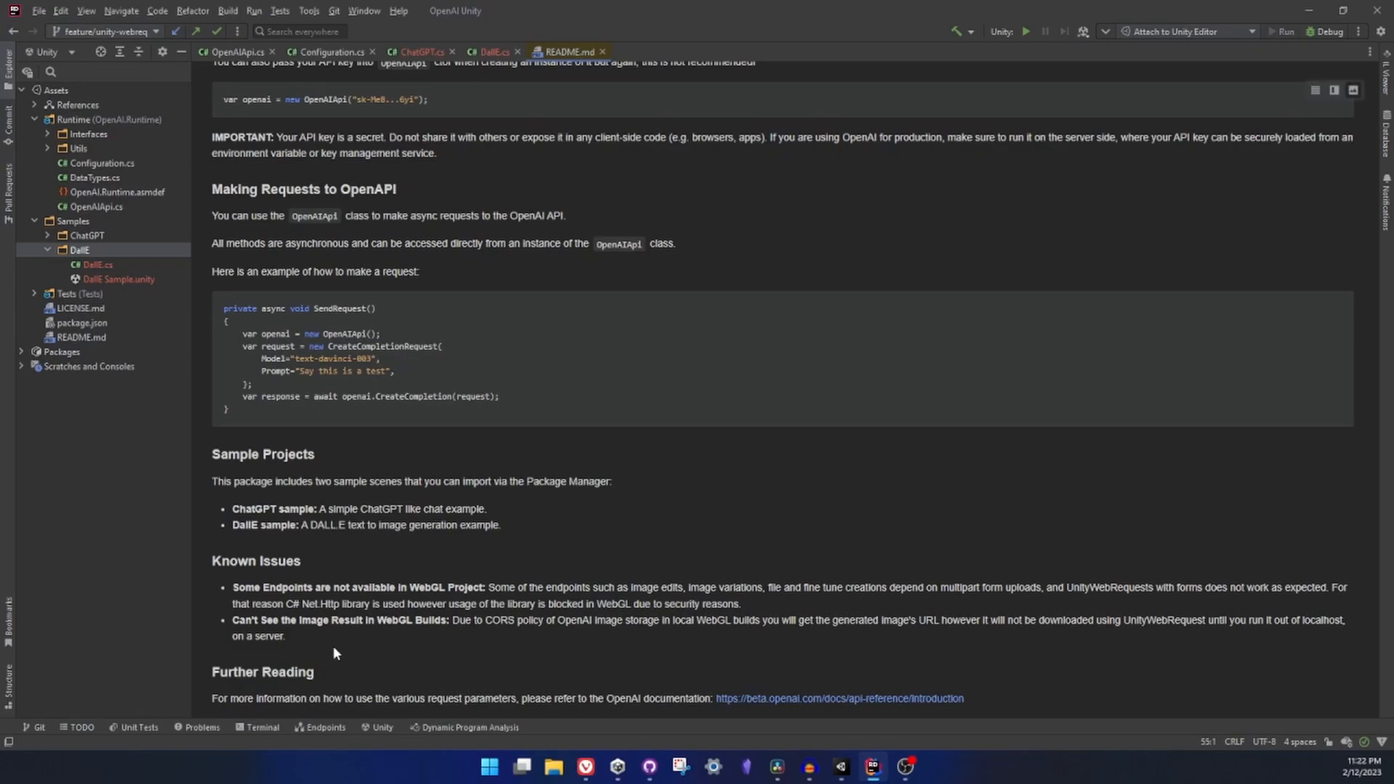
pyautogui.moveTo(306, 634)
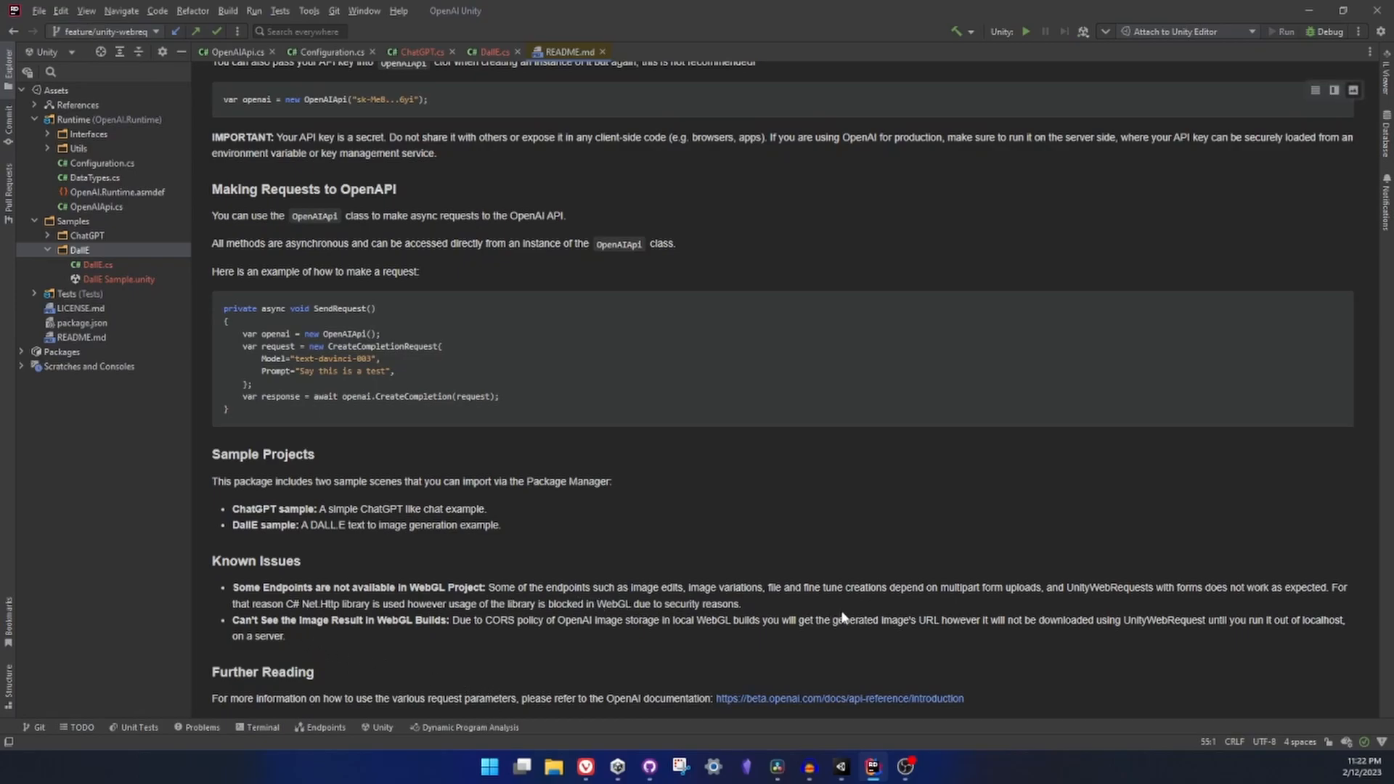
pyautogui.moveTo(724, 601)
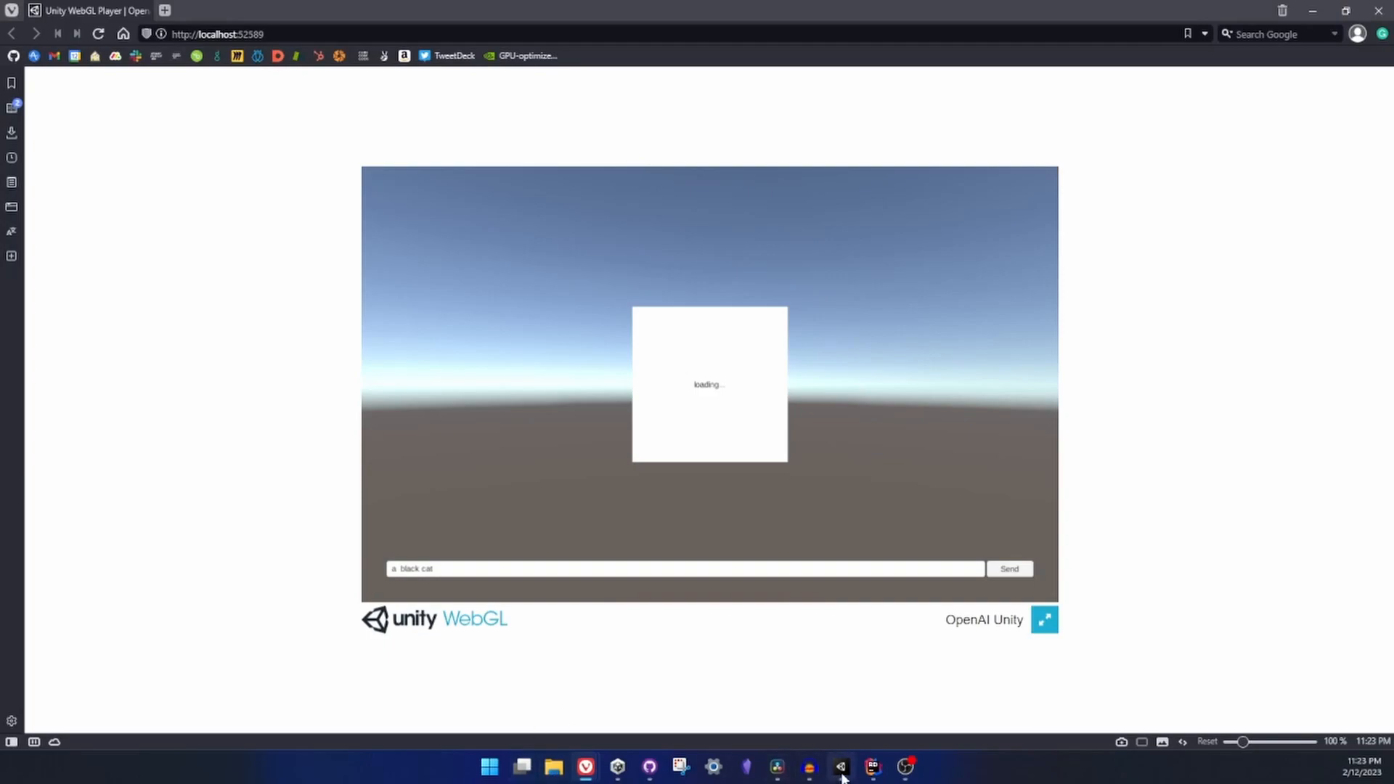
# Bring Rider back to the front showing ChatGPT.cs with its hard-coded API key
pyautogui.click(872, 767)
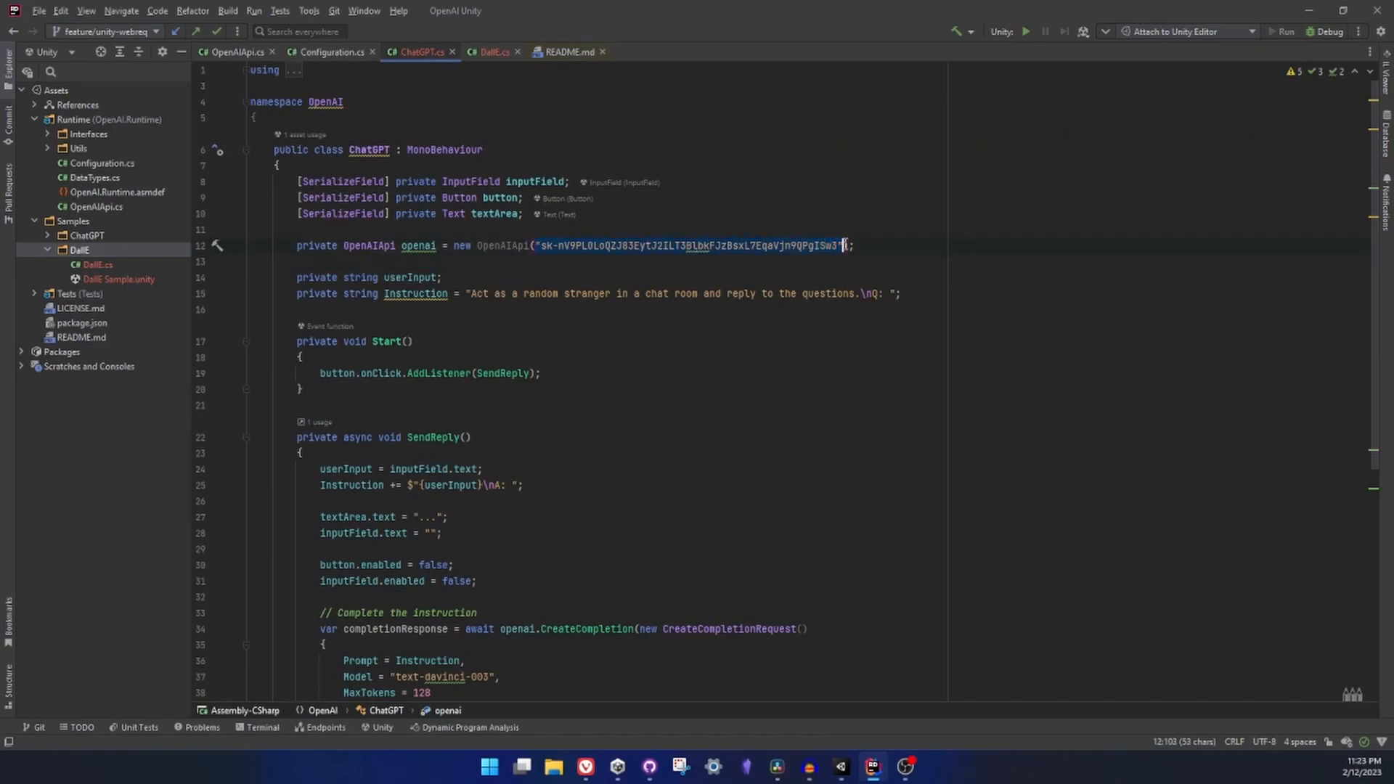
pyautogui.moveTo(554, 767)
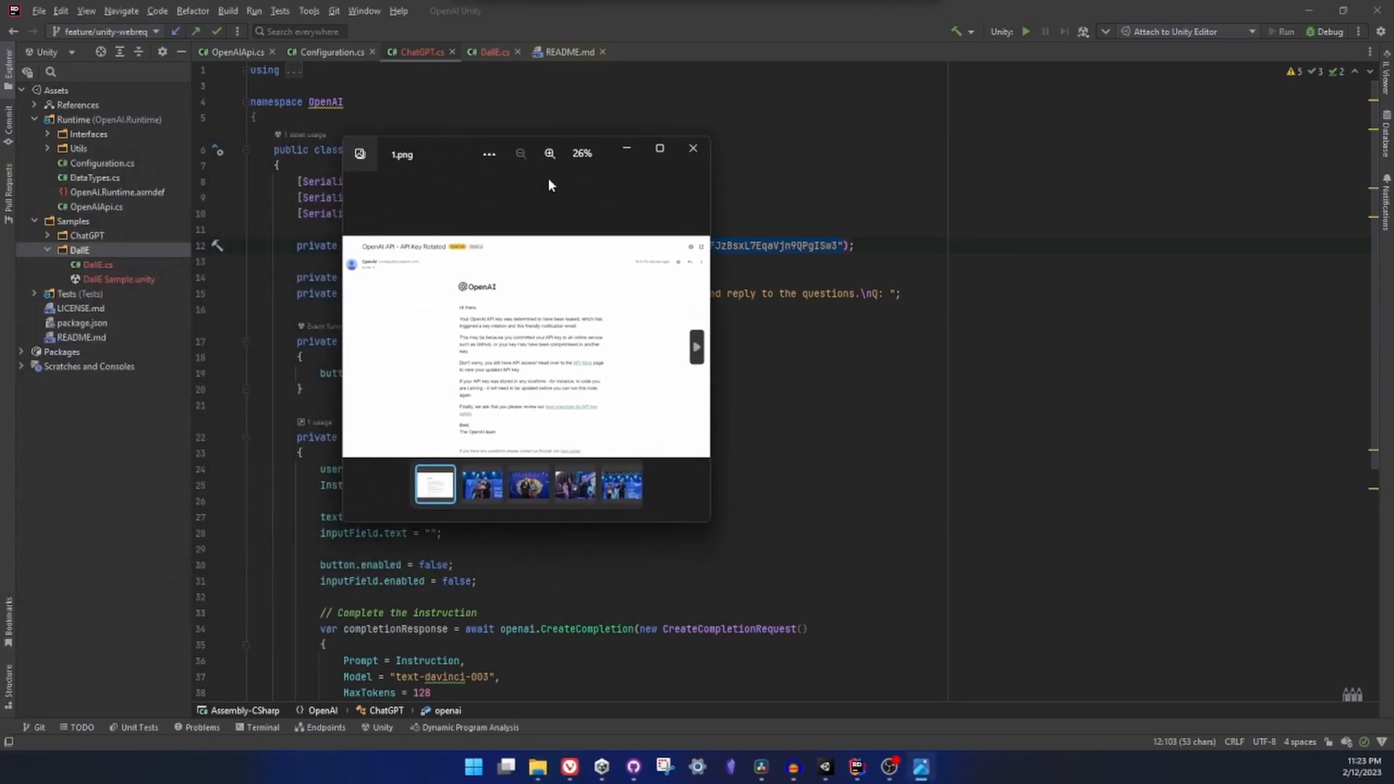
# Maximize the Photos window showing 1.png, the leaked-key rotation email
pyautogui.click(660, 148)
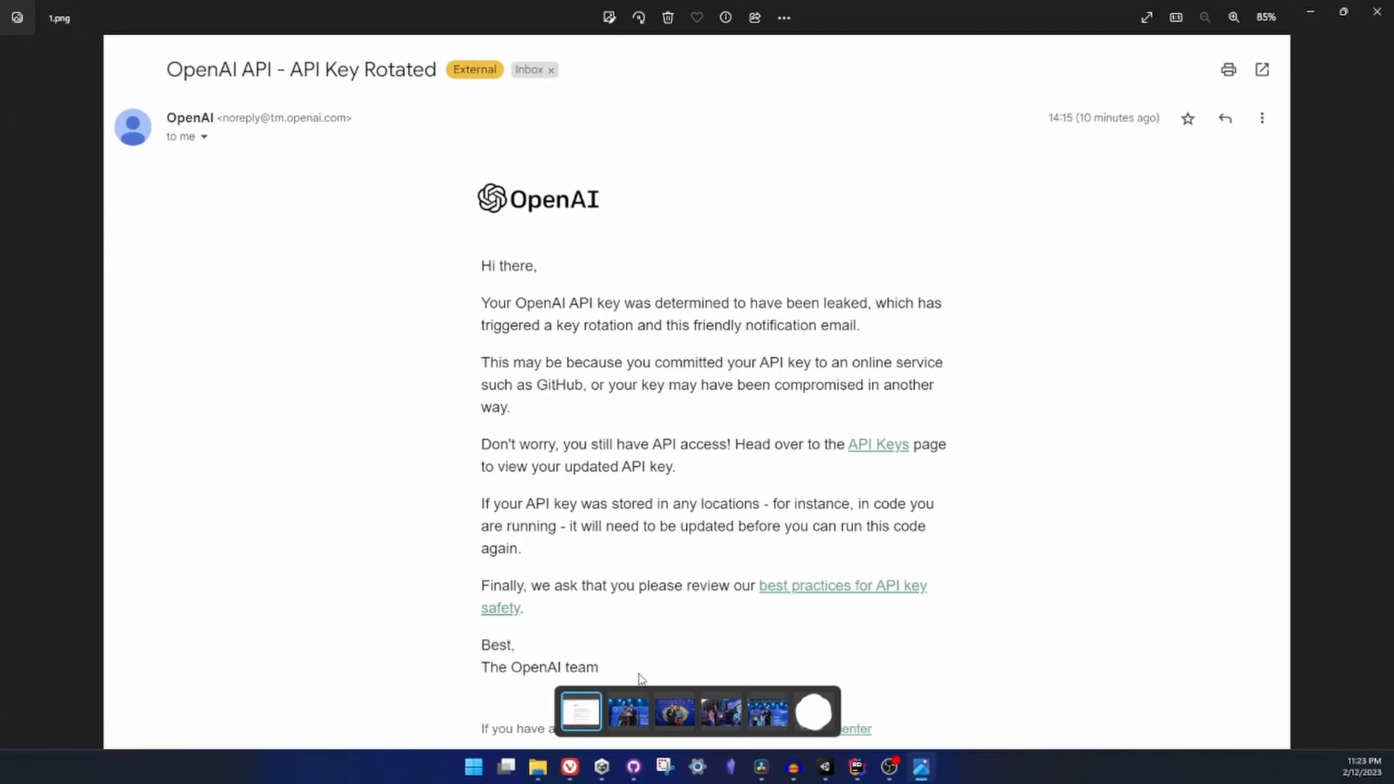
pyautogui.moveTo(562, 292)
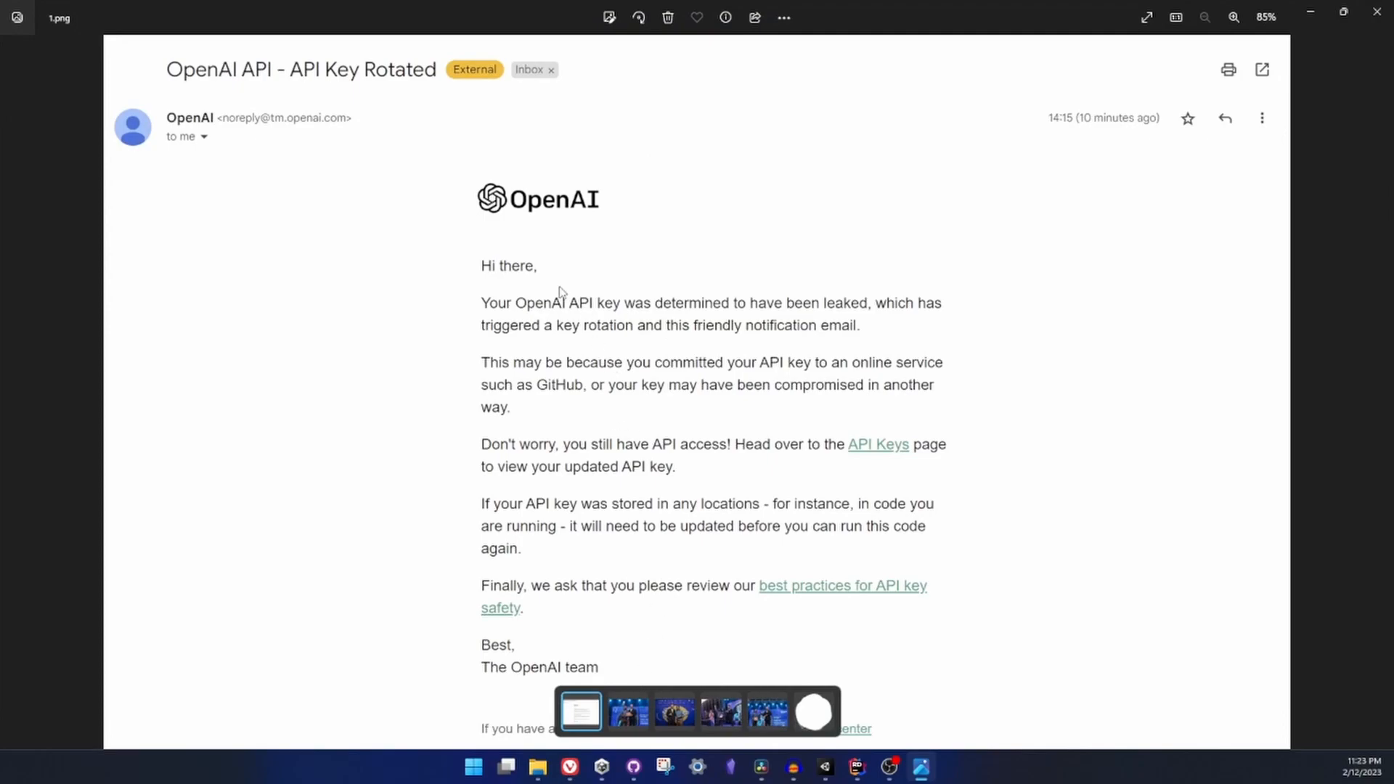
pyautogui.moveTo(726, 334)
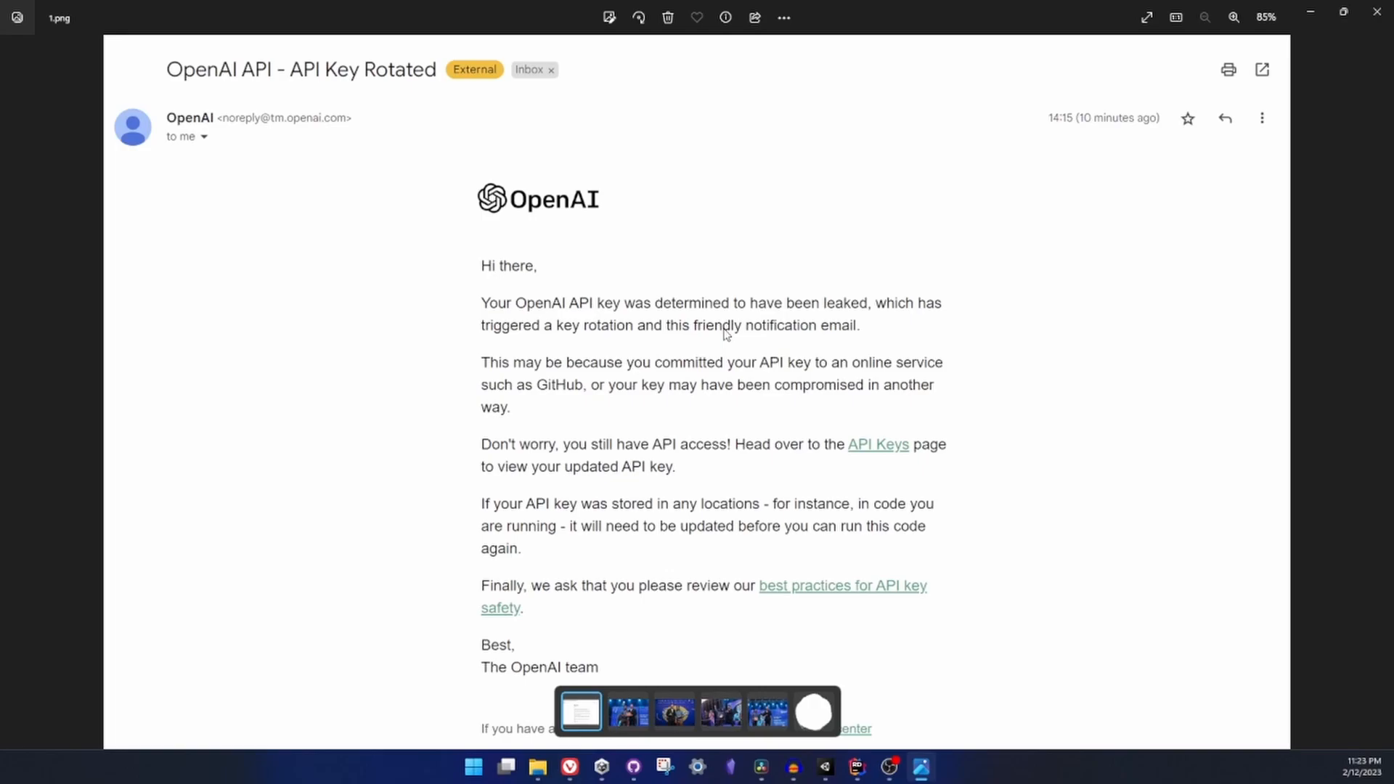
pyautogui.moveTo(922, 467)
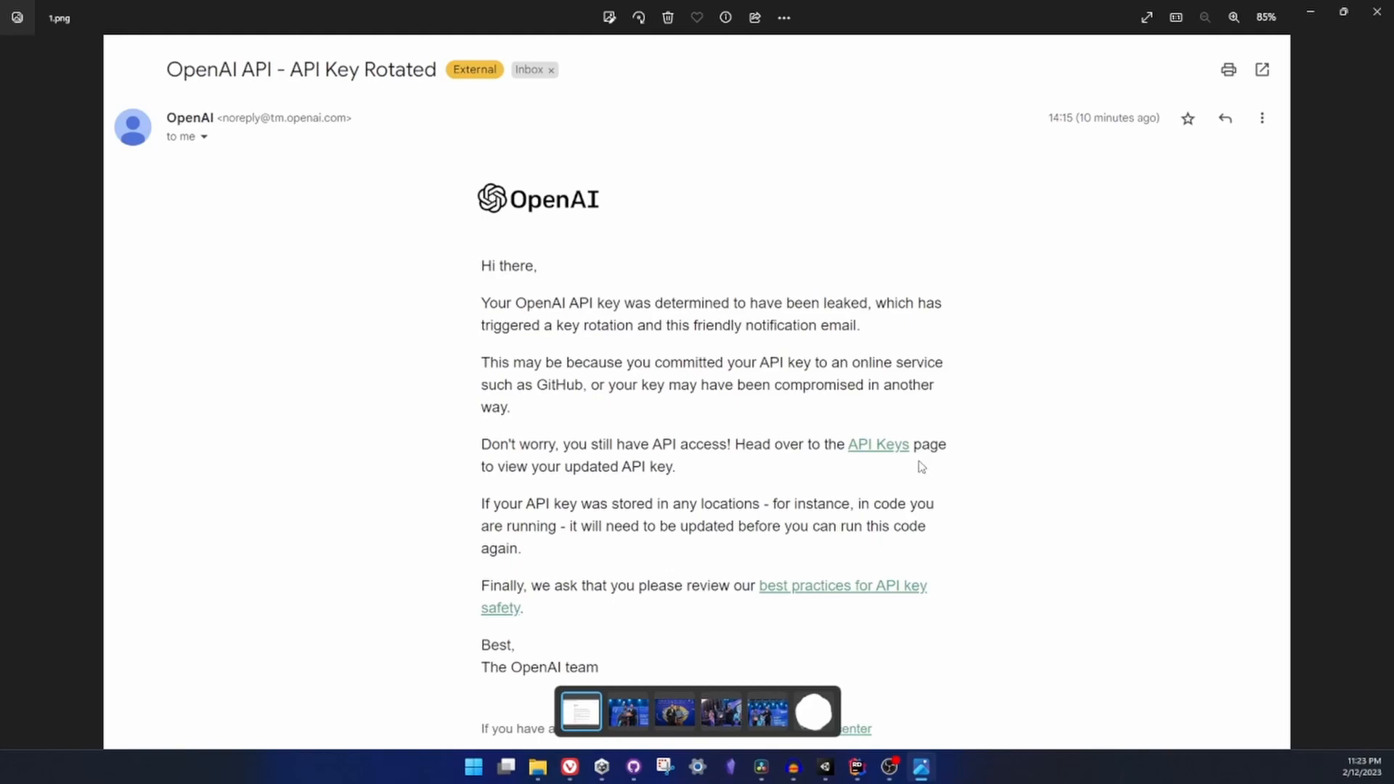
pyautogui.moveTo(732, 412)
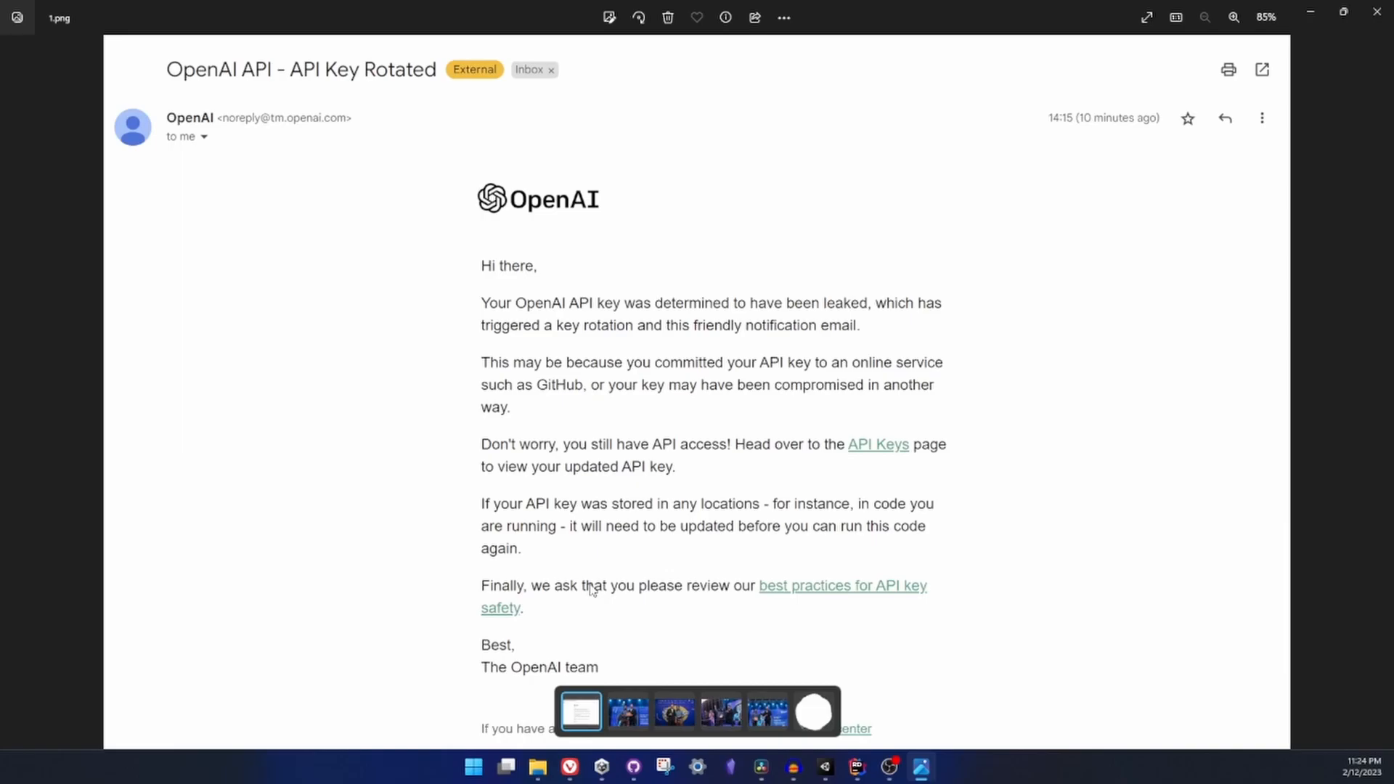
pyautogui.moveTo(1377, 16)
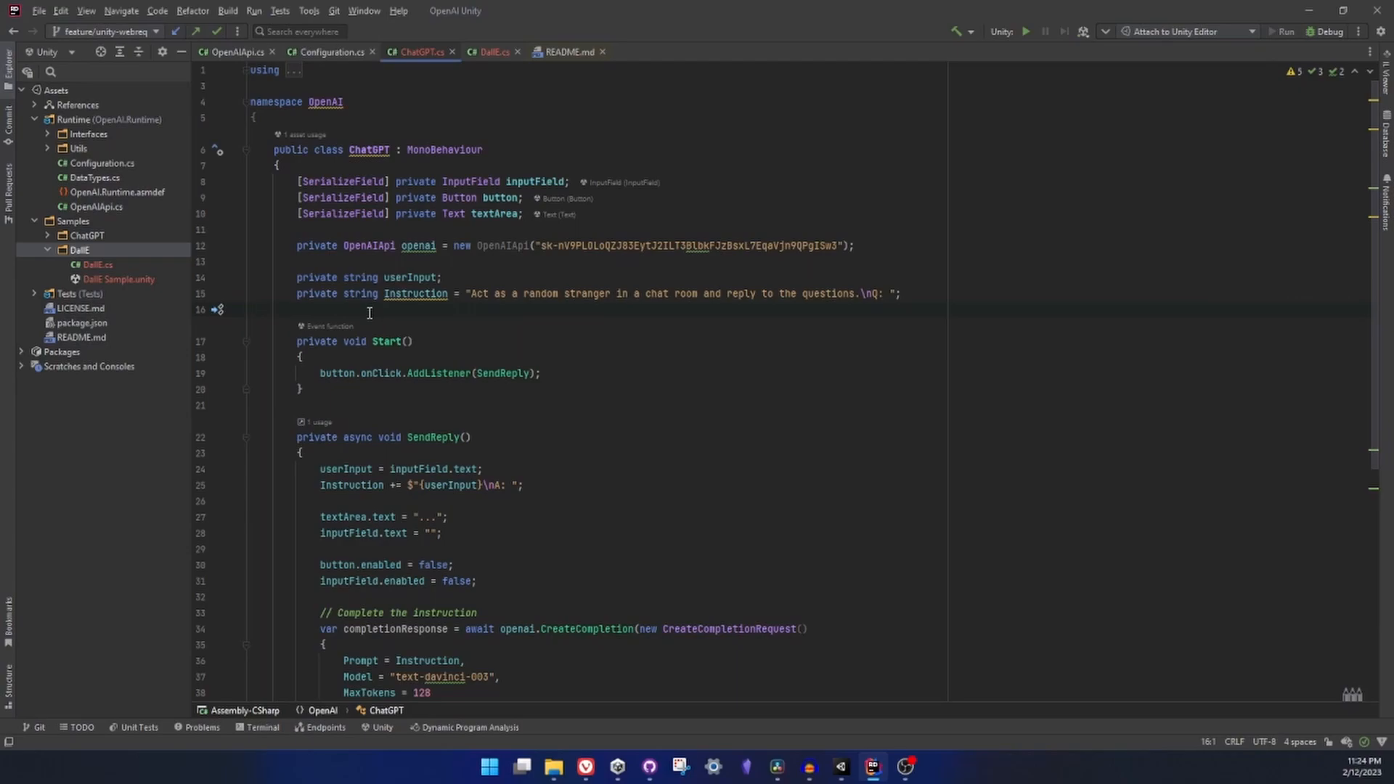
pyautogui.moveTo(696, 456)
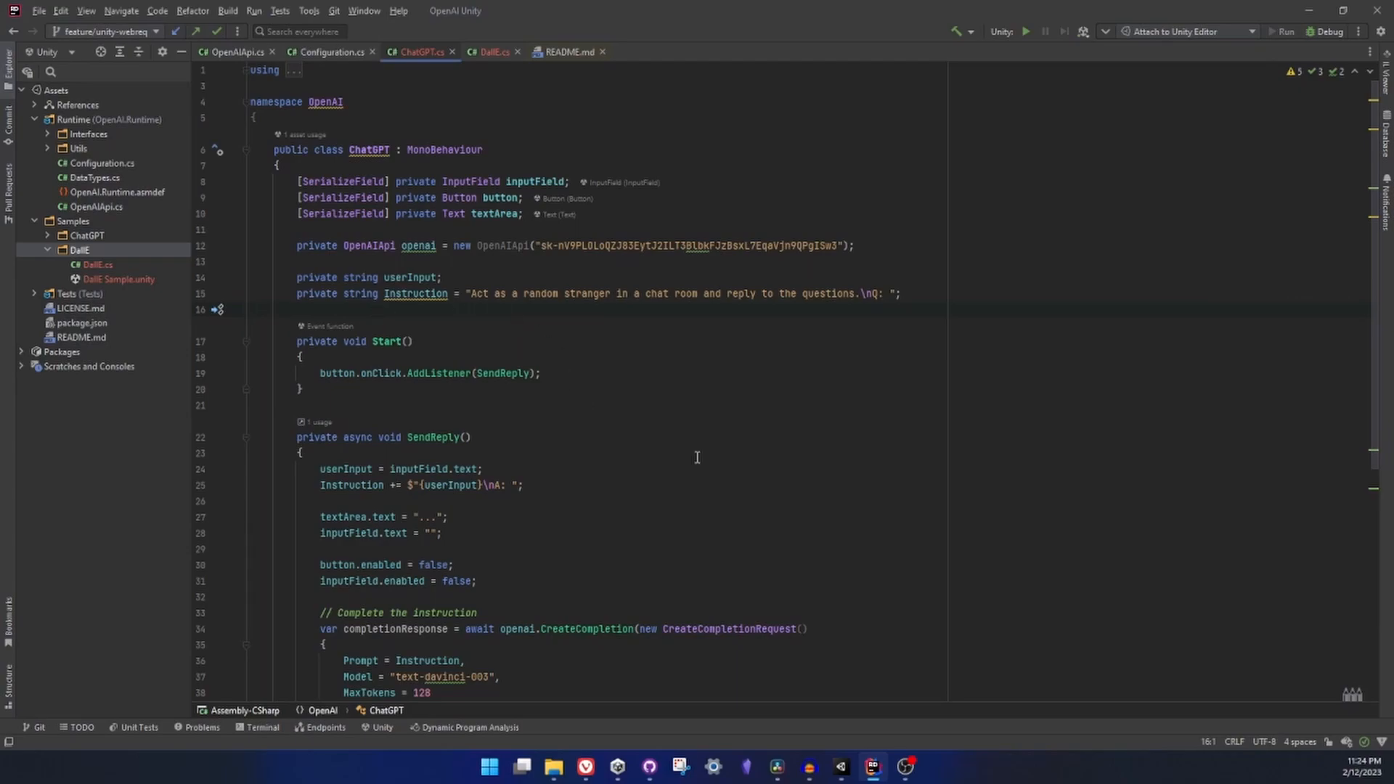
pyautogui.moveTo(767, 550)
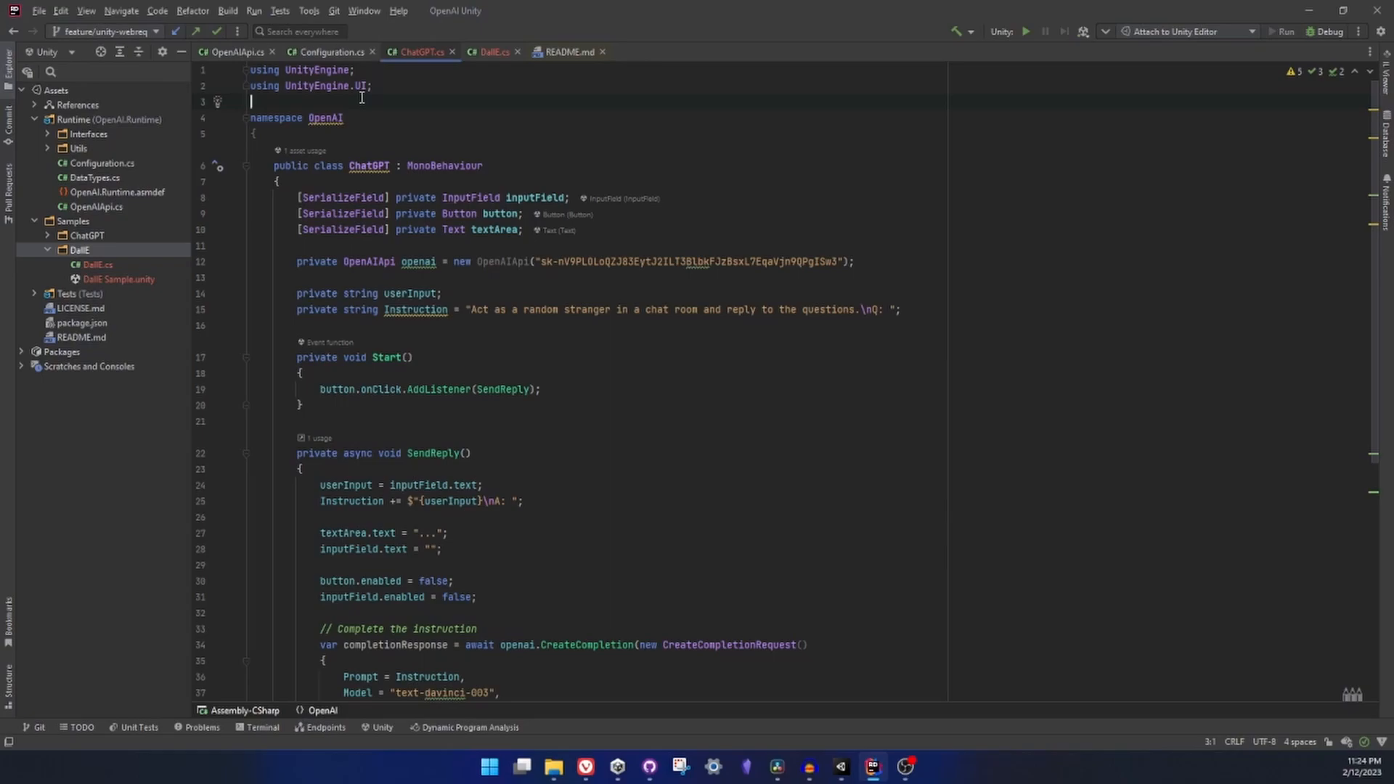
pyautogui.moveTo(885, 756)
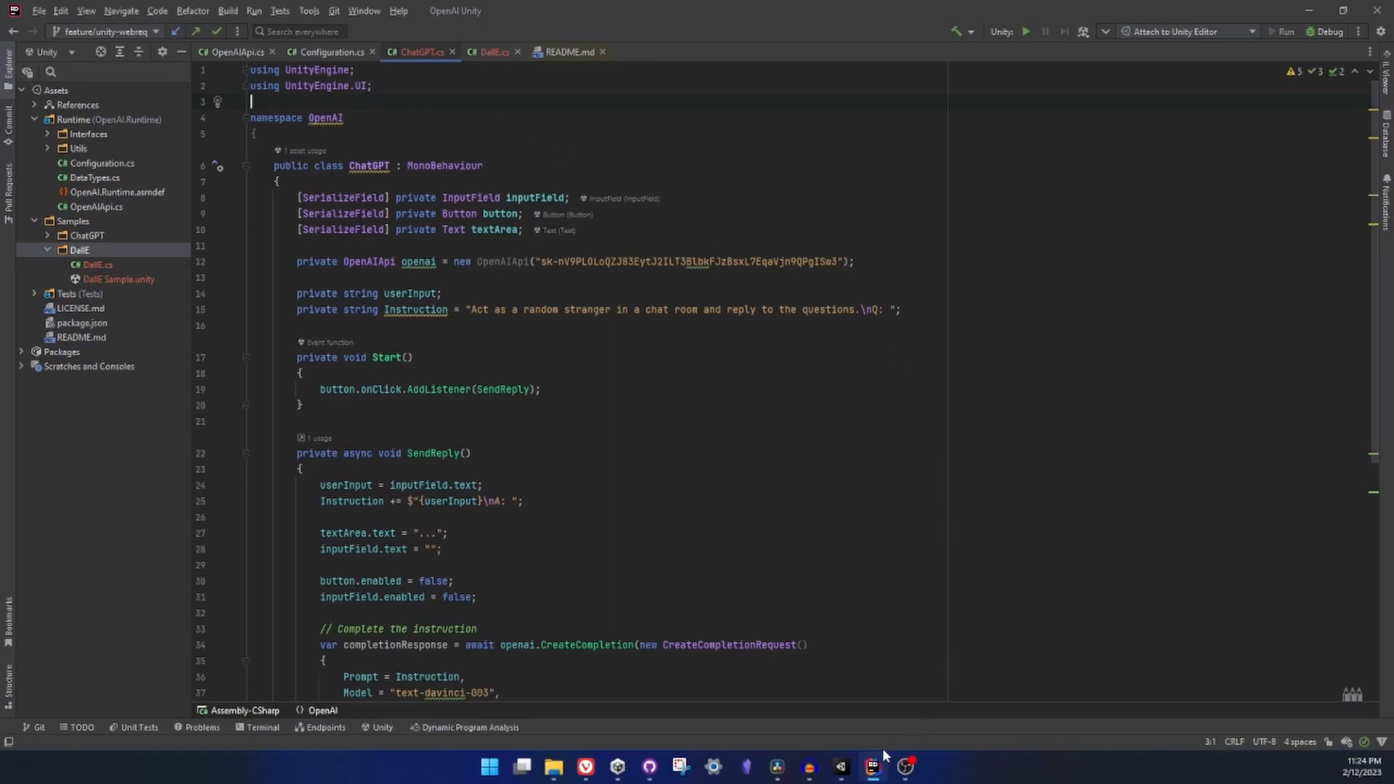